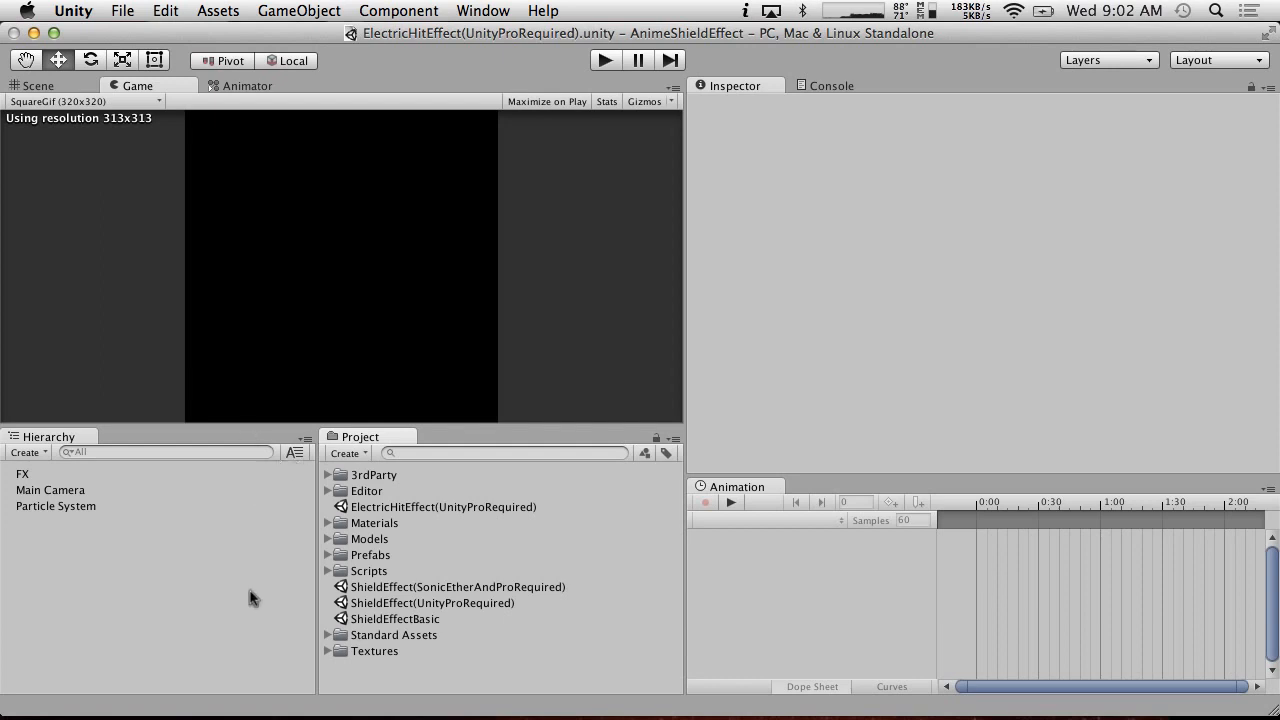
{"action": "mouse_move", "coordinate": [385, 510]}
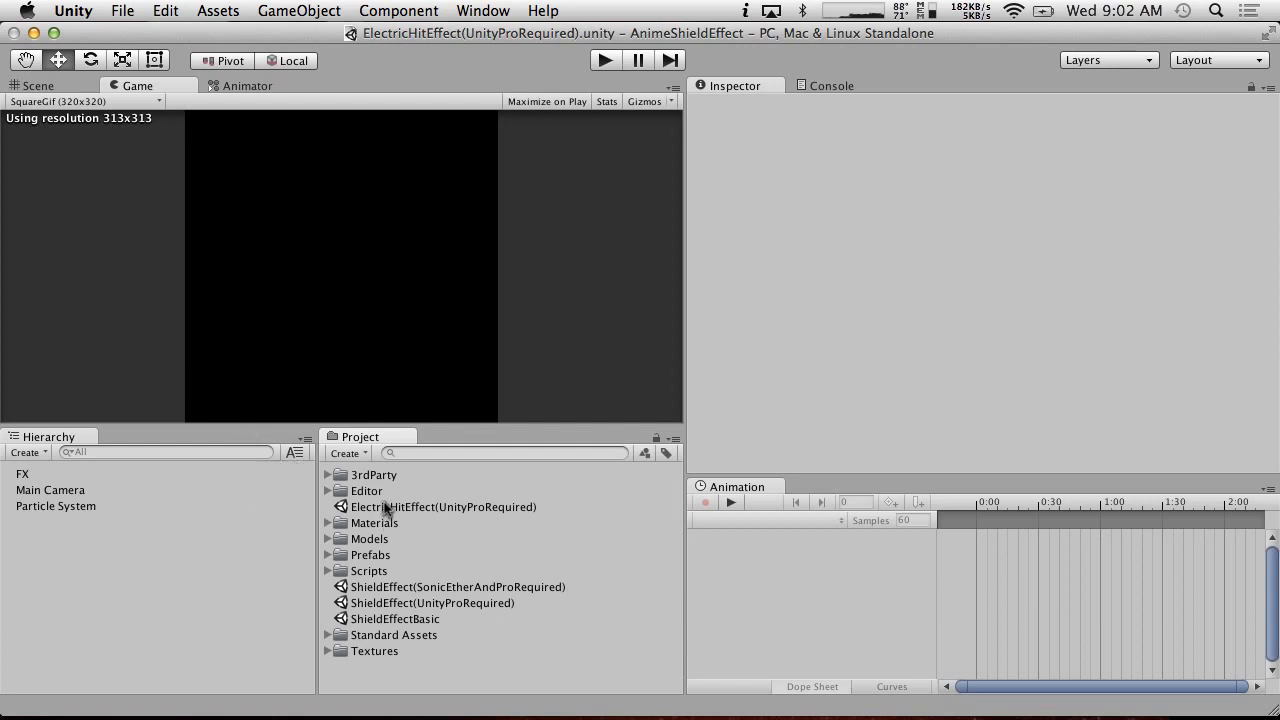
- Preview the ElectricHitEffect scene in play mode, triggering the electric hit effect
{"action": "left_click", "coordinate": [443, 507]}
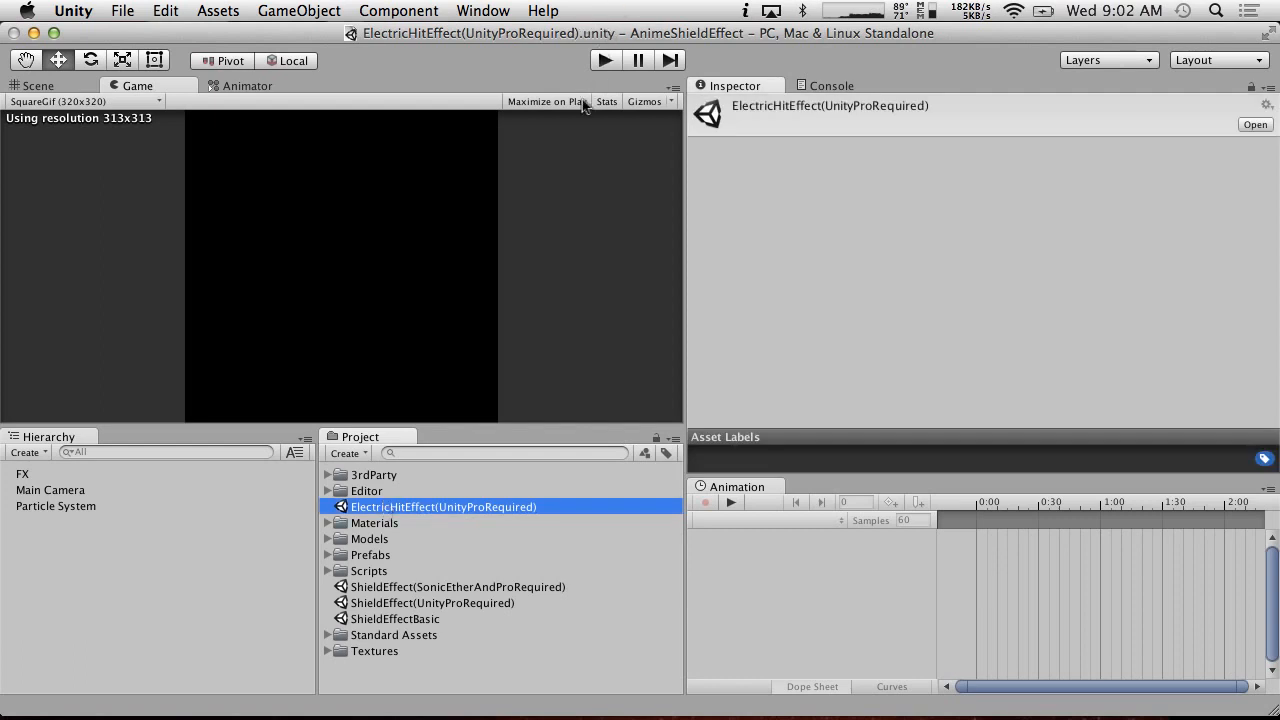
{"action": "left_click", "coordinate": [605, 60]}
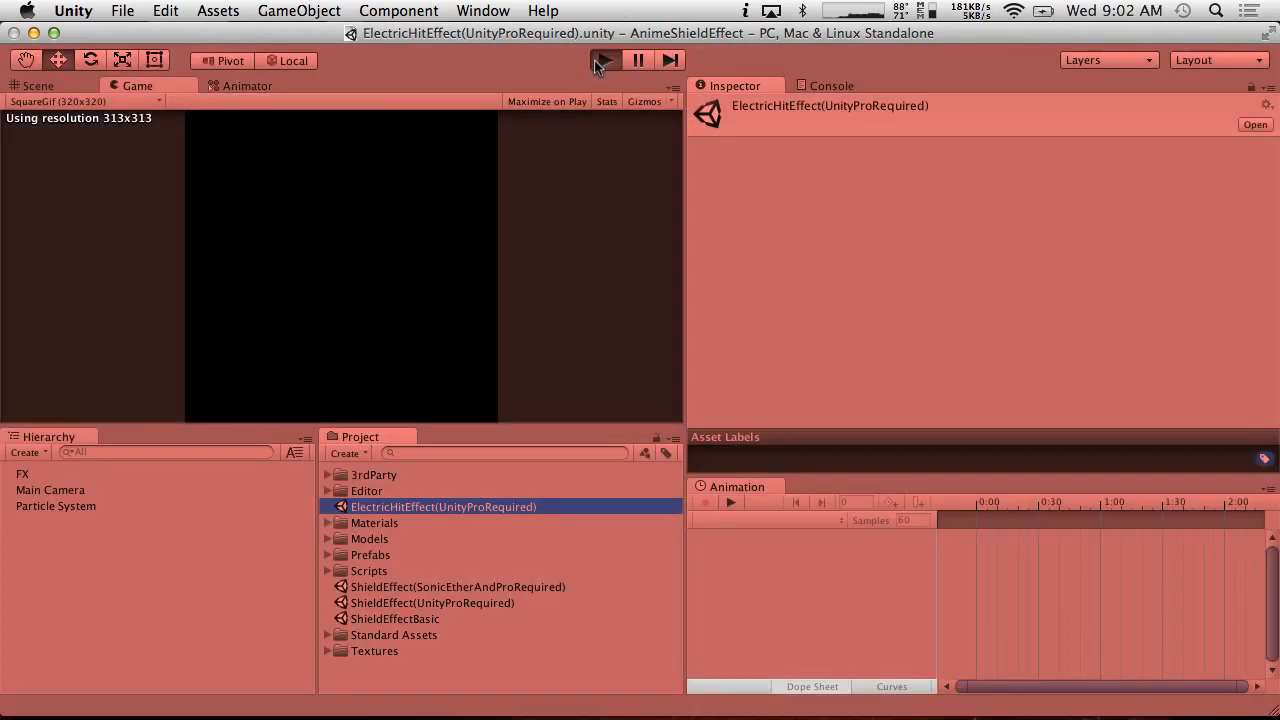
{"action": "left_click", "coordinate": [604, 60]}
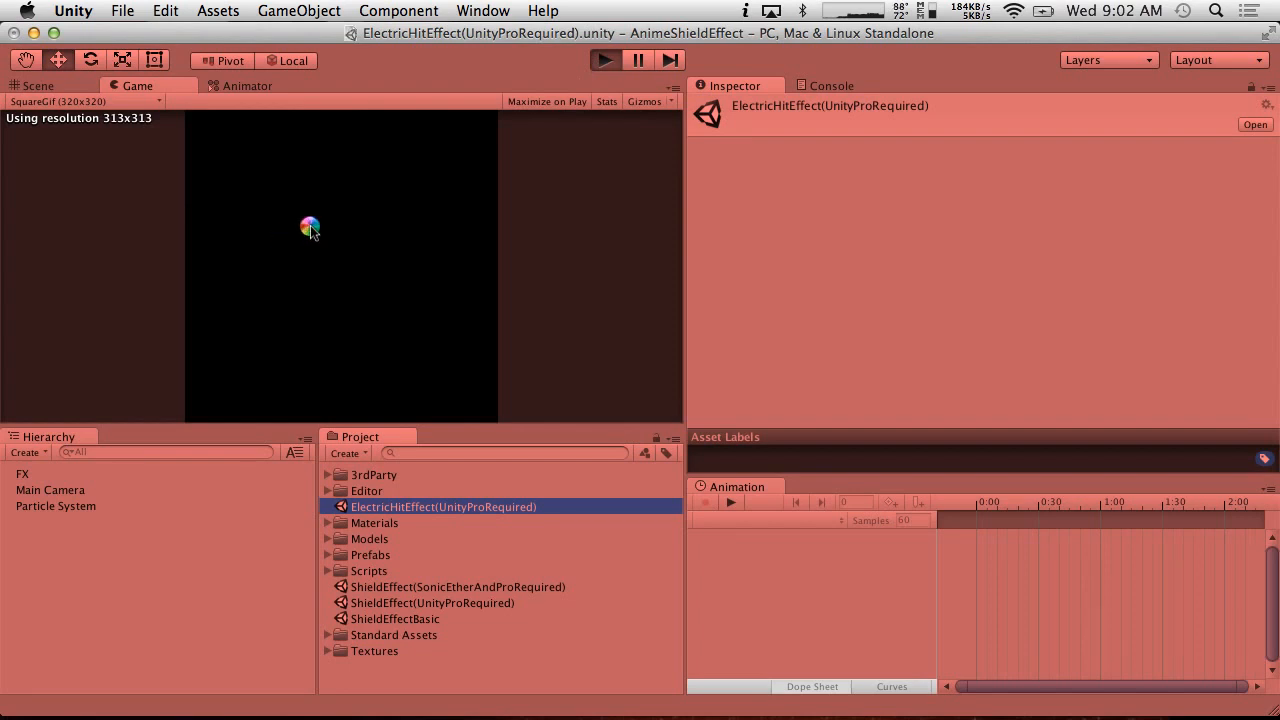
{"action": "left_click", "coordinate": [604, 60]}
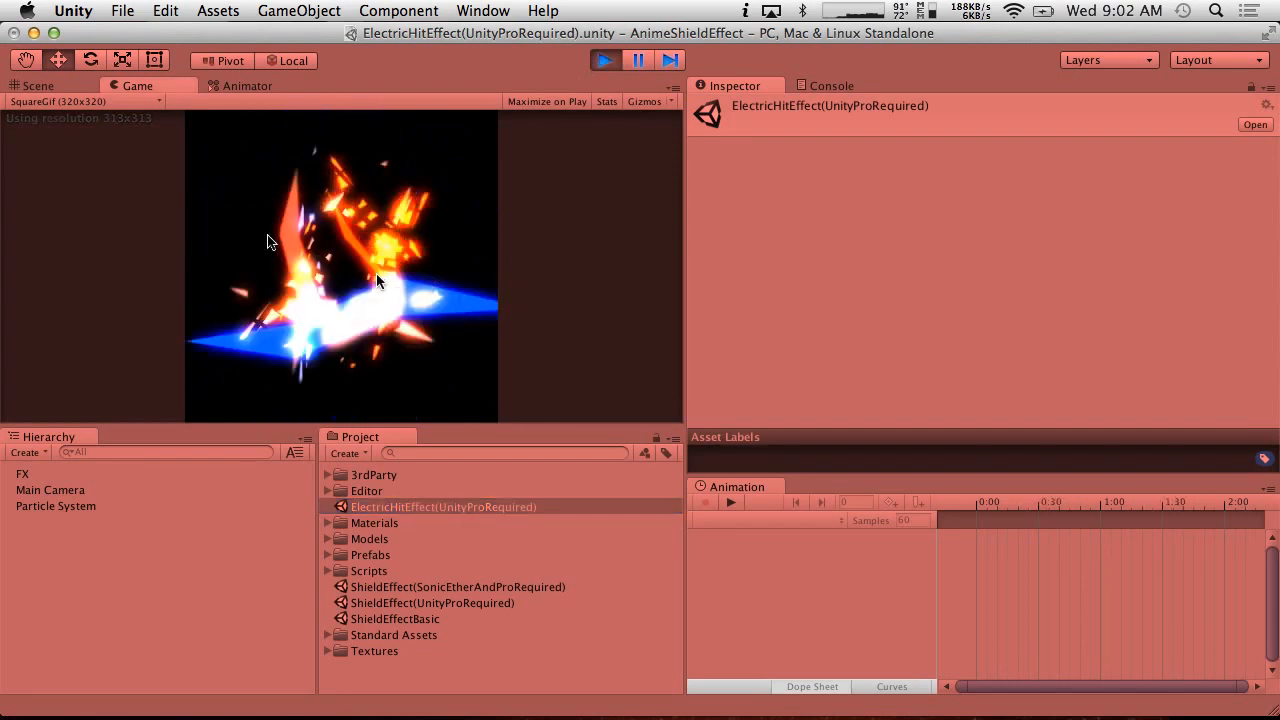
{"action": "left_click", "coordinate": [604, 60]}
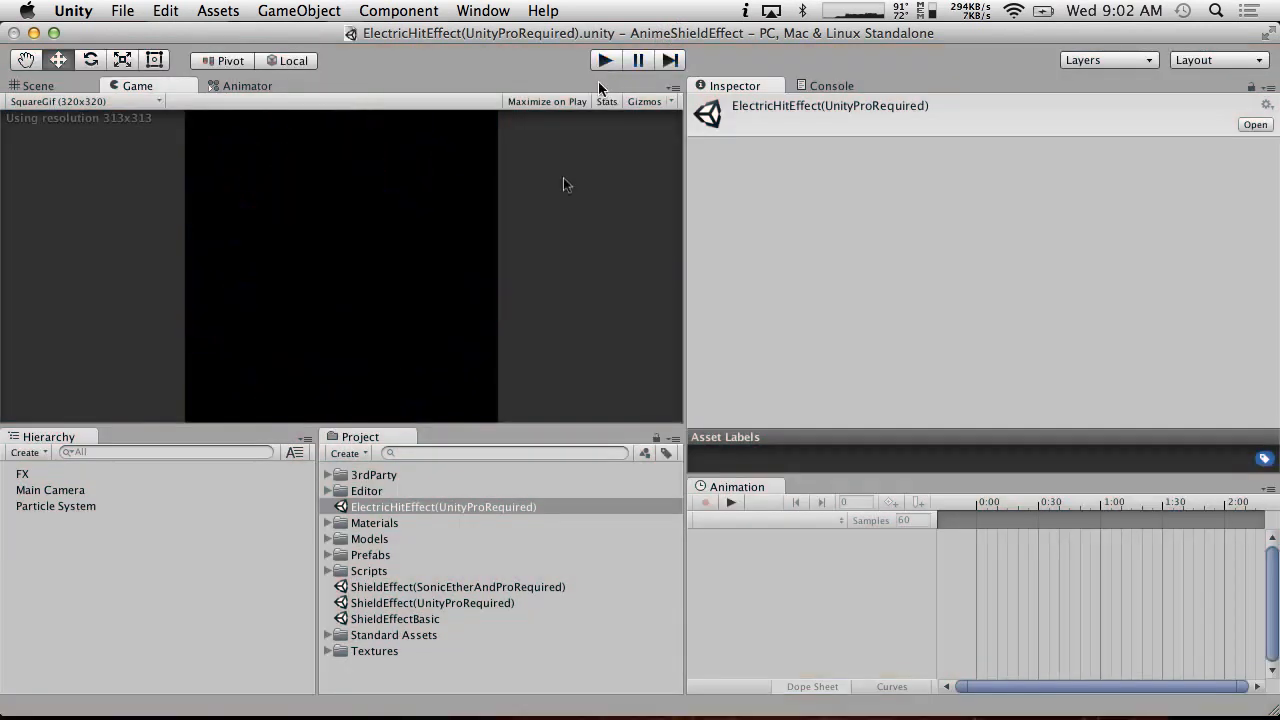
{"action": "mouse_move", "coordinate": [407, 500]}
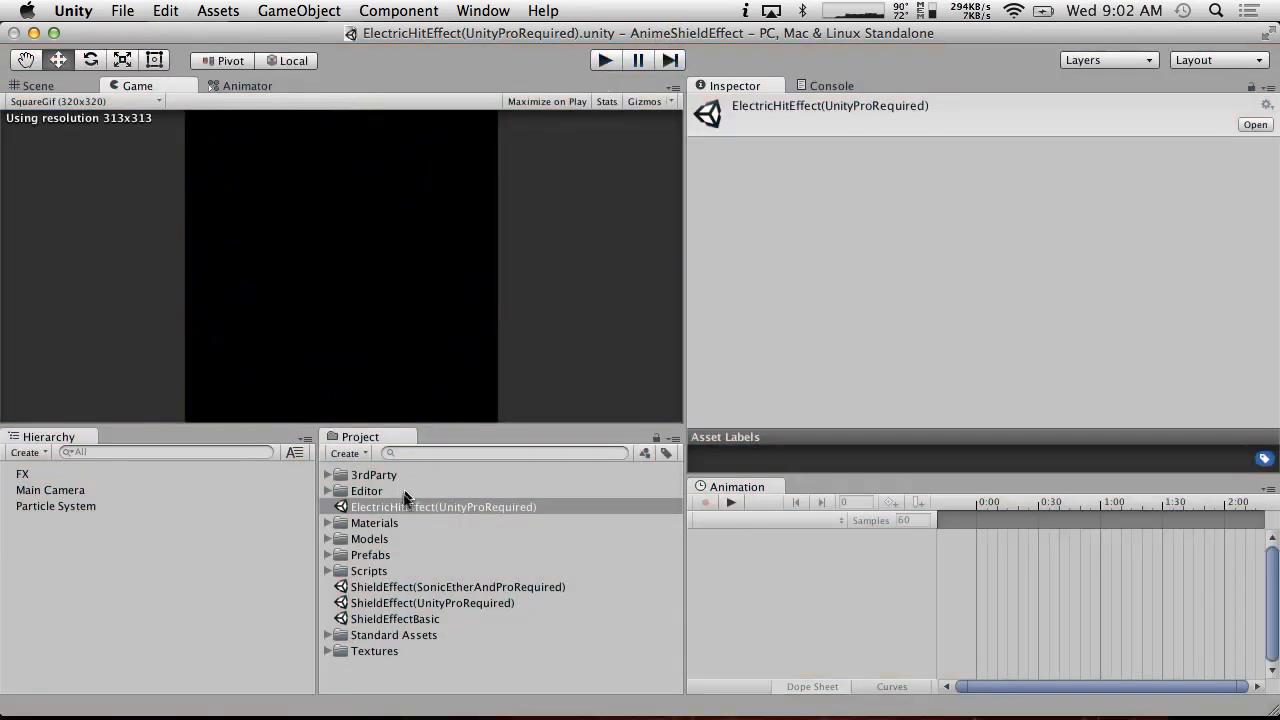
- Select Main Camera to review its Bloom settings and briefly replay the scene
{"action": "left_click", "coordinate": [50, 490]}
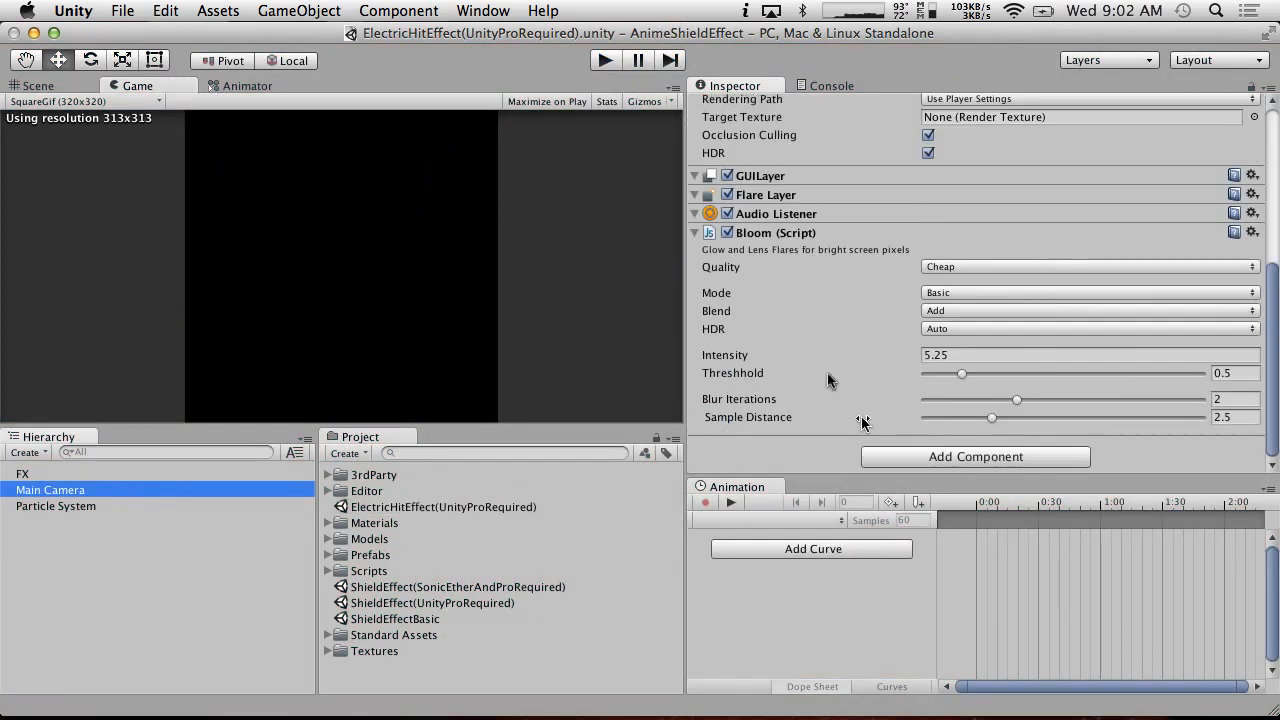
{"action": "left_click", "coordinate": [604, 60]}
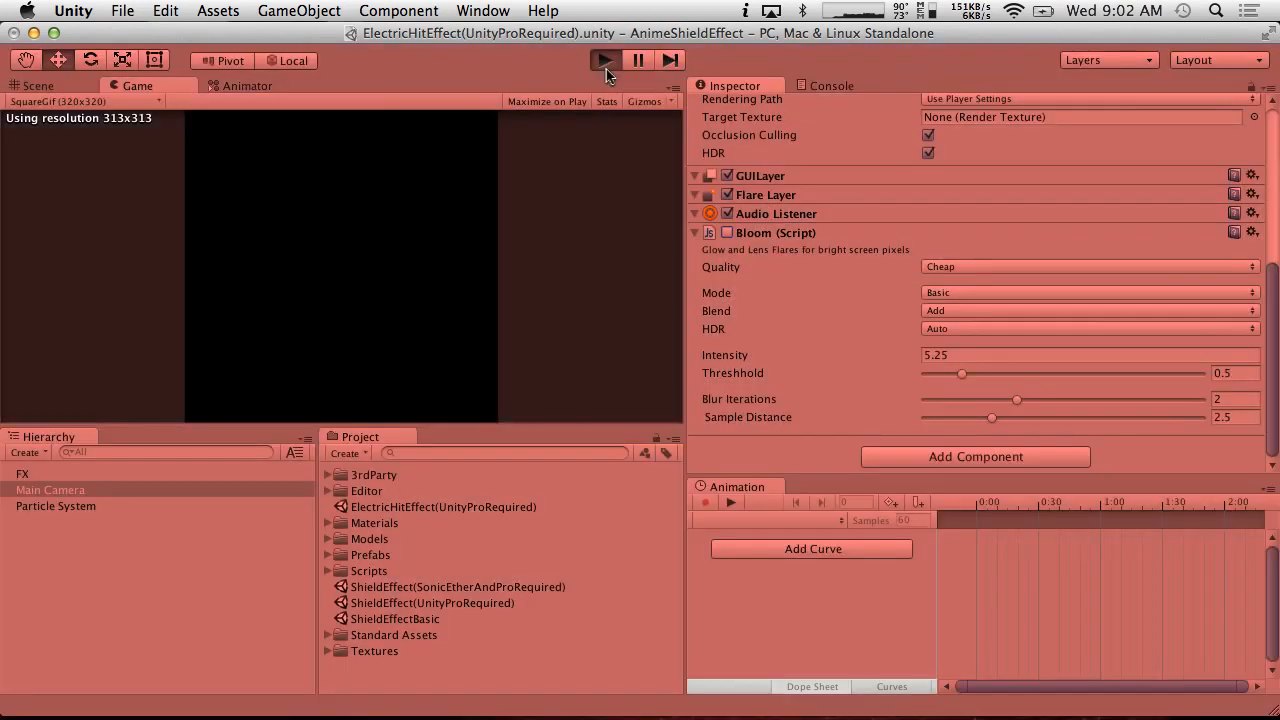
{"action": "left_click", "coordinate": [603, 60]}
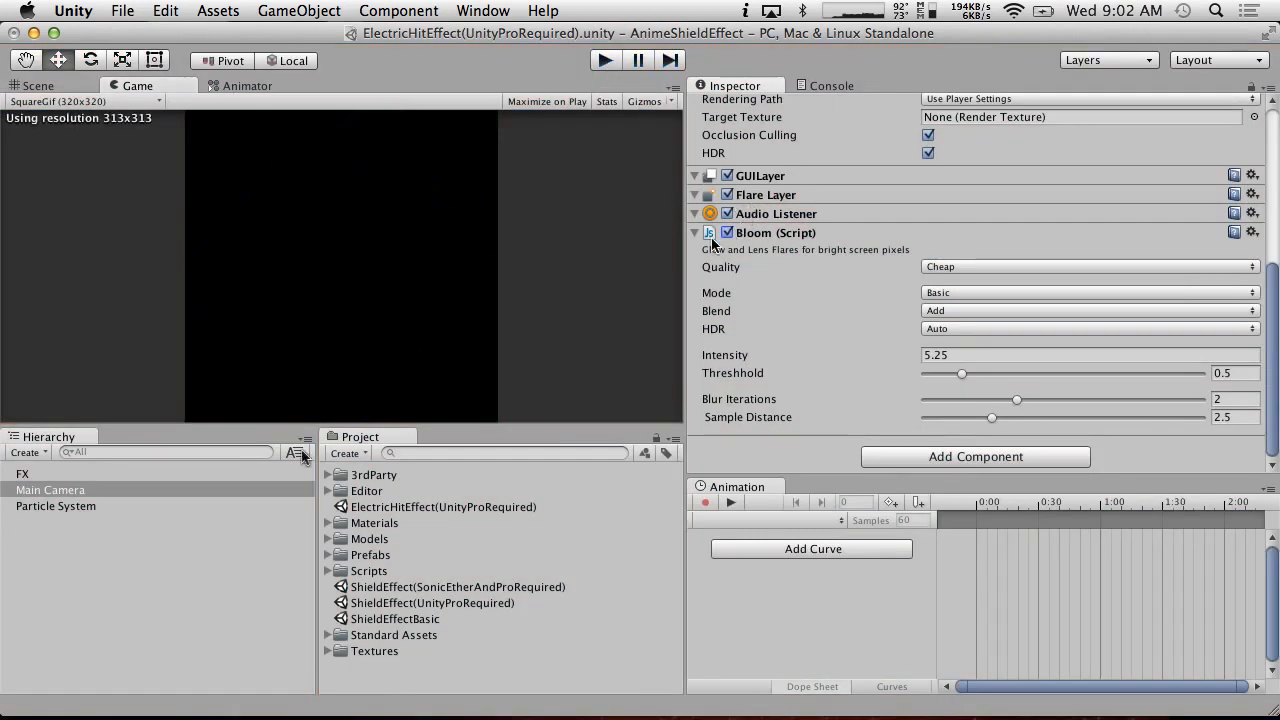
- Run and stop the ShieldEffect(UnityProRequired) and ShieldEffectBasic scene previews
{"action": "left_click", "coordinate": [433, 602]}
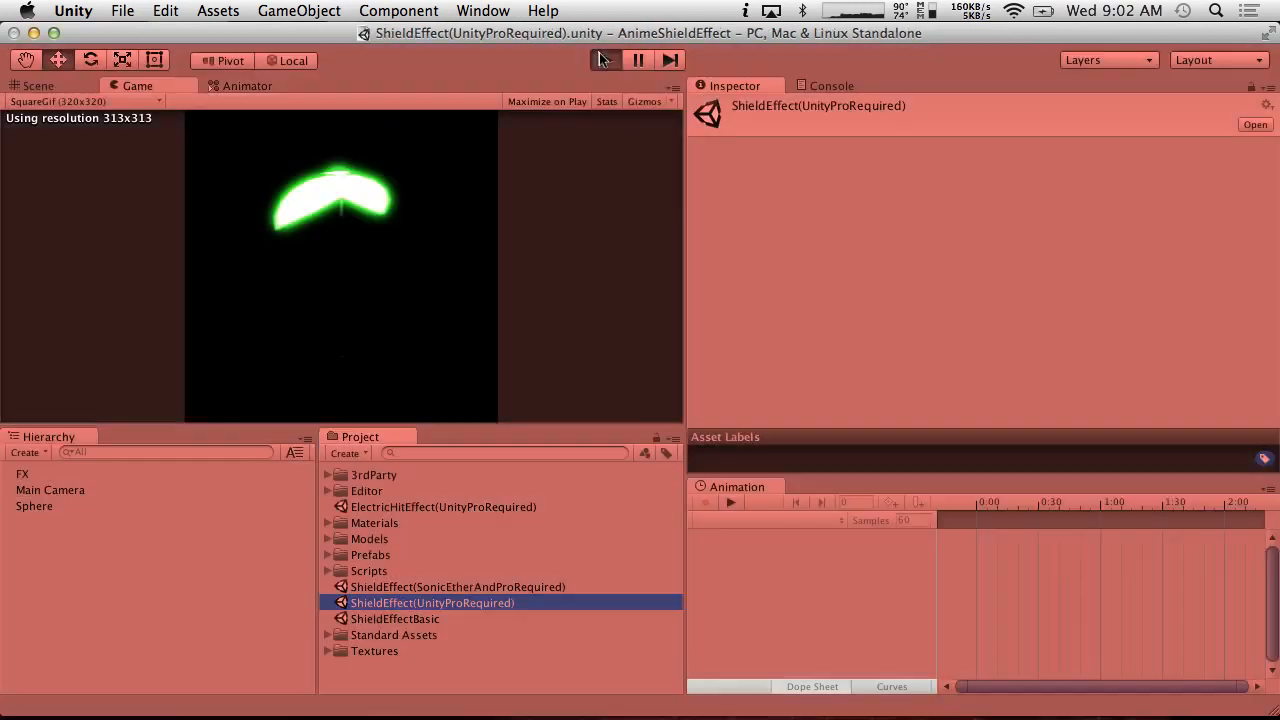
{"action": "left_click", "coordinate": [603, 60]}
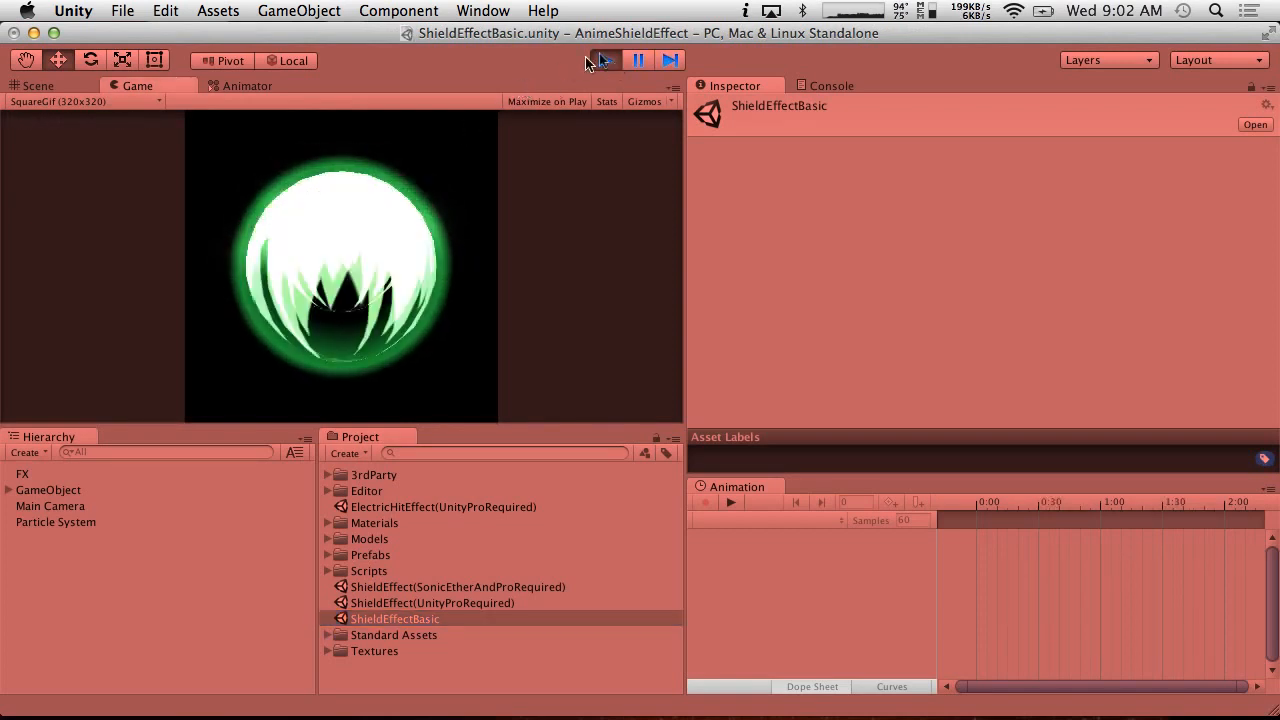
{"action": "left_click", "coordinate": [605, 60]}
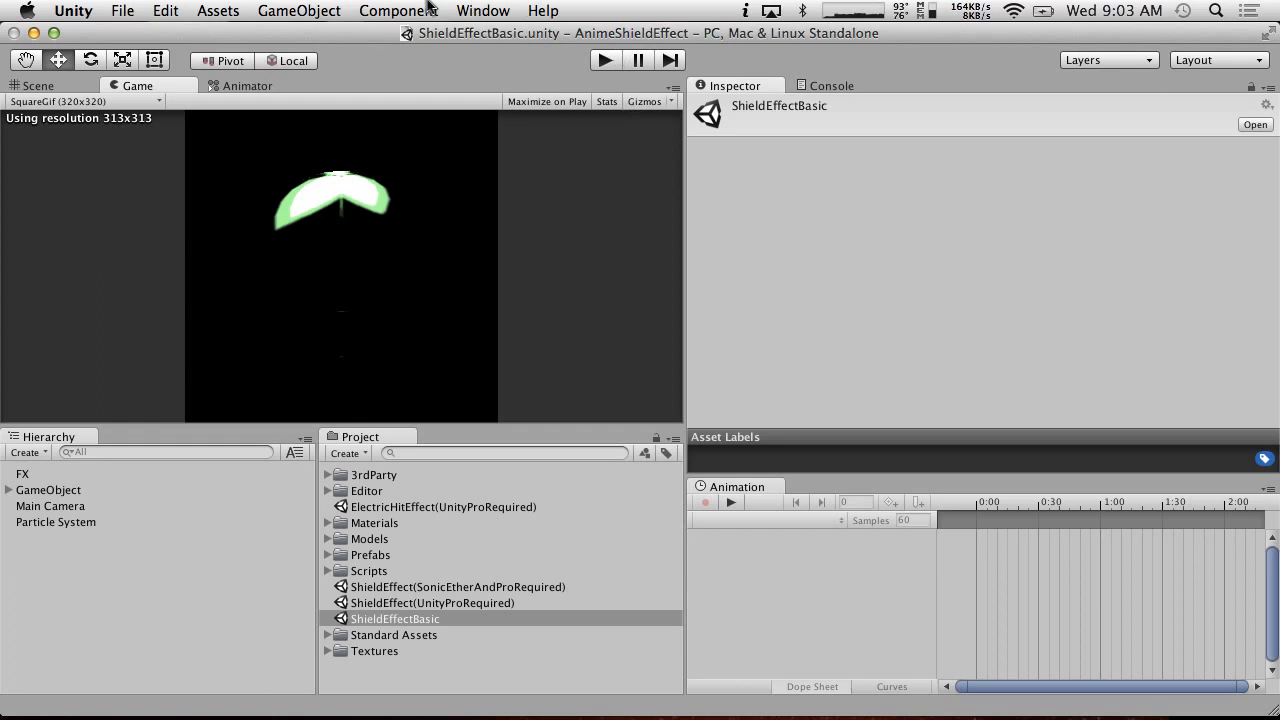
- Quit Unity, saving the modified Shield material, and open the BreakfastWithUnity project
{"action": "left_click", "coordinate": [122, 11]}
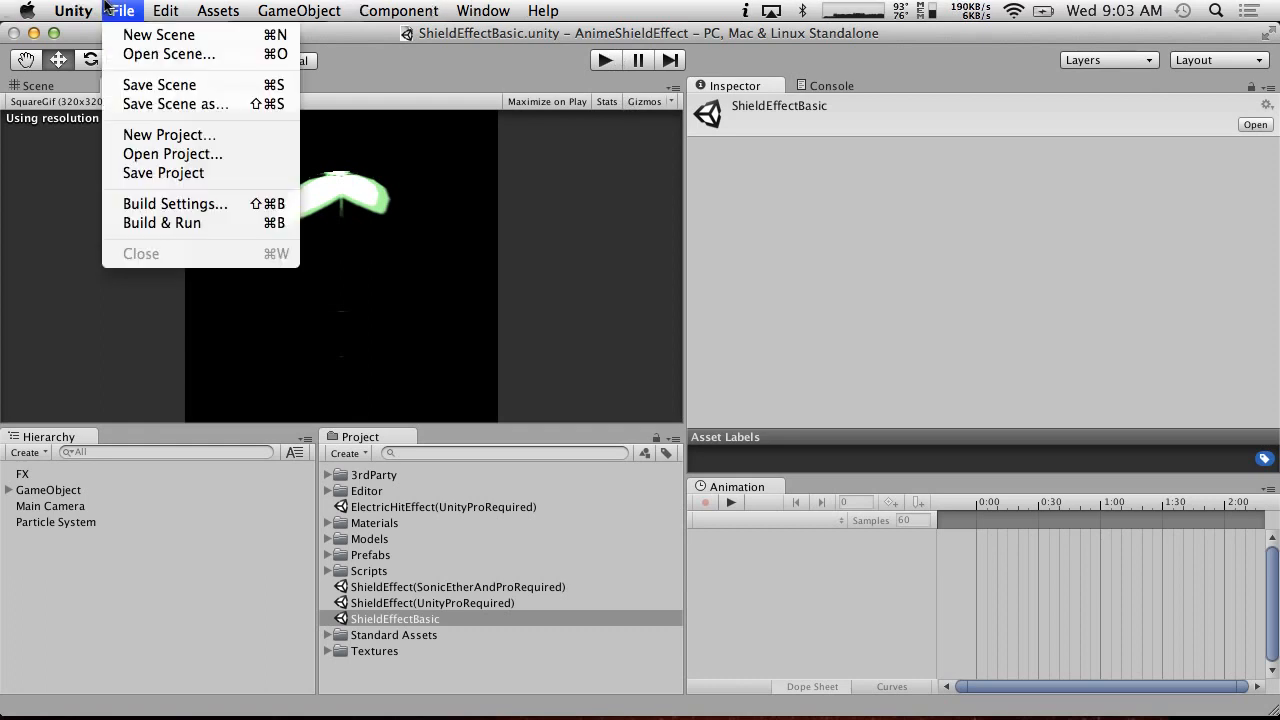
{"action": "left_click", "coordinate": [72, 11]}
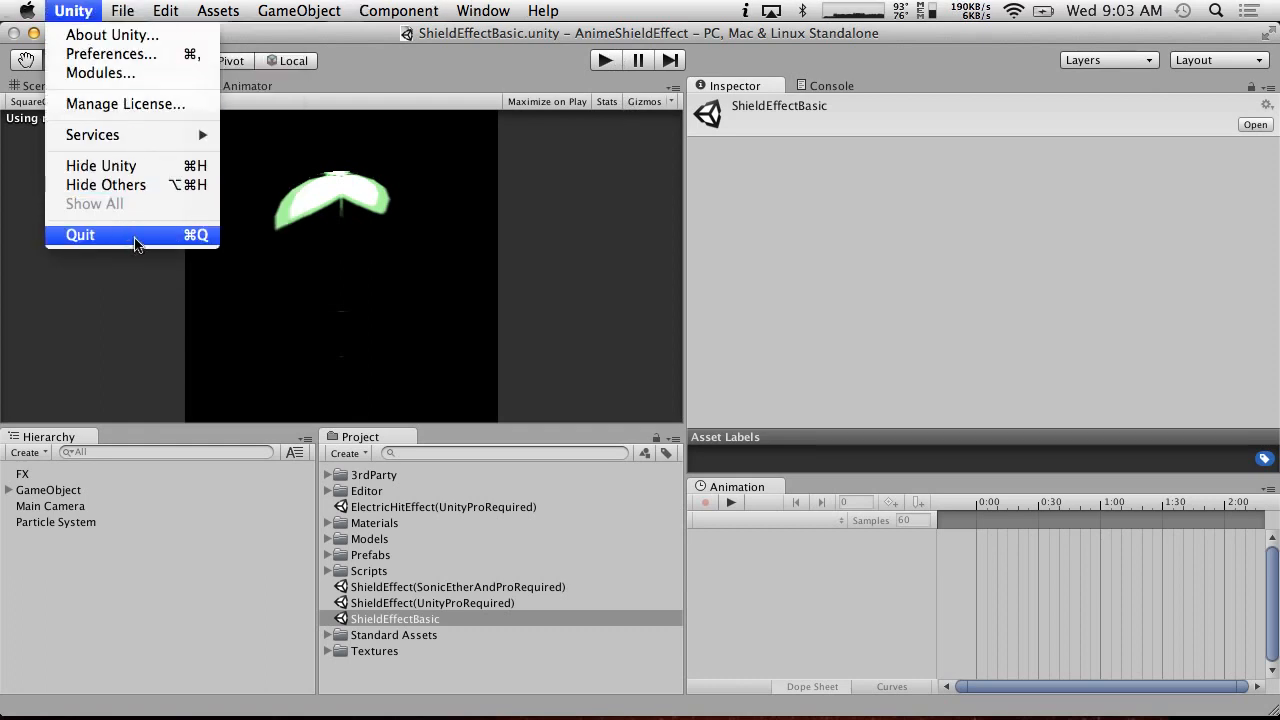
{"action": "left_click", "coordinate": [80, 234]}
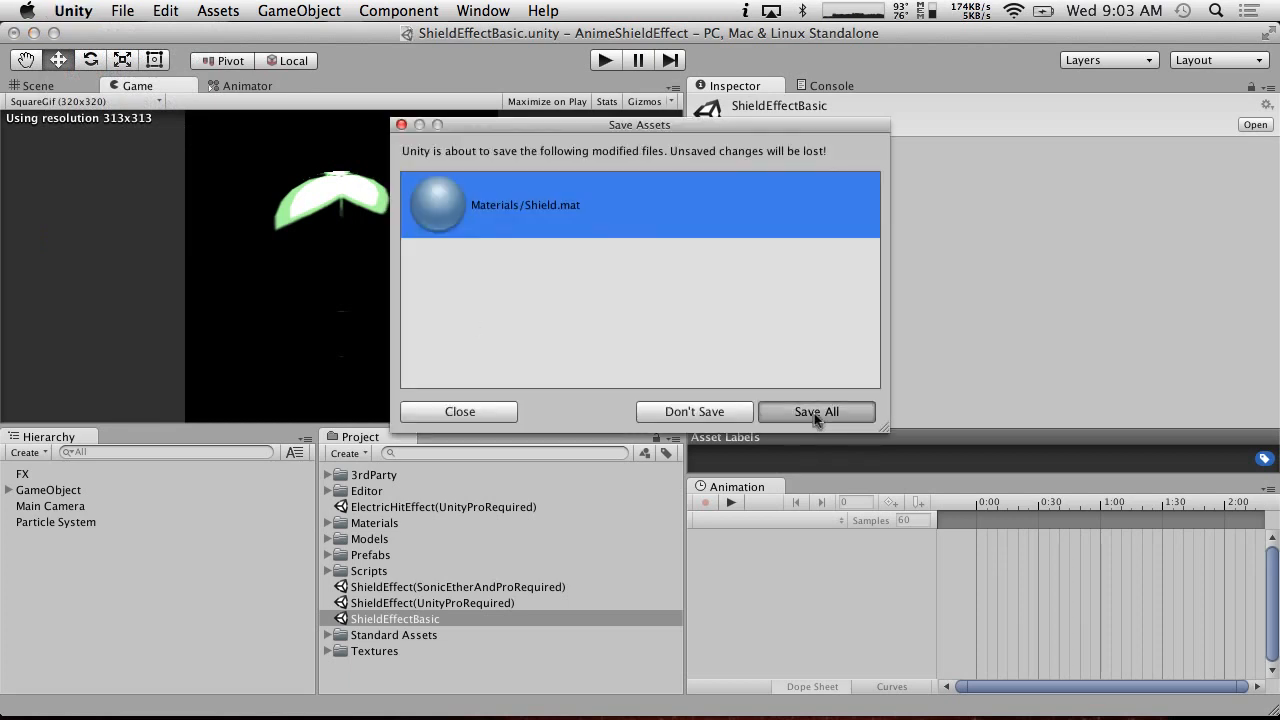
{"action": "left_click", "coordinate": [816, 411]}
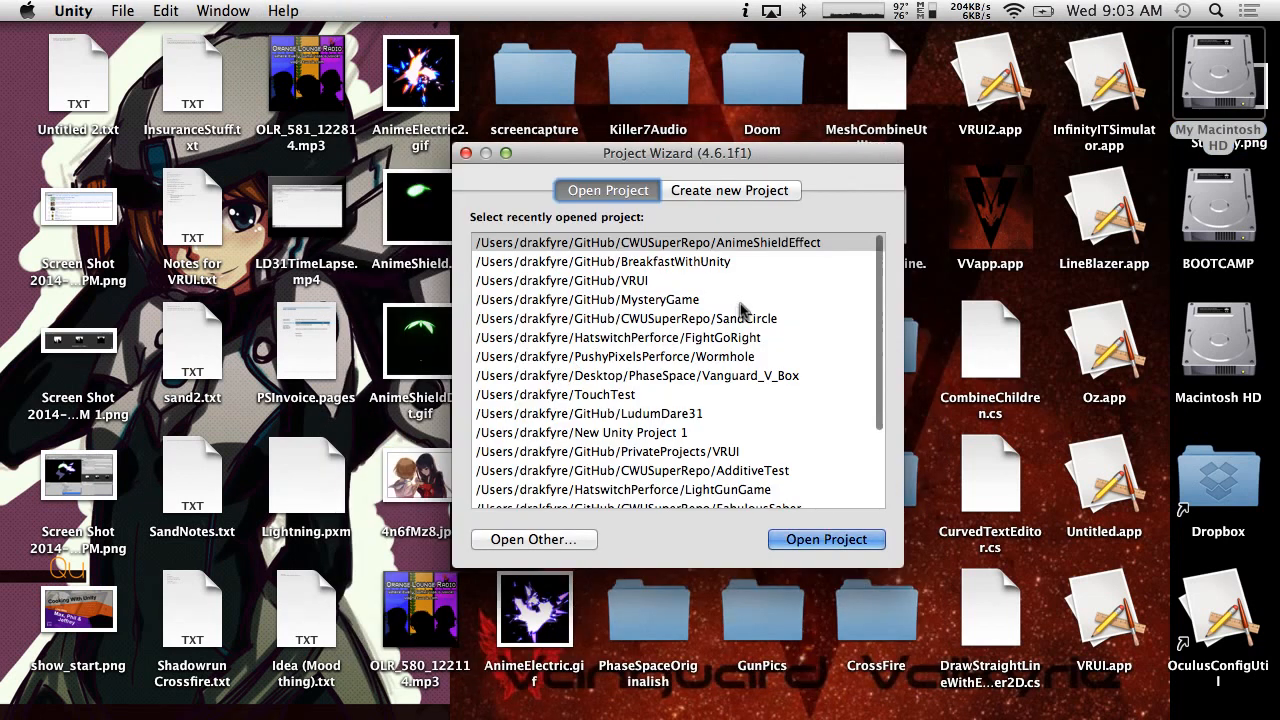
{"action": "left_click", "coordinate": [826, 539]}
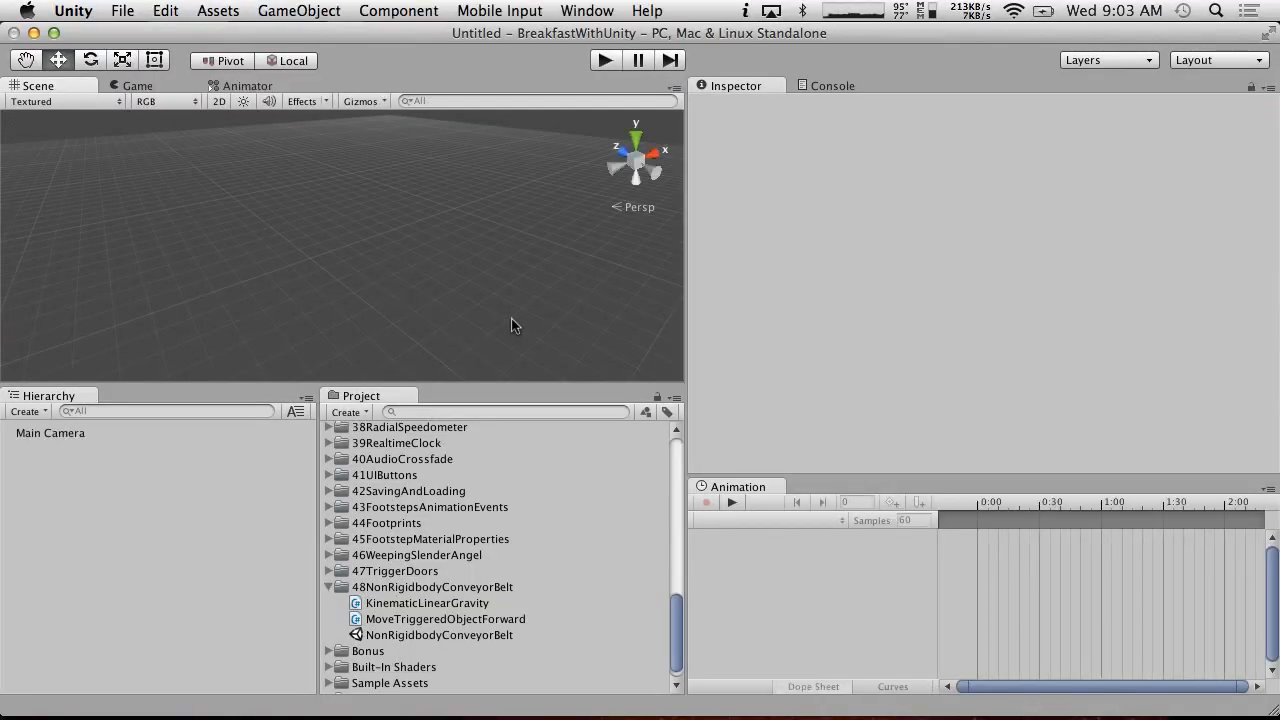
- Create a new folder named 49 in the Project panel
{"action": "left_click", "coordinate": [500, 411]}
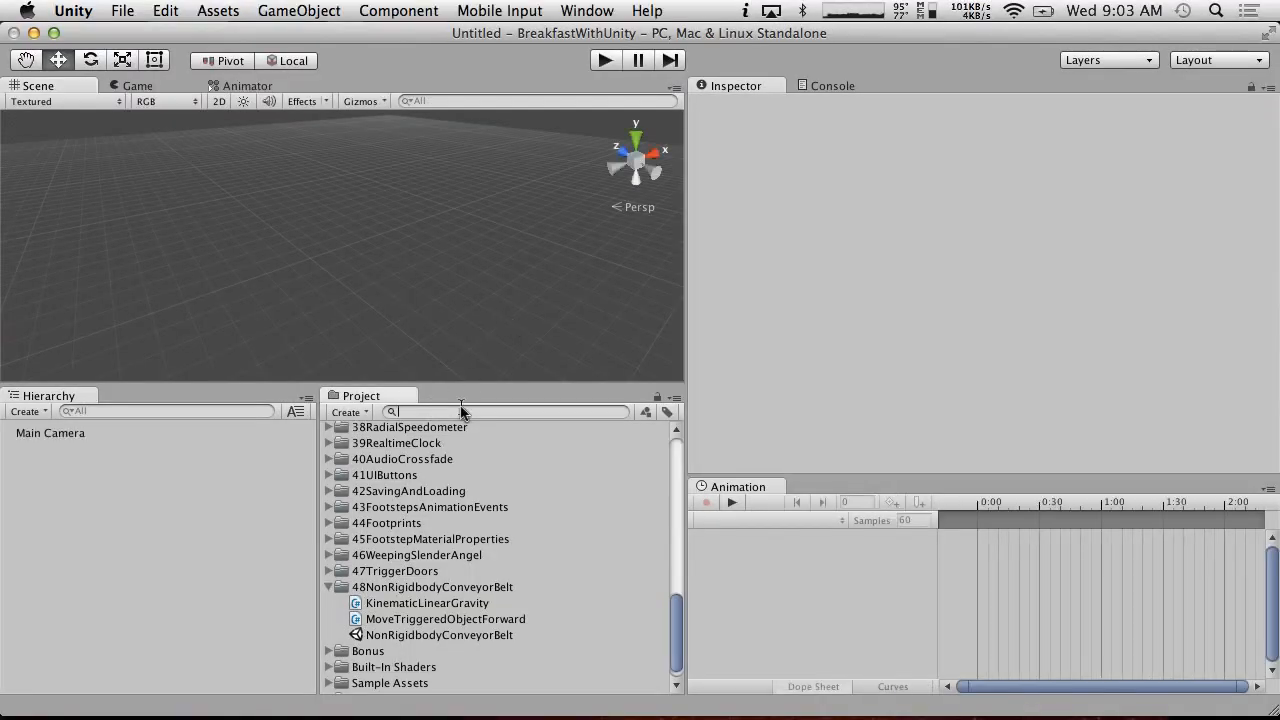
{"action": "mouse_move", "coordinate": [390, 490]}
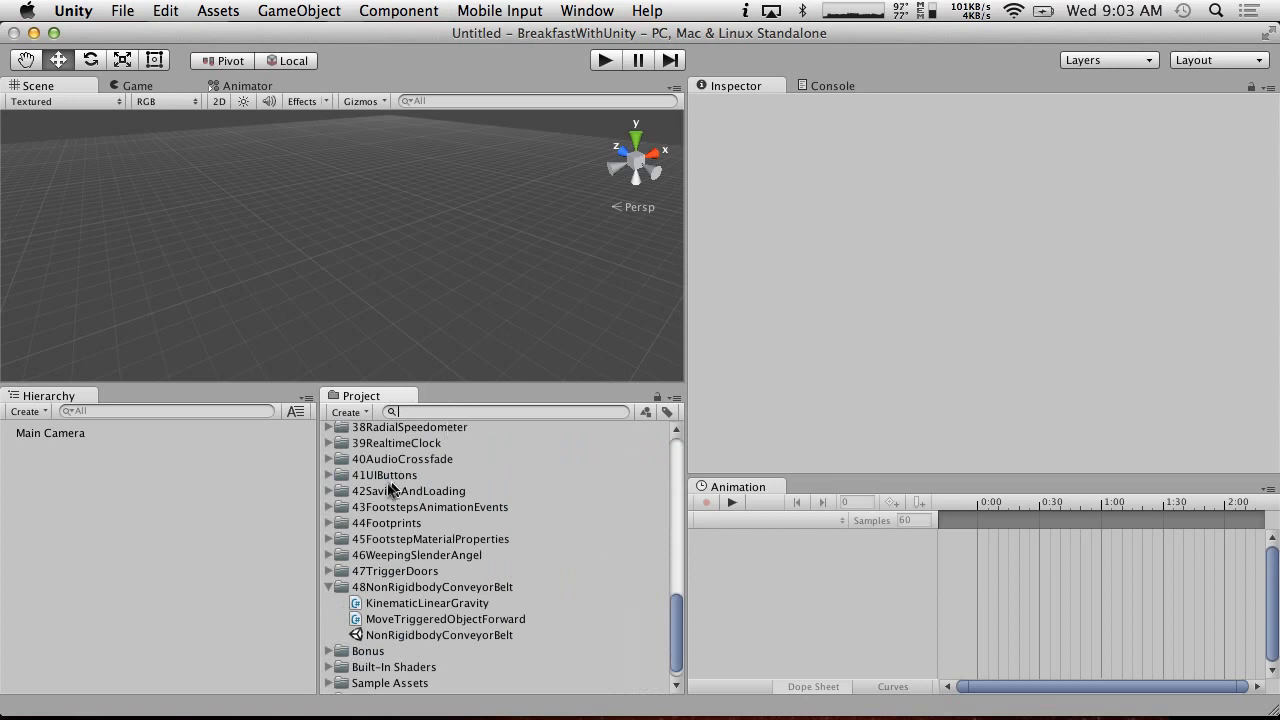
{"action": "left_click", "coordinate": [348, 411]}
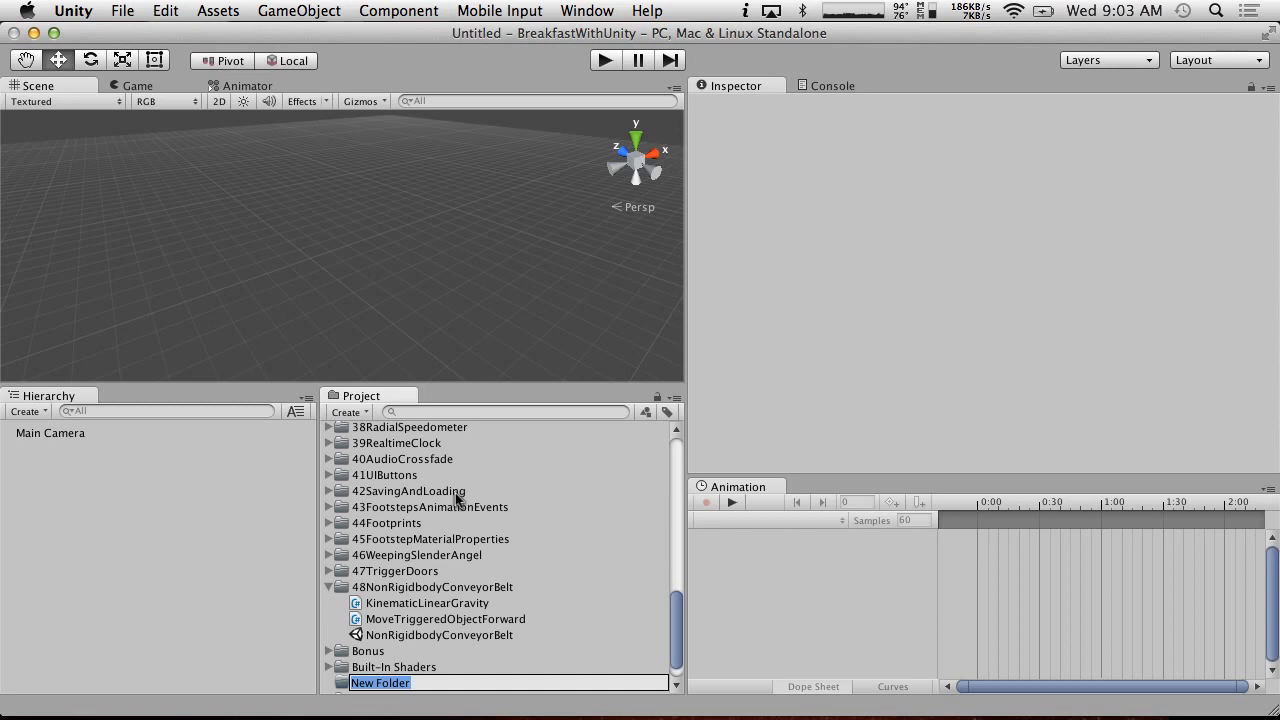
{"action": "type", "text": "49"}
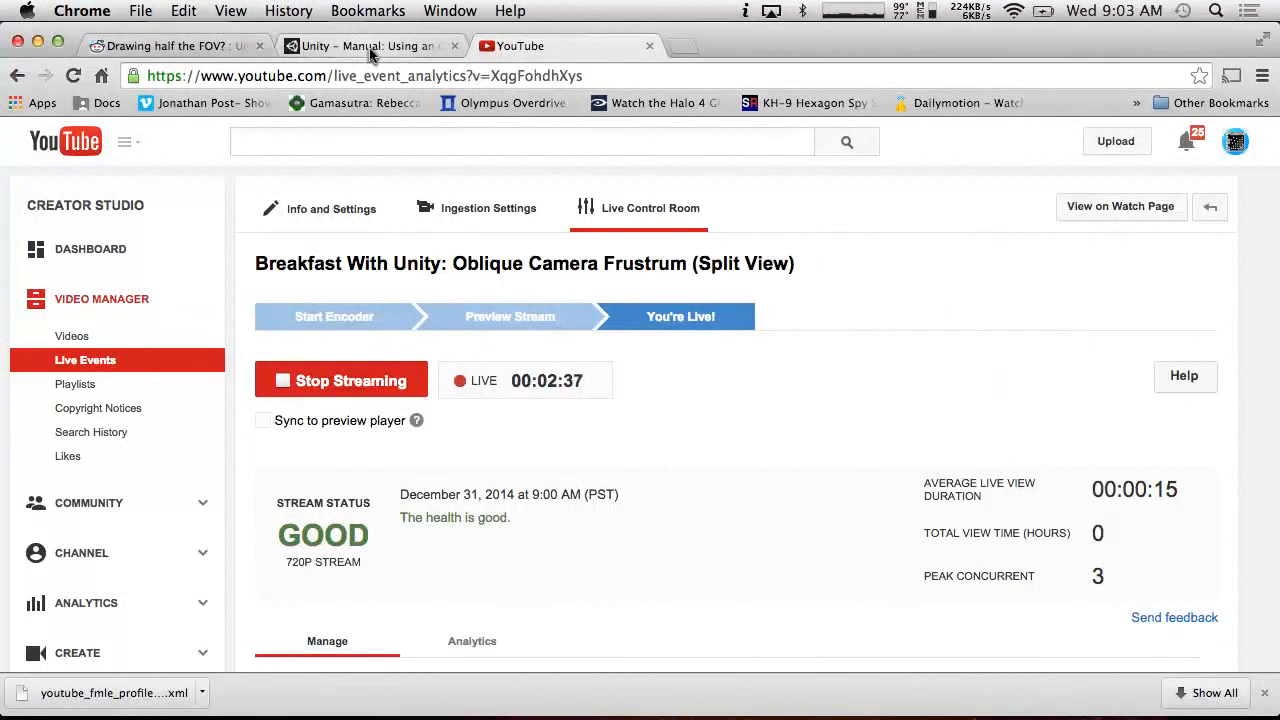
- Read the oblique frustum manual, rename the folder 49ObliqueFrustum, and view the reddit question
{"action": "left_click", "coordinate": [370, 46]}
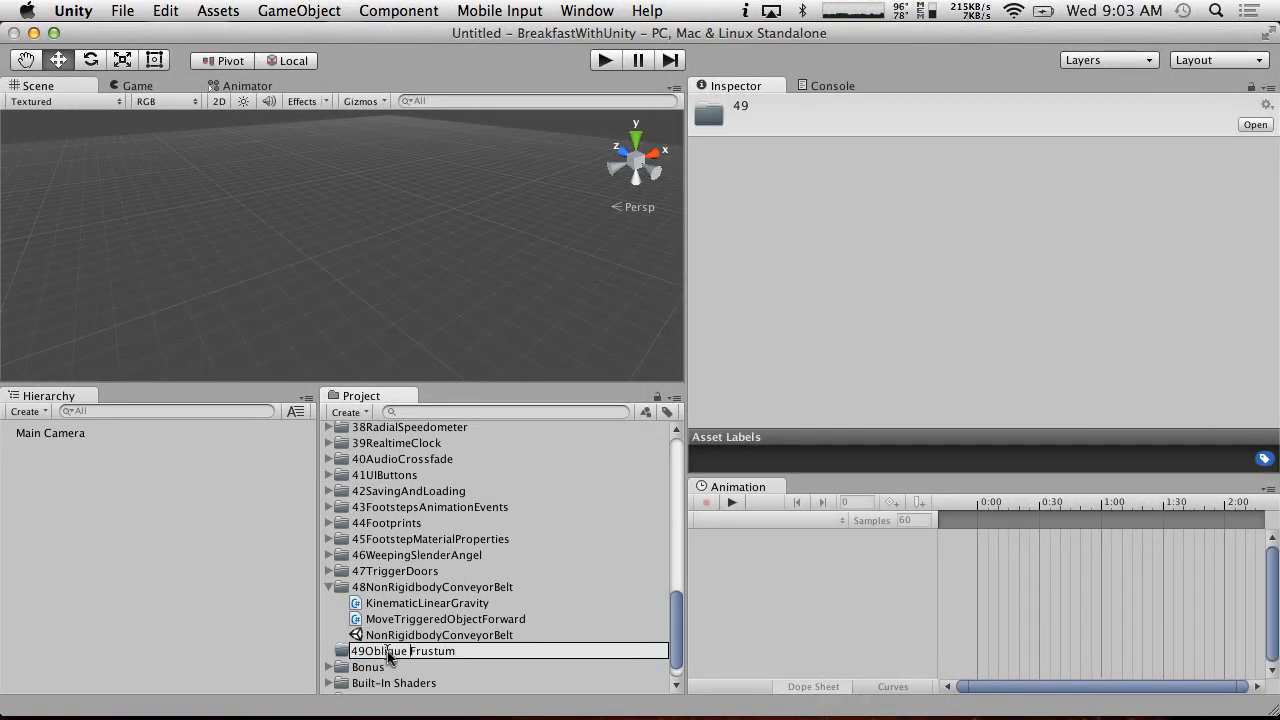
{"action": "left_click", "coordinate": [403, 650]}
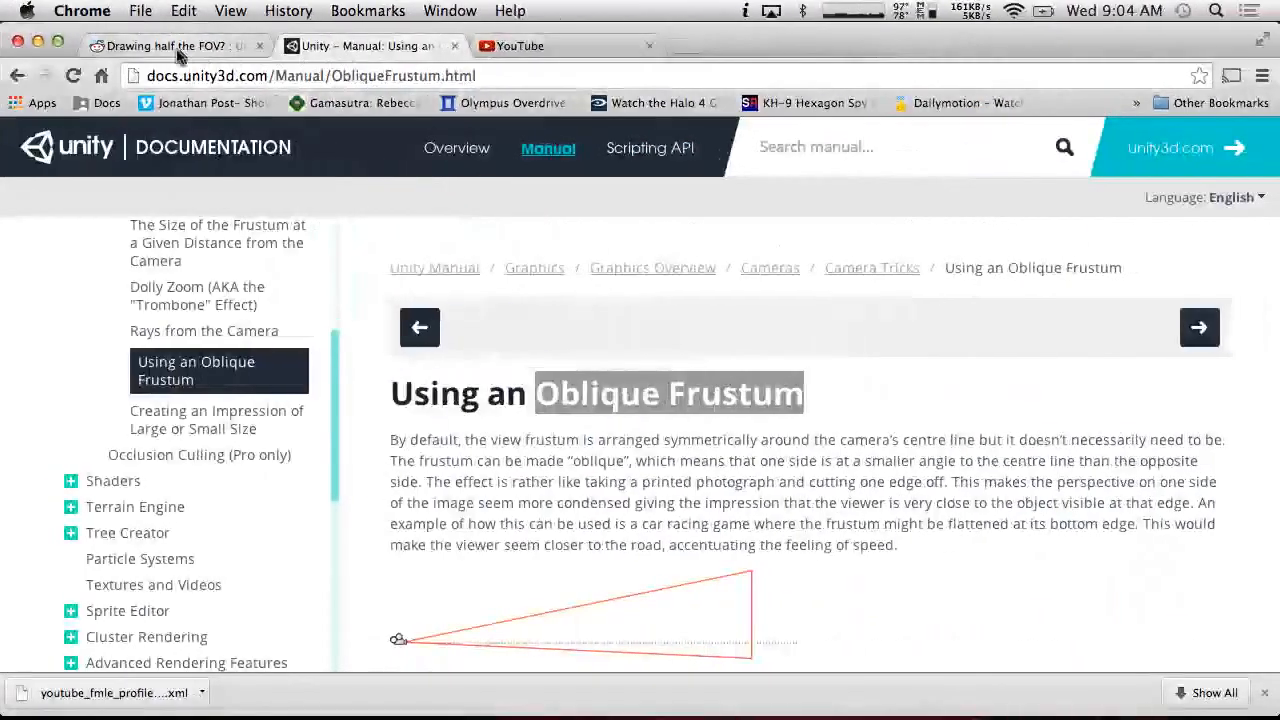
{"action": "left_click", "coordinate": [170, 46]}
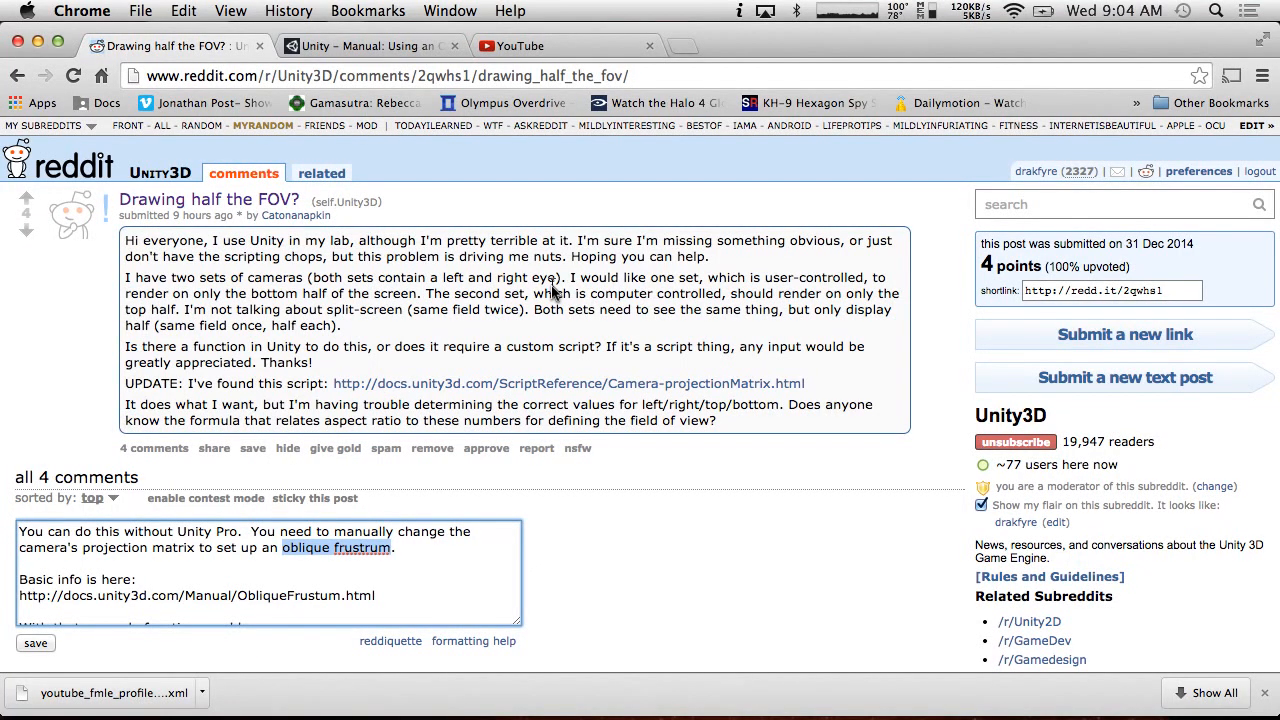
{"action": "mouse_move", "coordinate": [648, 272]}
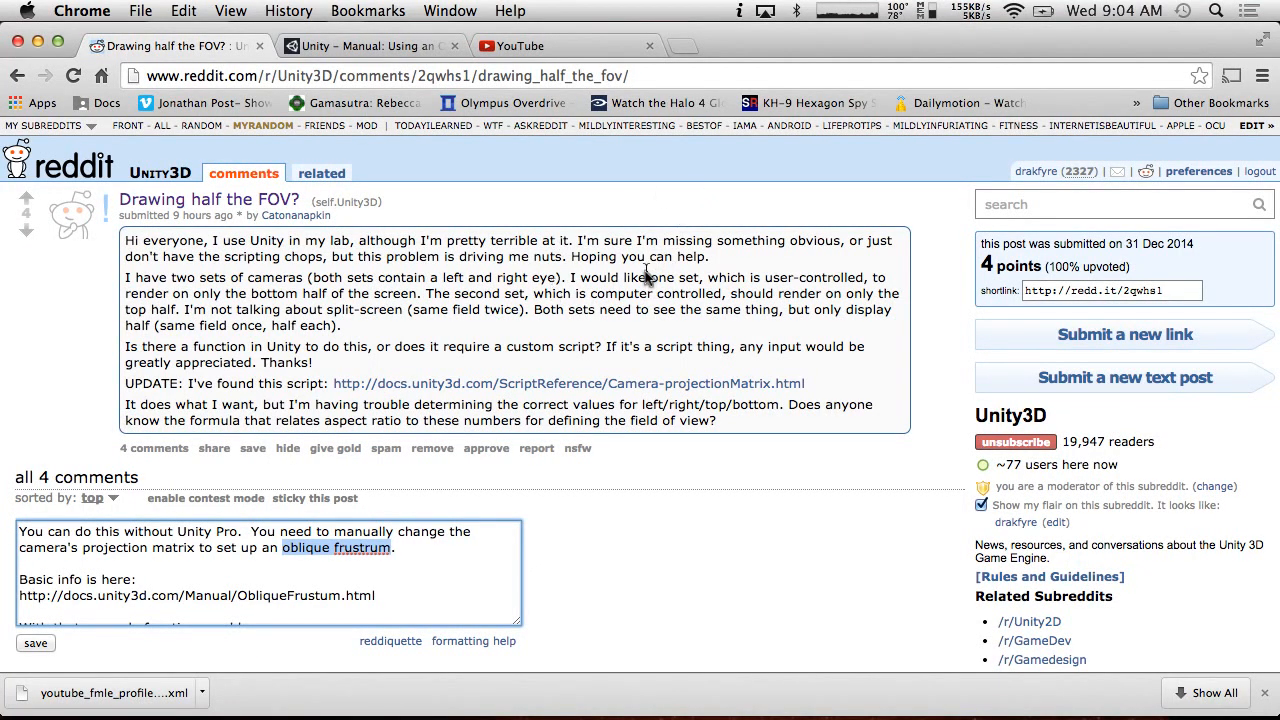
{"action": "mouse_move", "coordinate": [730, 415]}
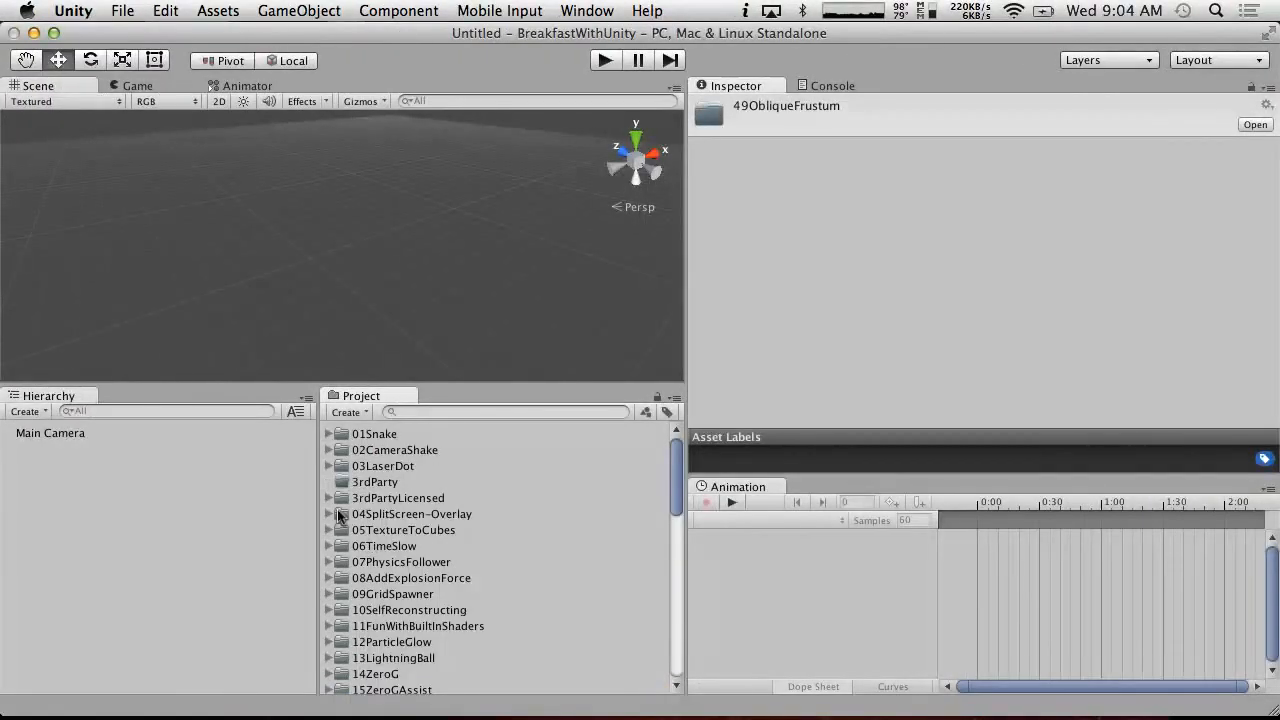
- Open the SplitScreen scene, save it as ObliqueFrustum in 49ObliqueFrustum, and expand that folder
{"action": "left_click", "coordinate": [329, 514]}
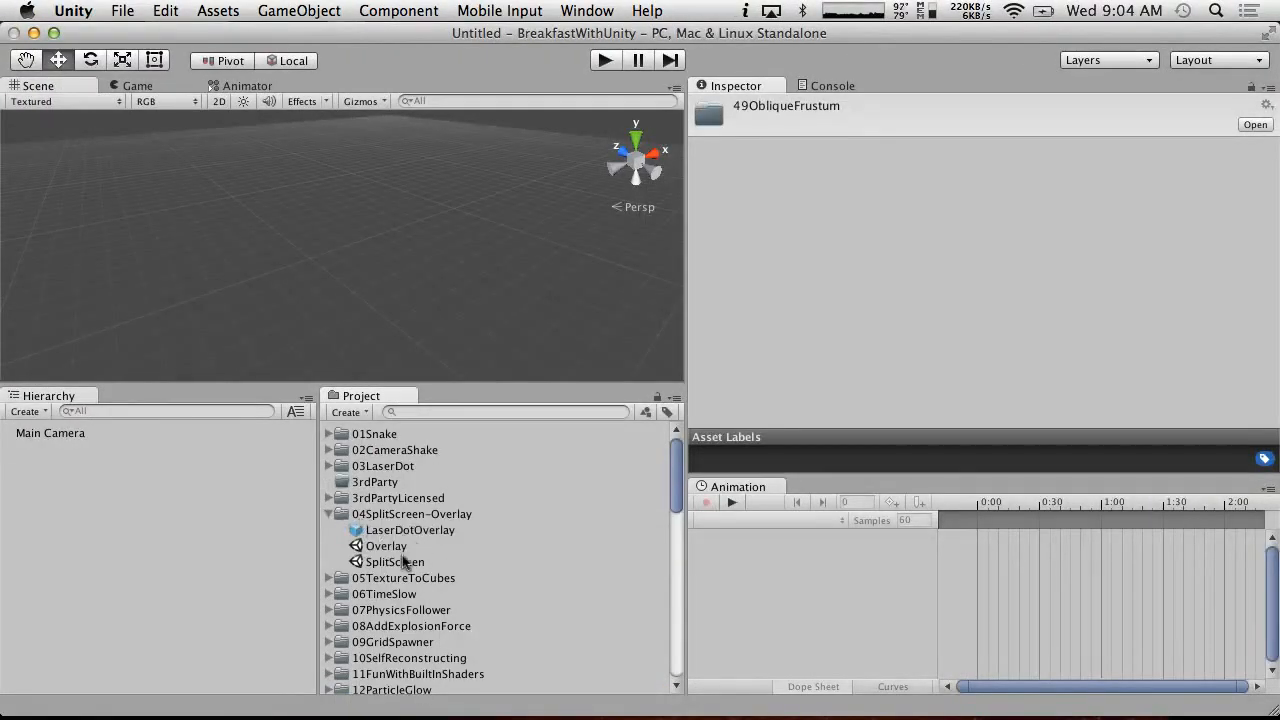
{"action": "double_click", "coordinate": [395, 561]}
{"action": "type", "text": "ObliqueFrustum.unity"}
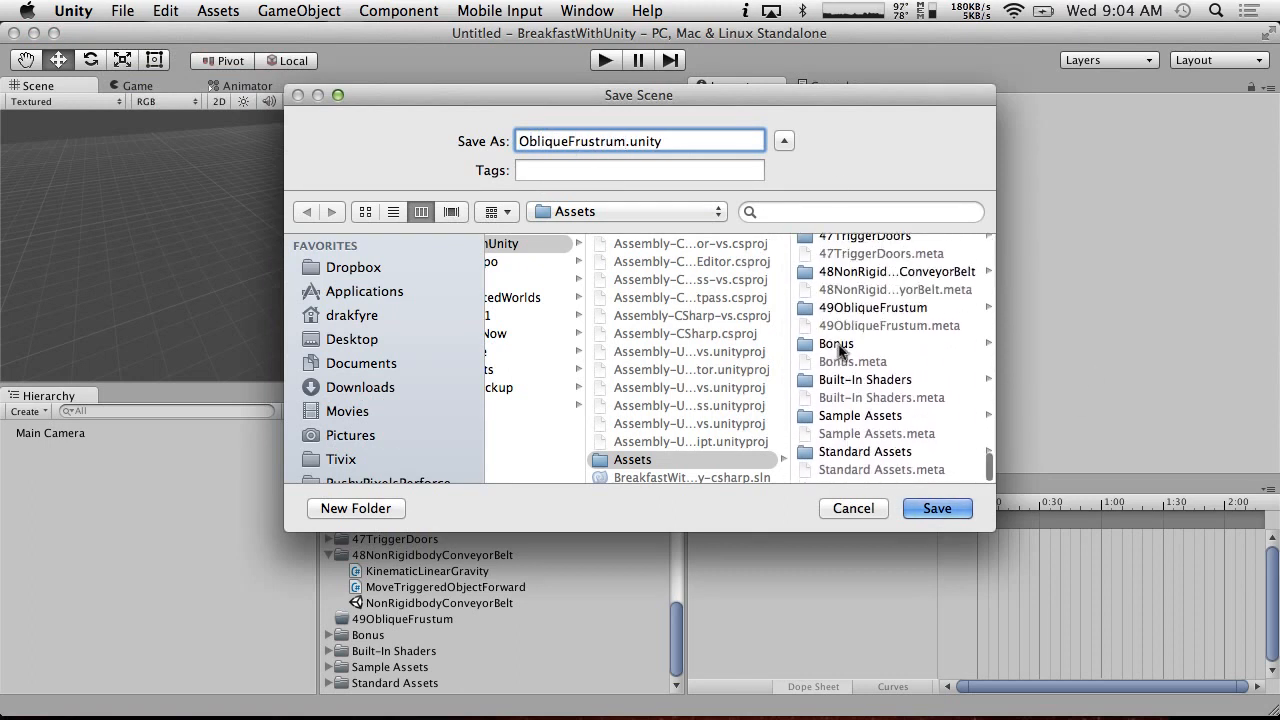
{"action": "left_click", "coordinate": [936, 508]}
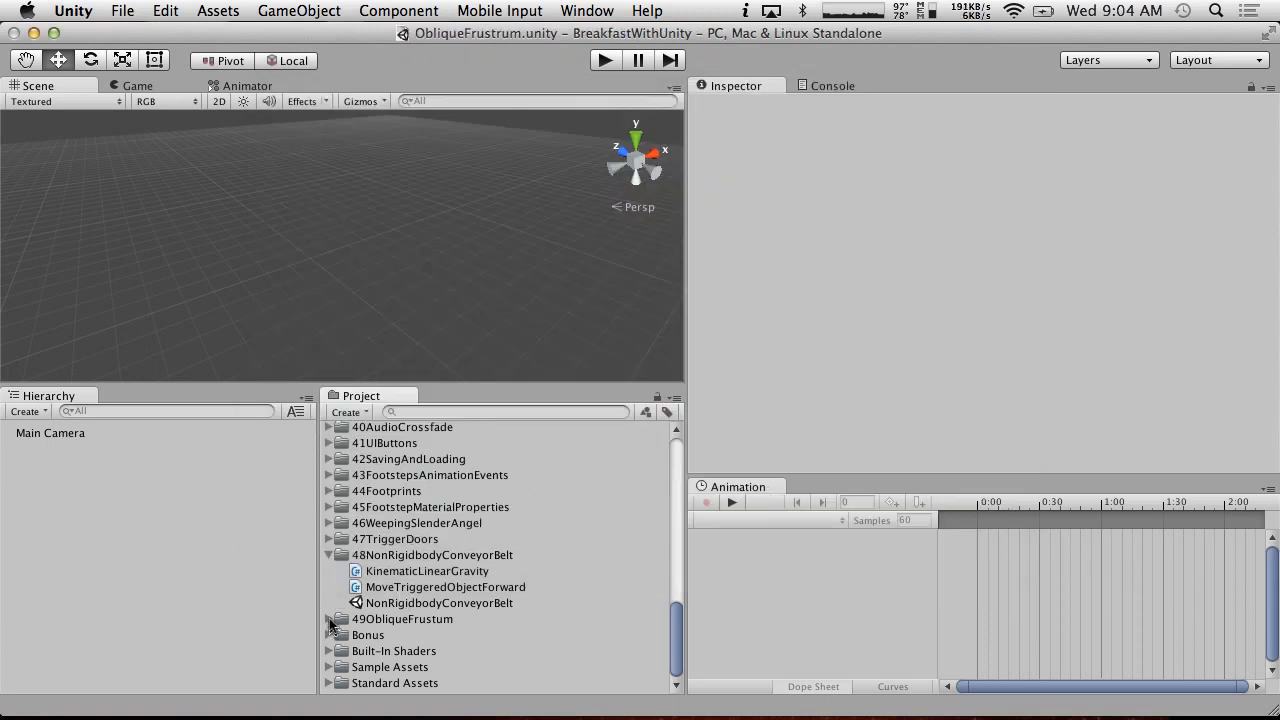
{"action": "left_click", "coordinate": [412, 634]}
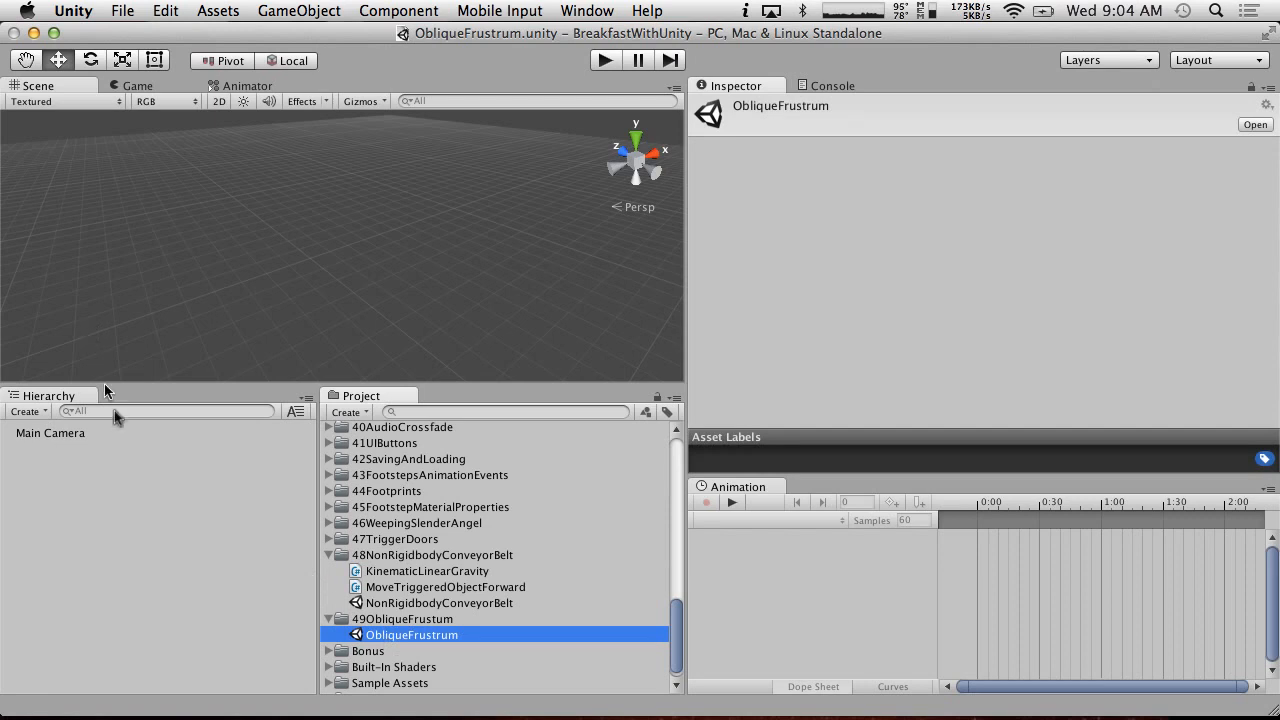
- Add a sphere and name the cameras RightCamera and LeftCamera, keeping LeftCamera tagged MainCamera
{"action": "left_click", "coordinate": [25, 411]}
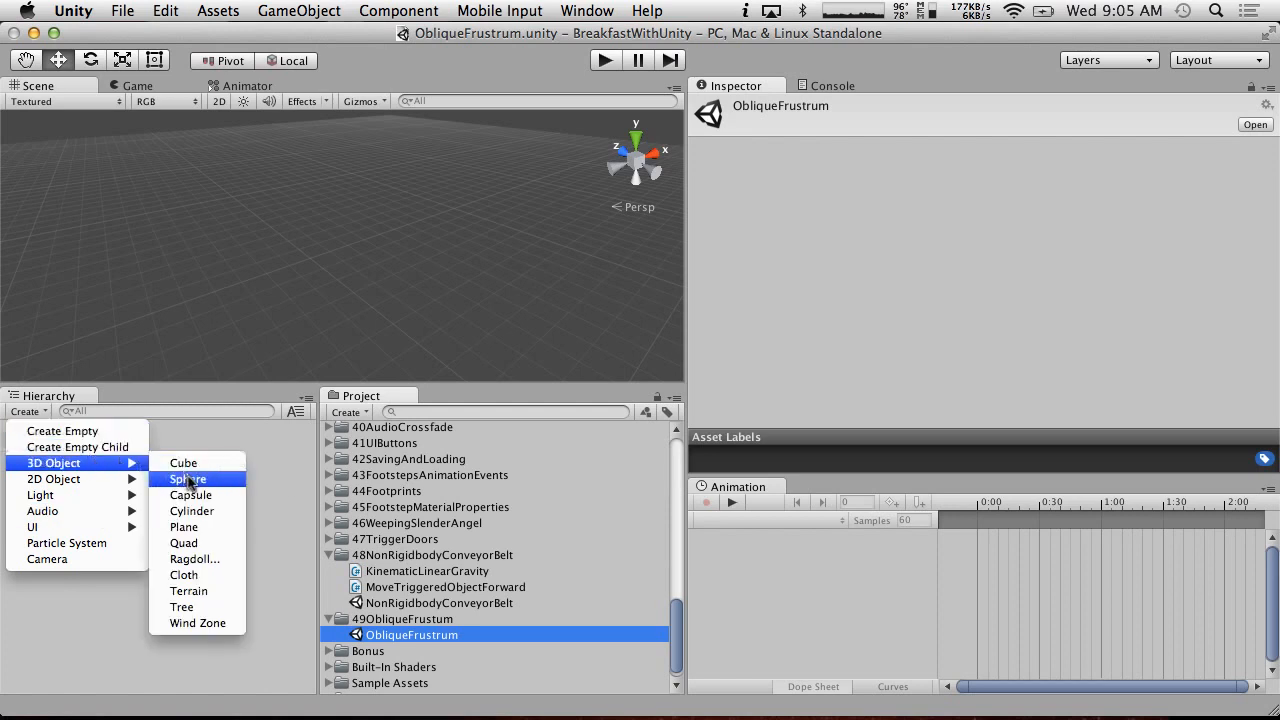
{"action": "left_click", "coordinate": [188, 479]}
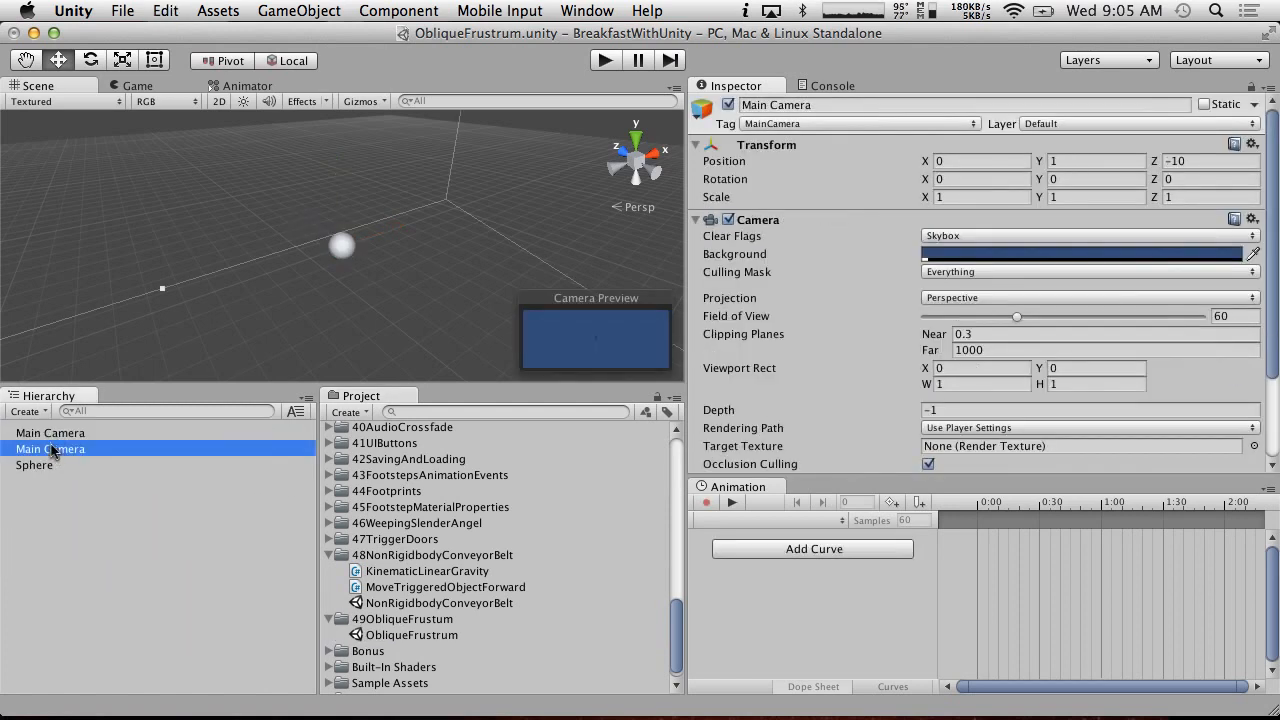
{"action": "double_click", "coordinate": [49, 448]}
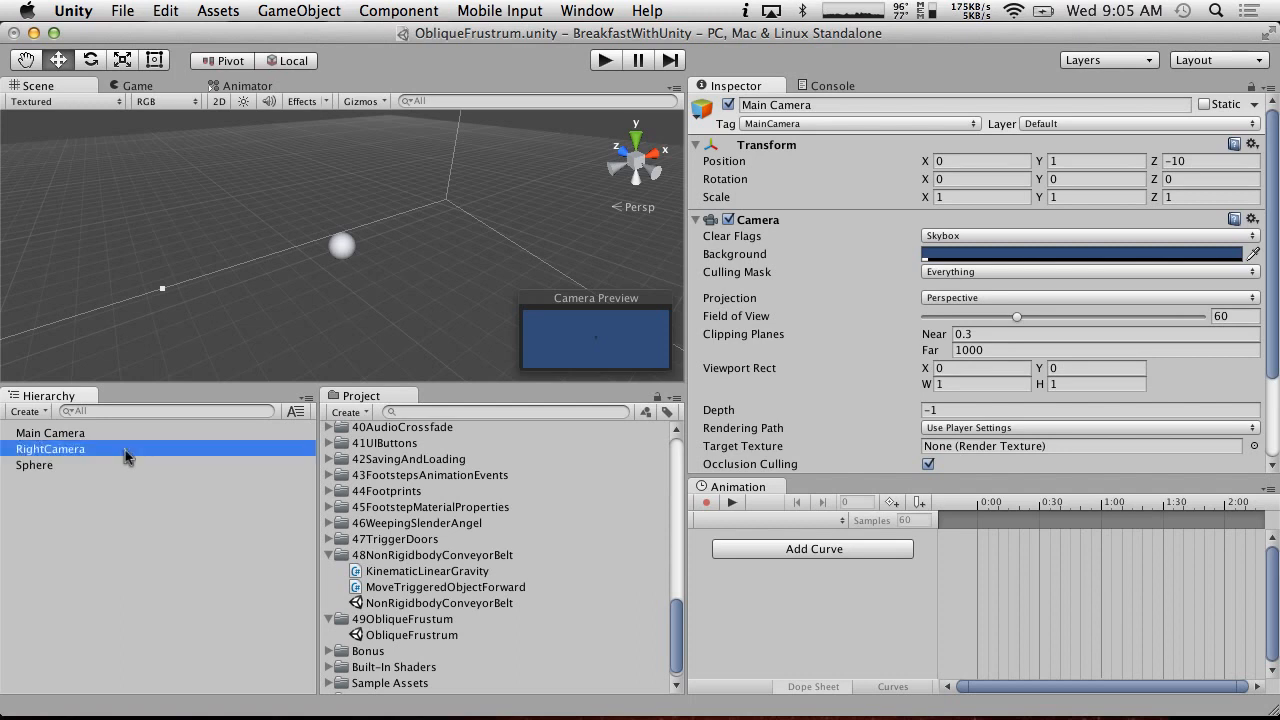
{"action": "left_click", "coordinate": [50, 432]}
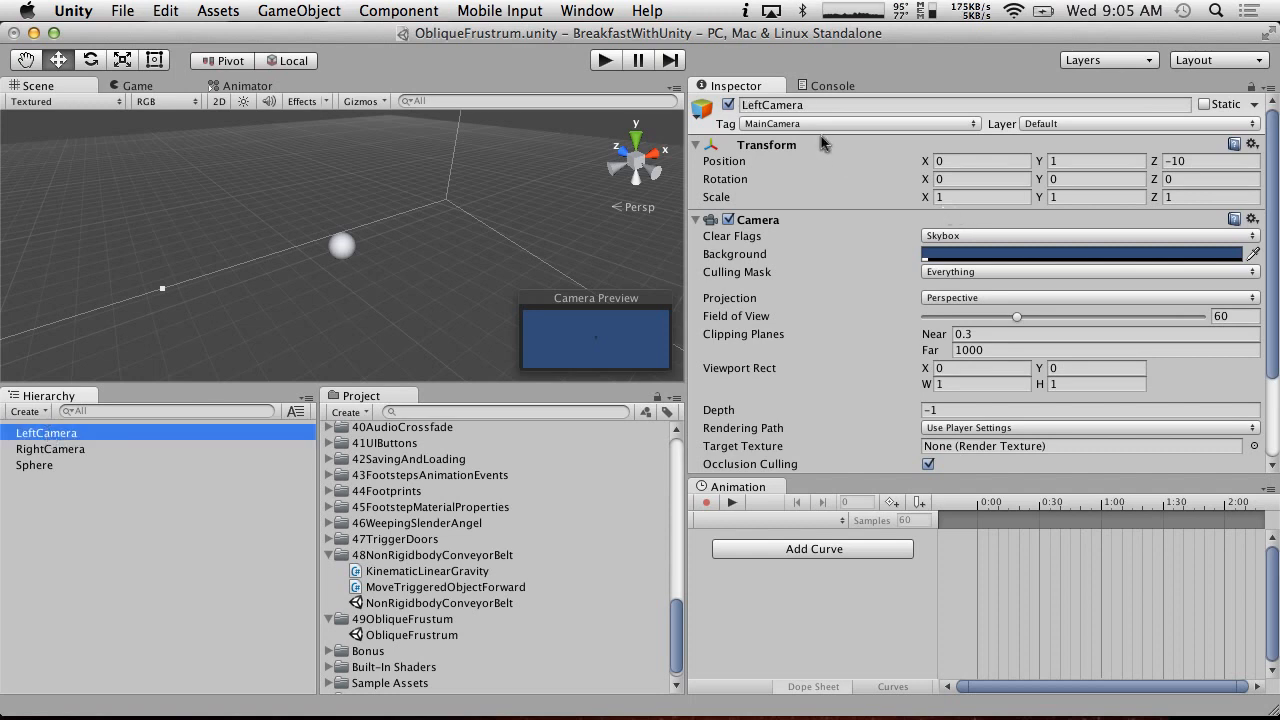
{"action": "left_click", "coordinate": [855, 123]}
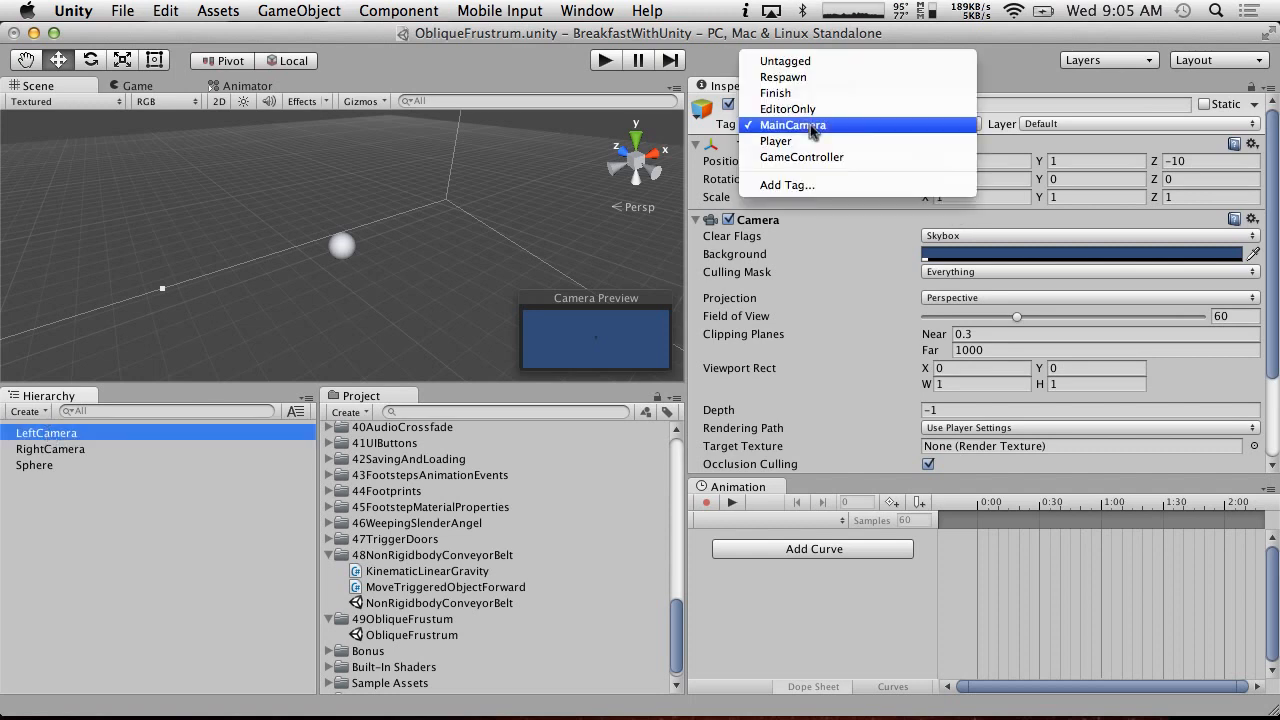
{"action": "left_click", "coordinate": [792, 124]}
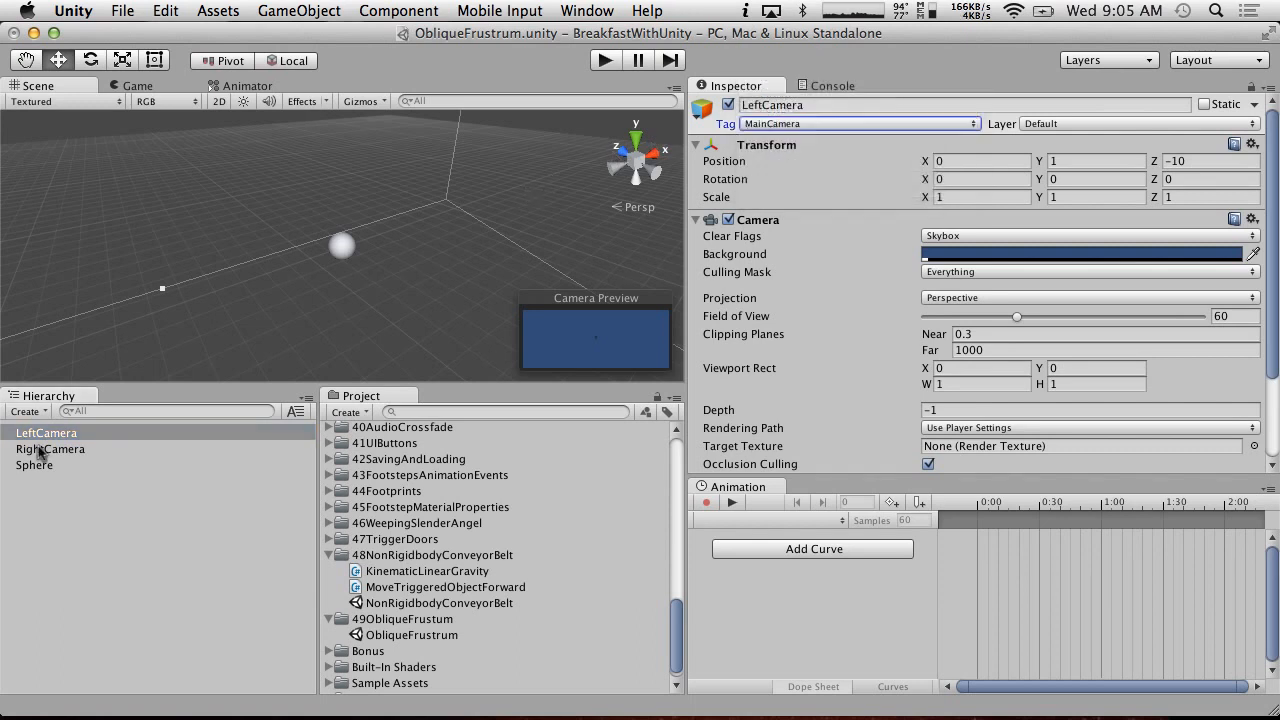
{"action": "left_click", "coordinate": [50, 449]}
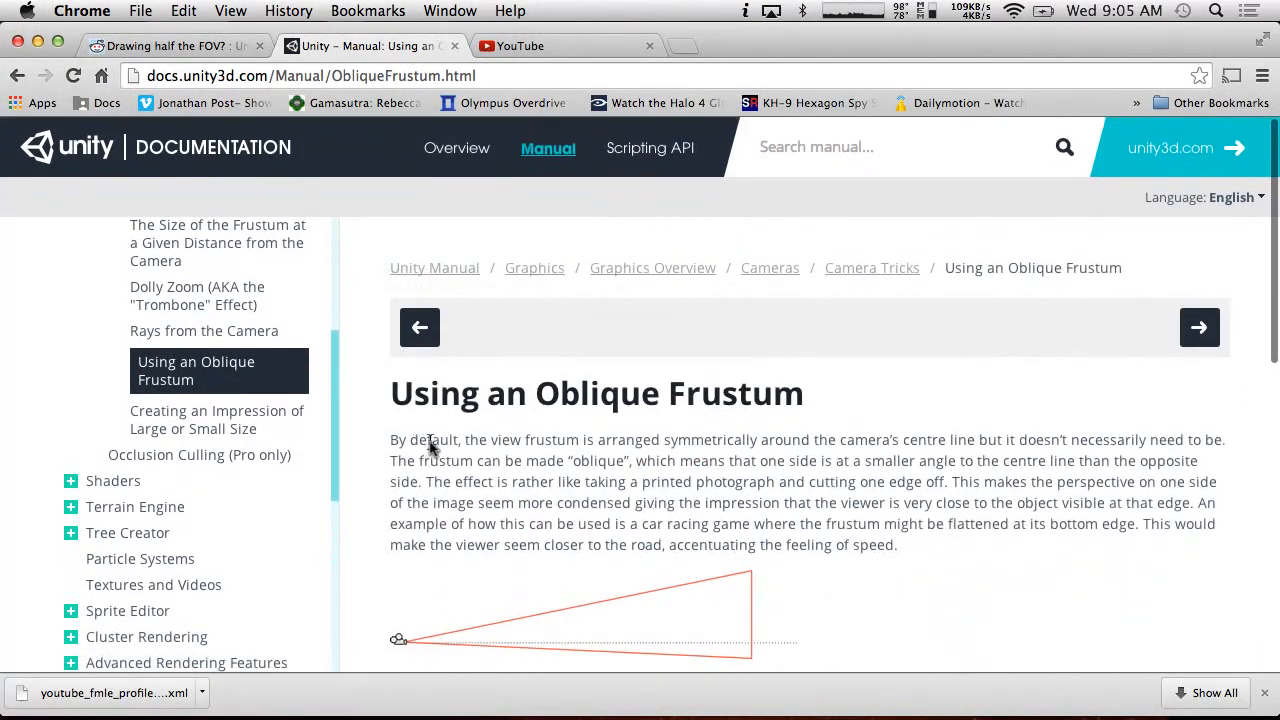
- Scroll the oblique frustum manual down to the diagram and SetObliqueness code
{"action": "scroll", "scroll_direction": "down", "scroll_amount": 3}
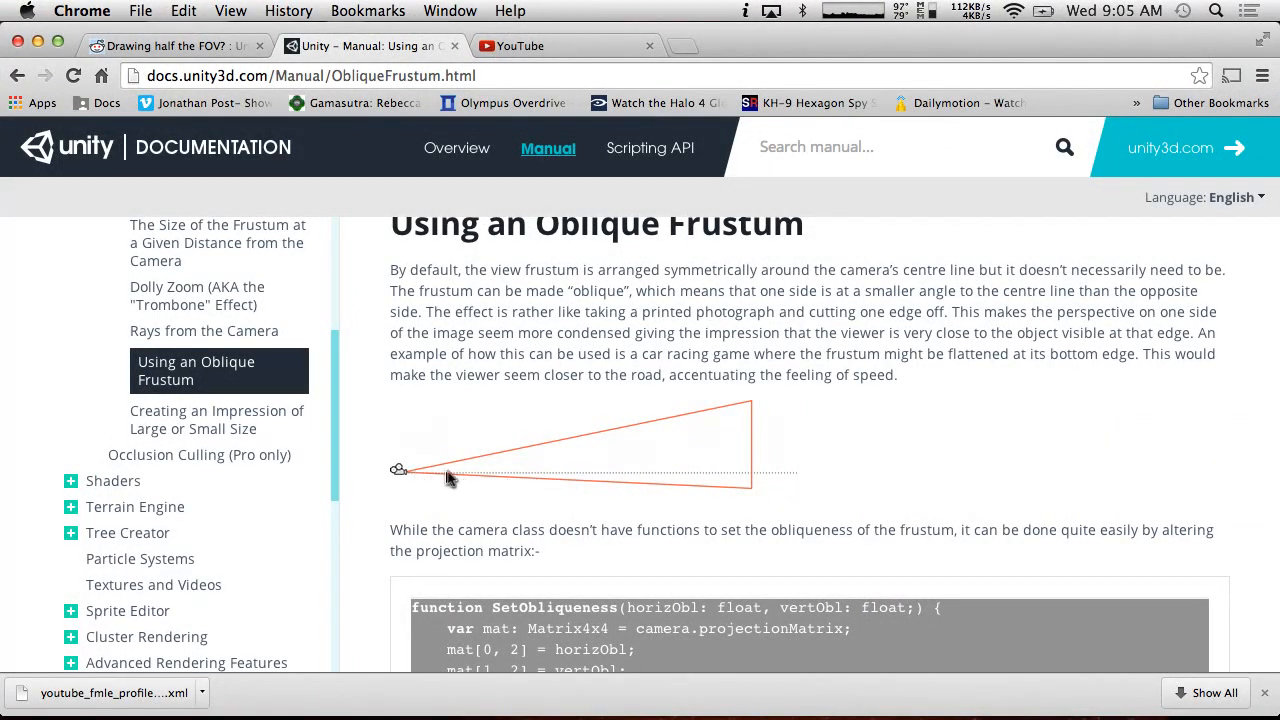
{"action": "mouse_move", "coordinate": [700, 480]}
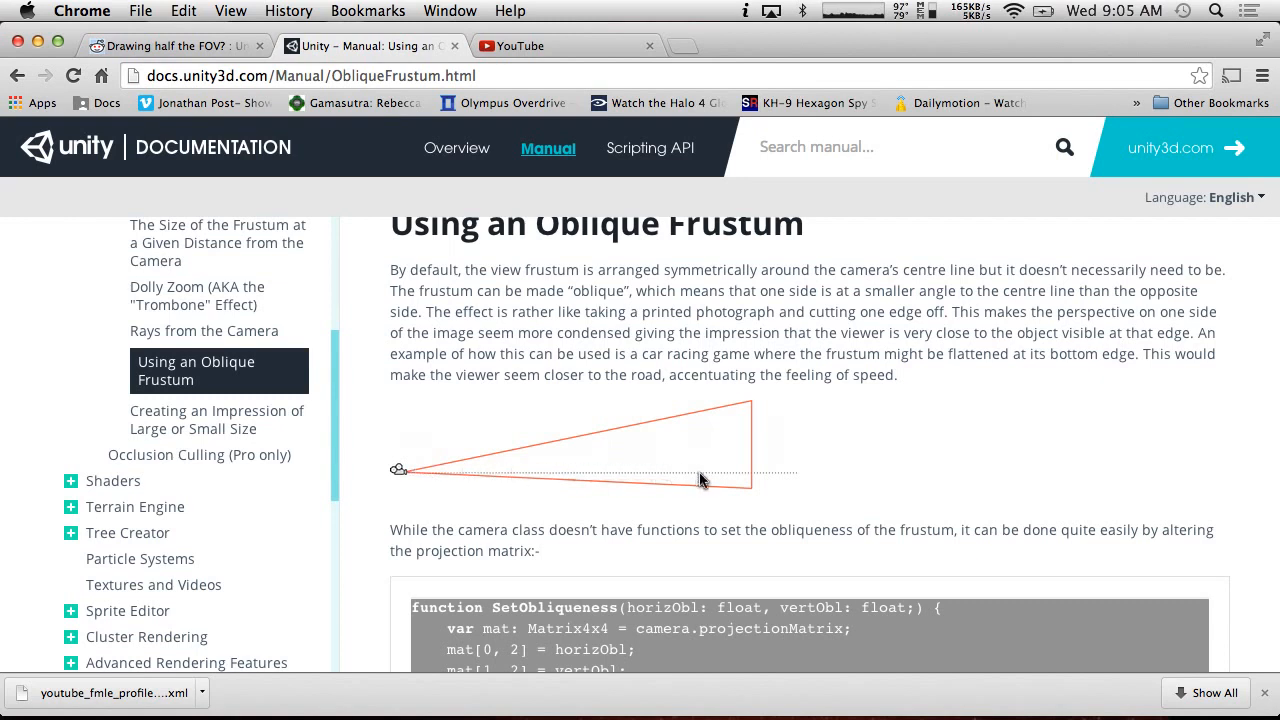
{"action": "mouse_move", "coordinate": [715, 483]}
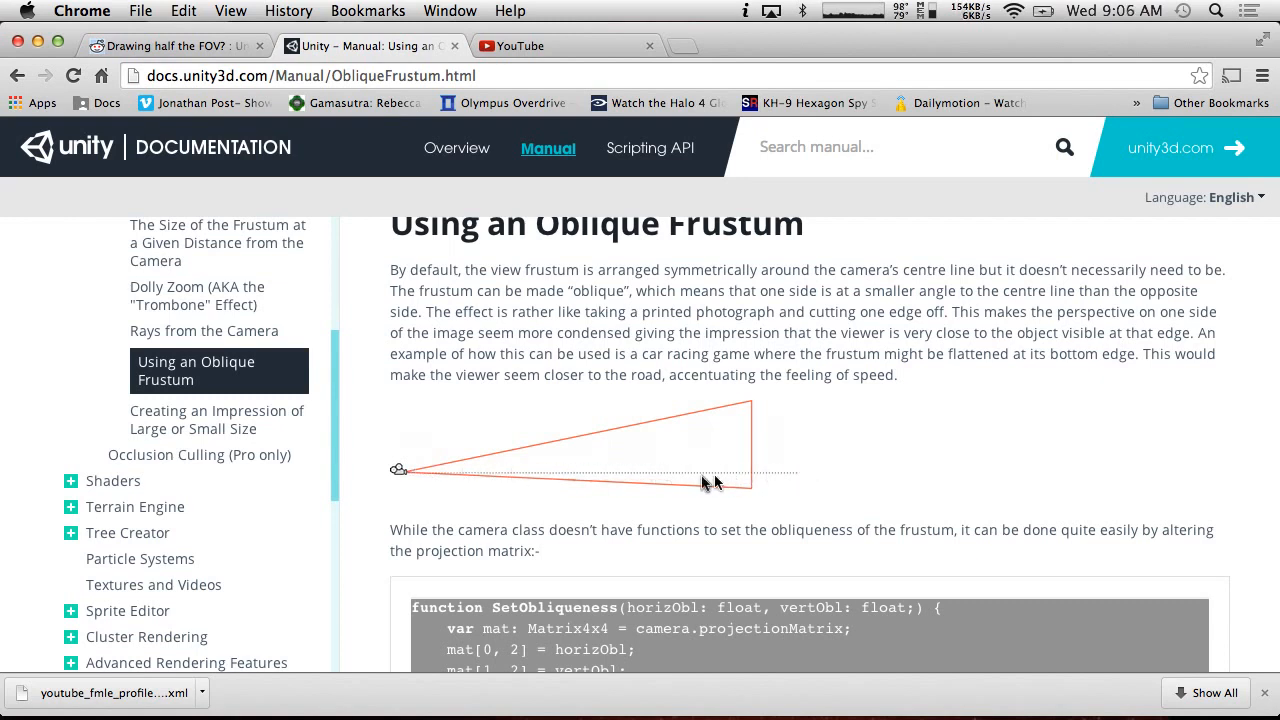
{"action": "mouse_move", "coordinate": [925, 496]}
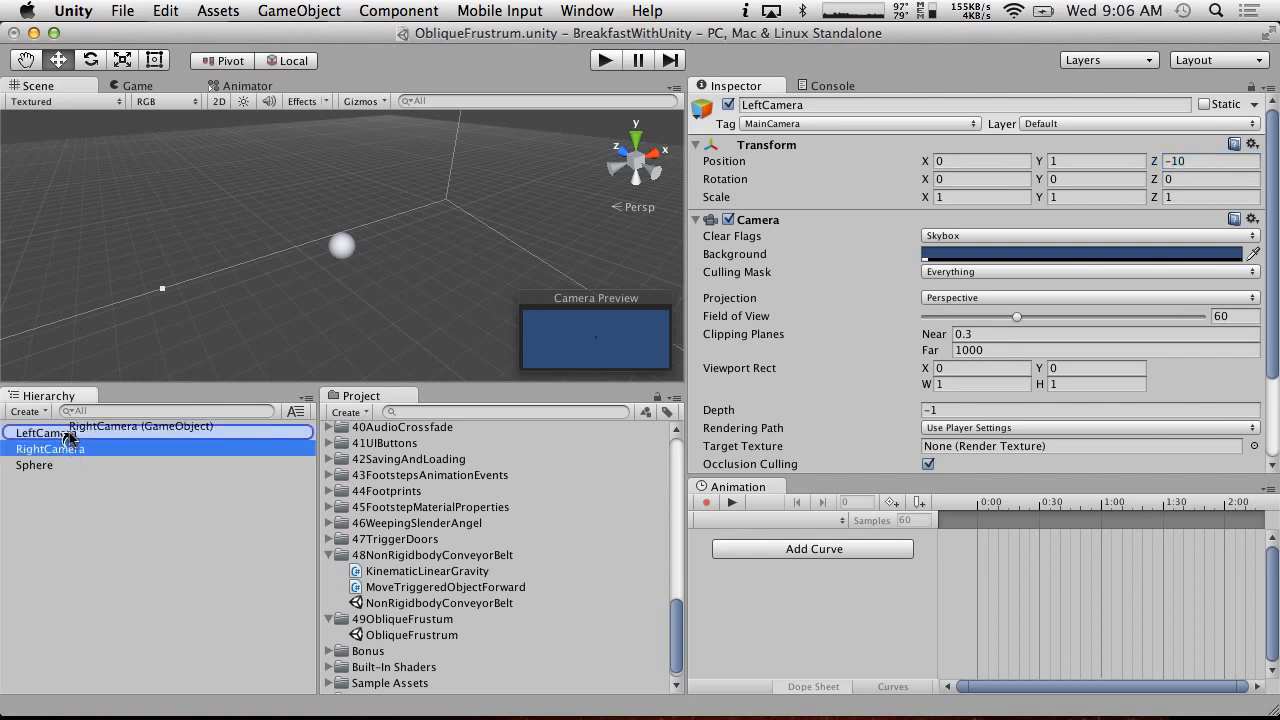
- Parent RightCamera under LeftCamera and set LeftCamera's position to Y 0, Z -2
{"action": "left_click", "coordinate": [64, 448]}
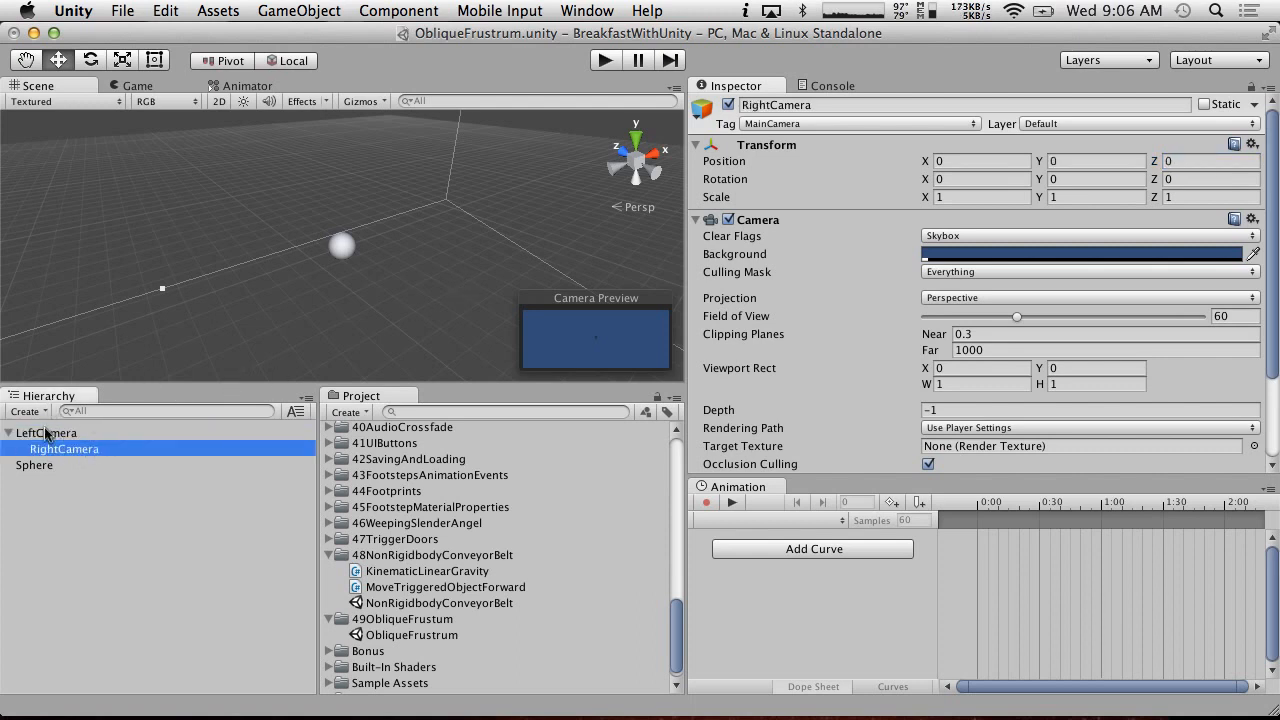
{"action": "left_click", "coordinate": [47, 432]}
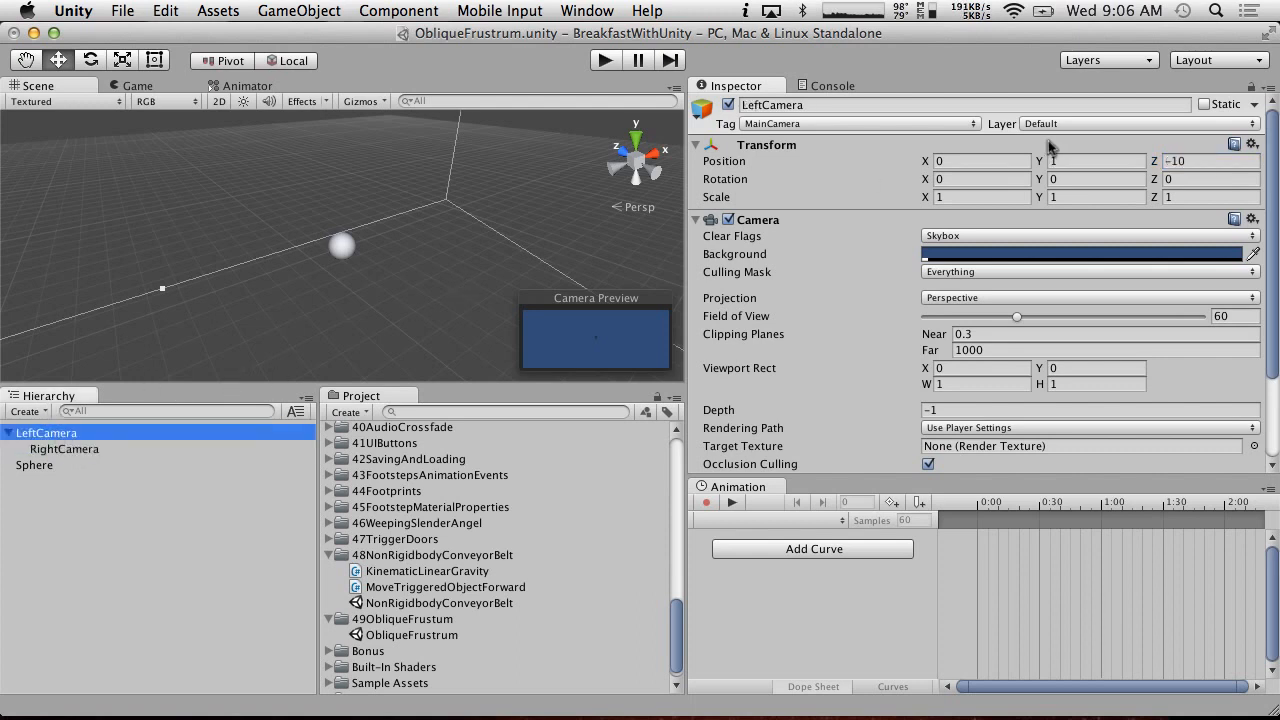
{"action": "left_click", "coordinate": [1095, 161]}
{"action": "type", "text": "0"}
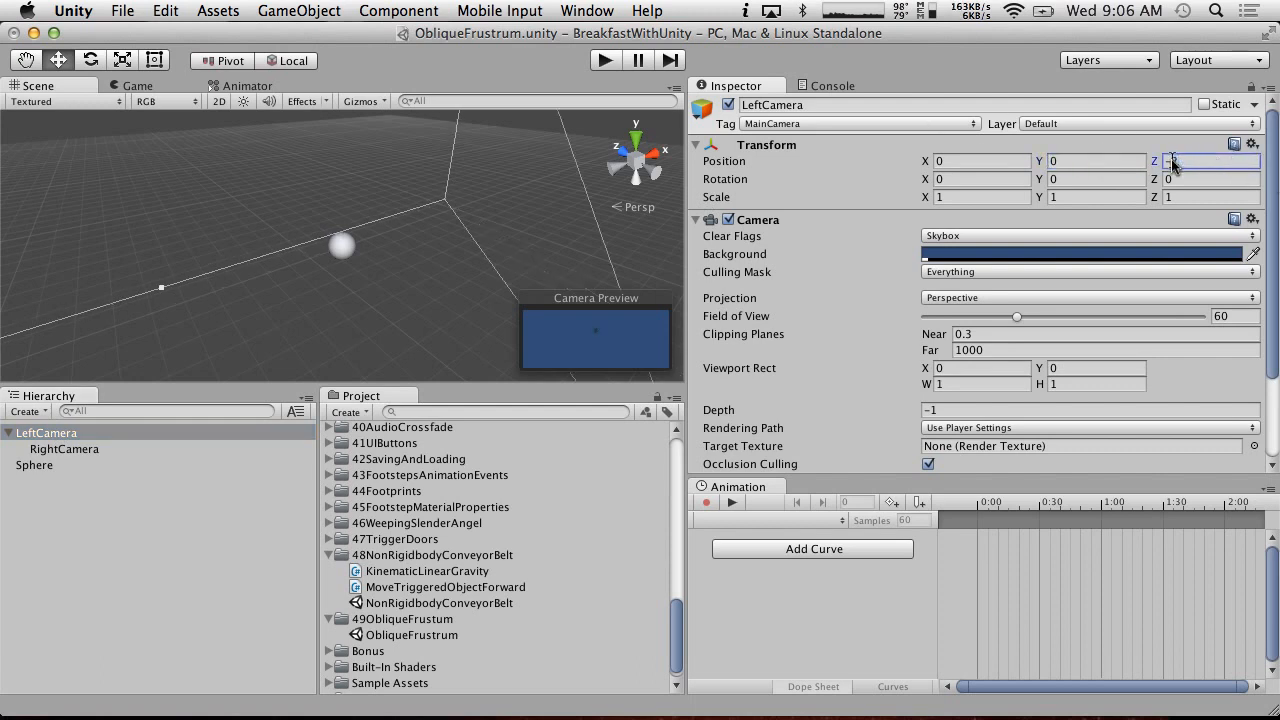
{"action": "left_click", "coordinate": [64, 448]}
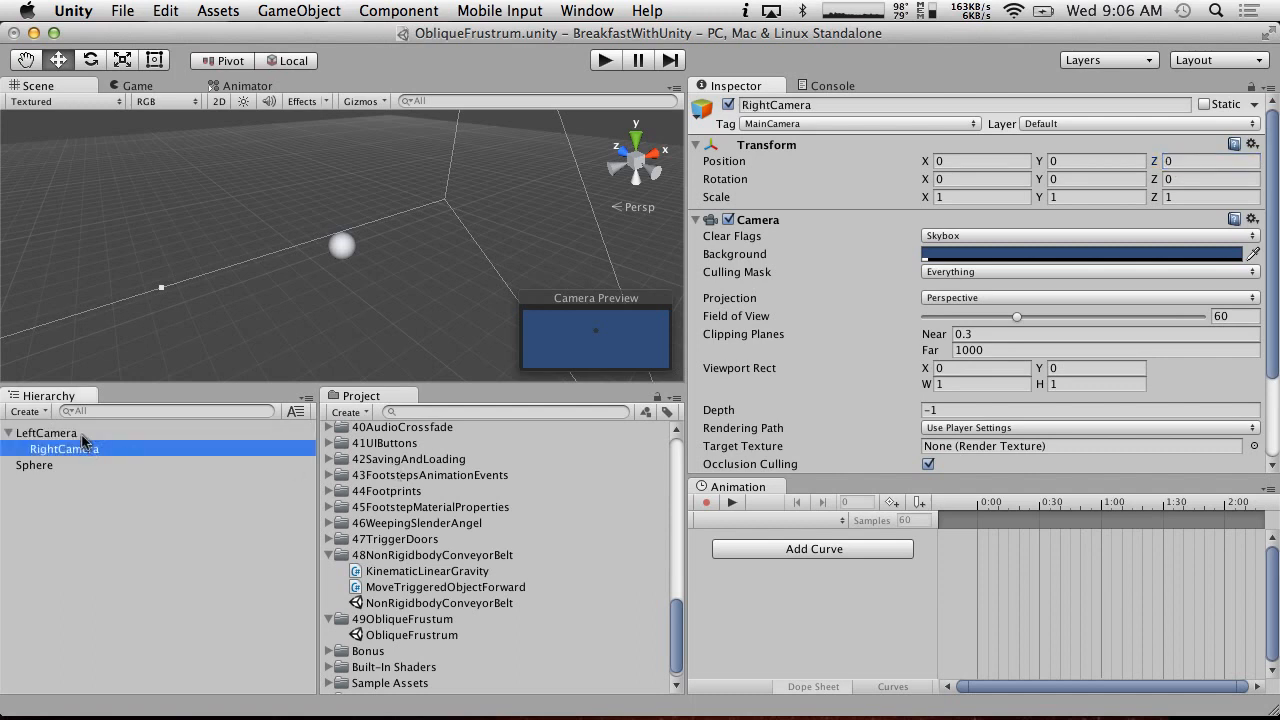
{"action": "left_click", "coordinate": [46, 433]}
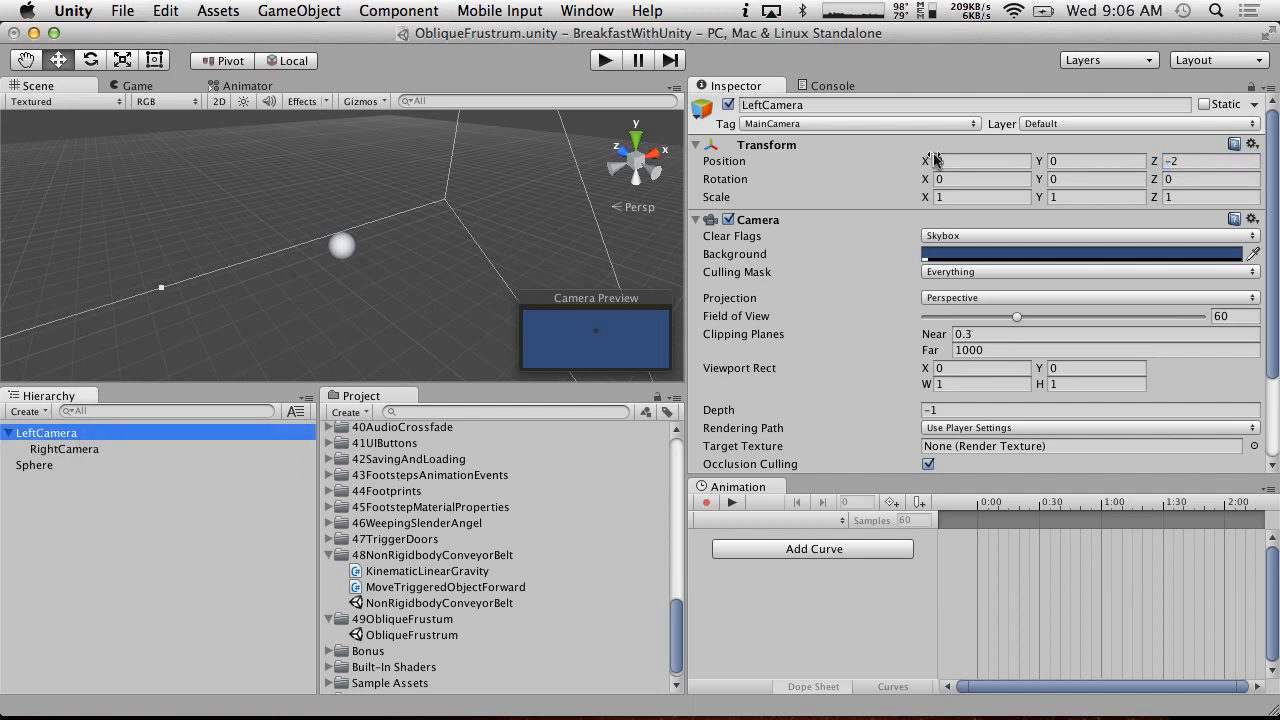
- Set the sphere's Y position to 0 and view the result in the Game view
{"action": "left_click", "coordinate": [34, 465]}
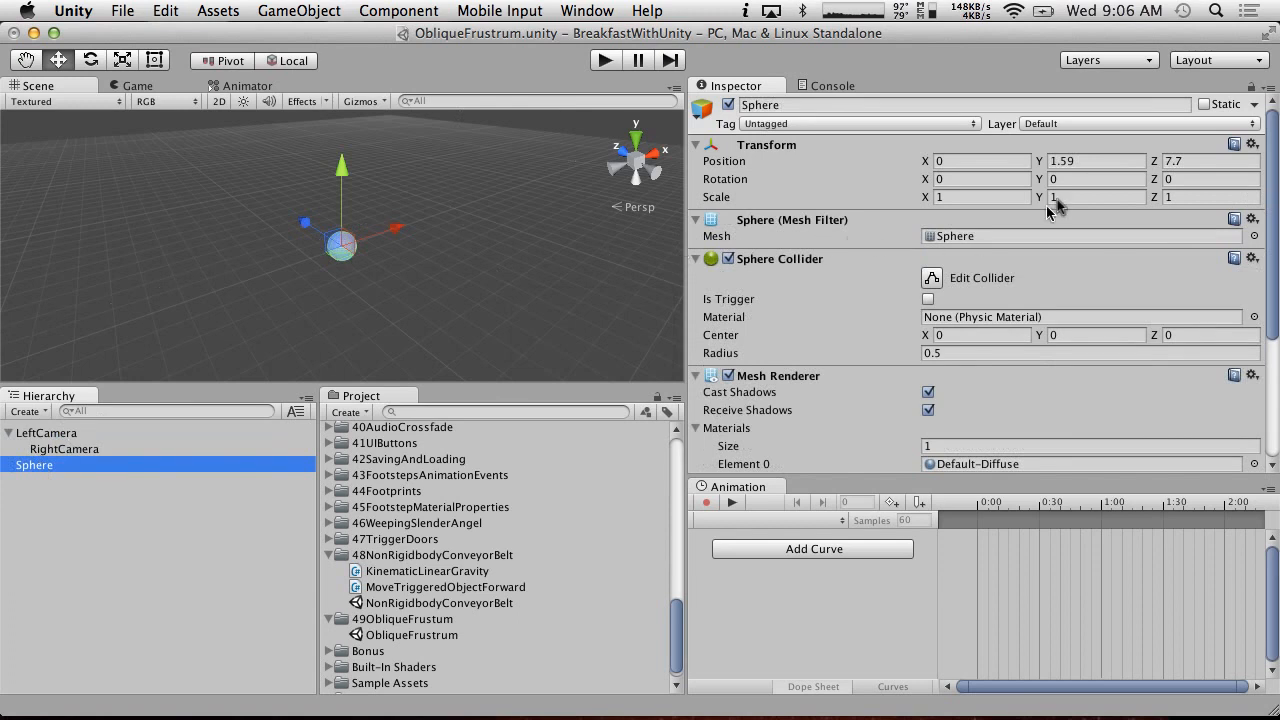
{"action": "type", "text": "0"}
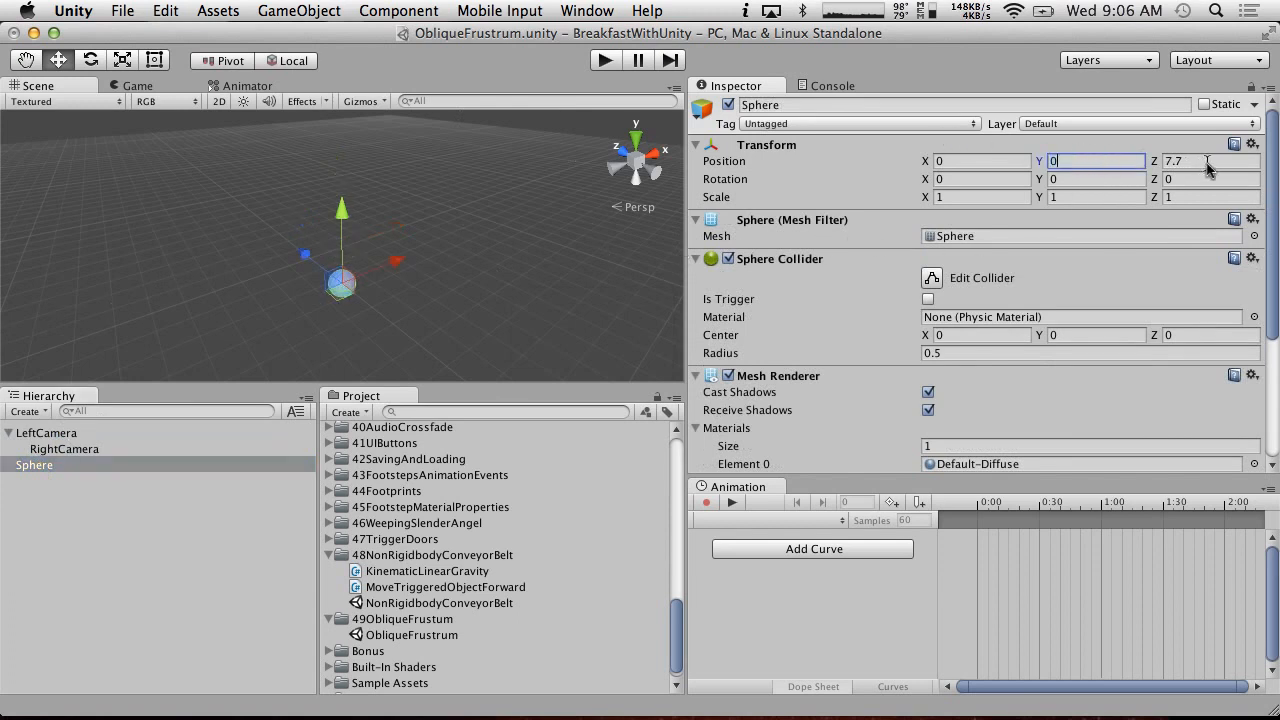
{"action": "left_click", "coordinate": [47, 432]}
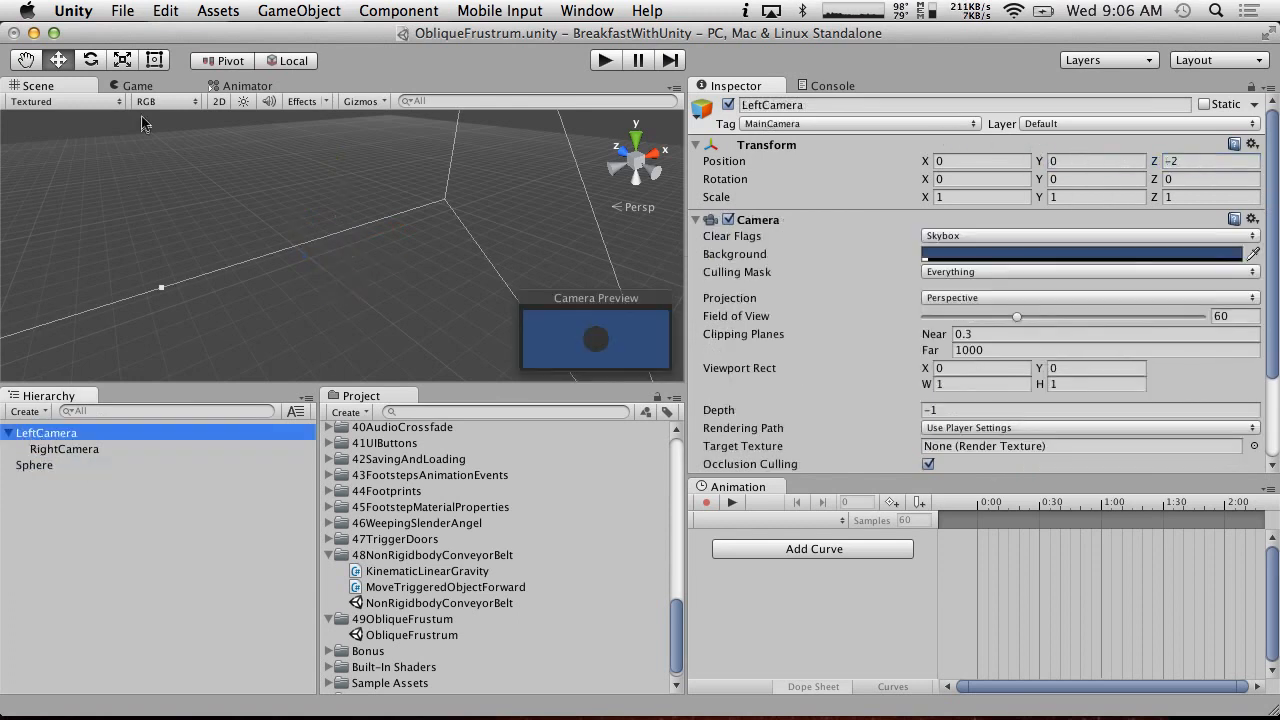
{"action": "left_click", "coordinate": [137, 85]}
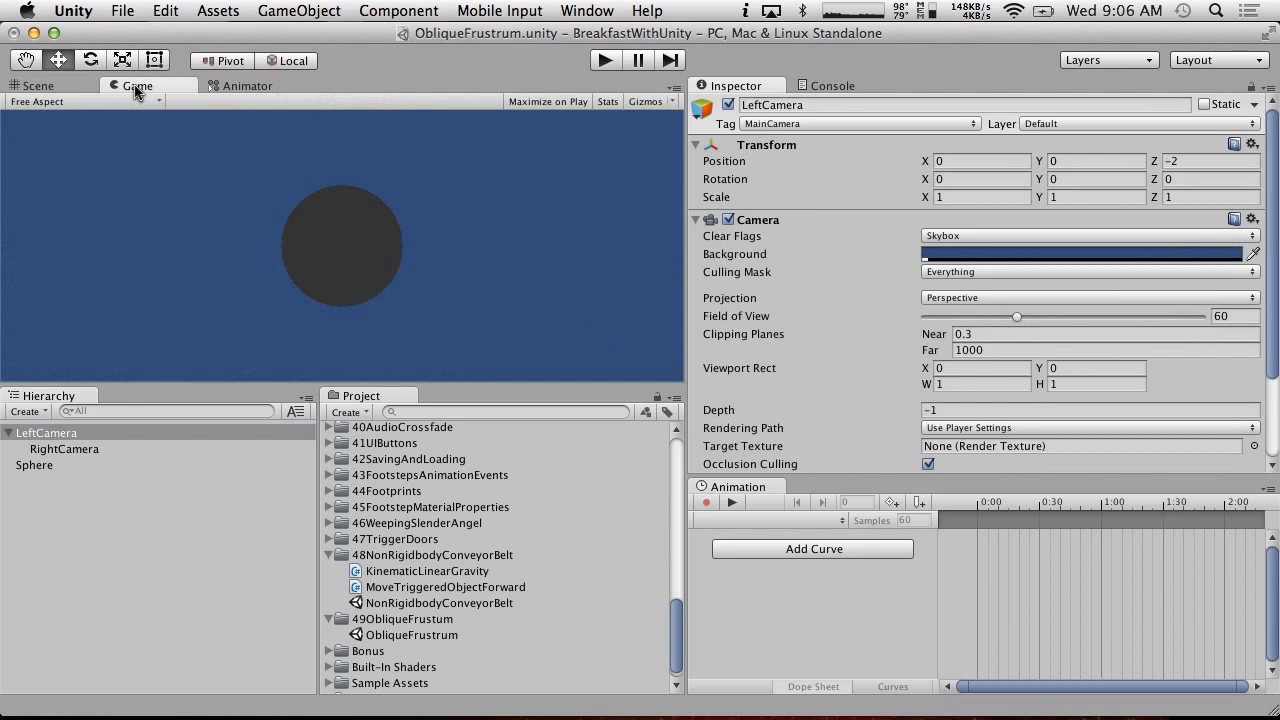
{"action": "left_click", "coordinate": [299, 10]}
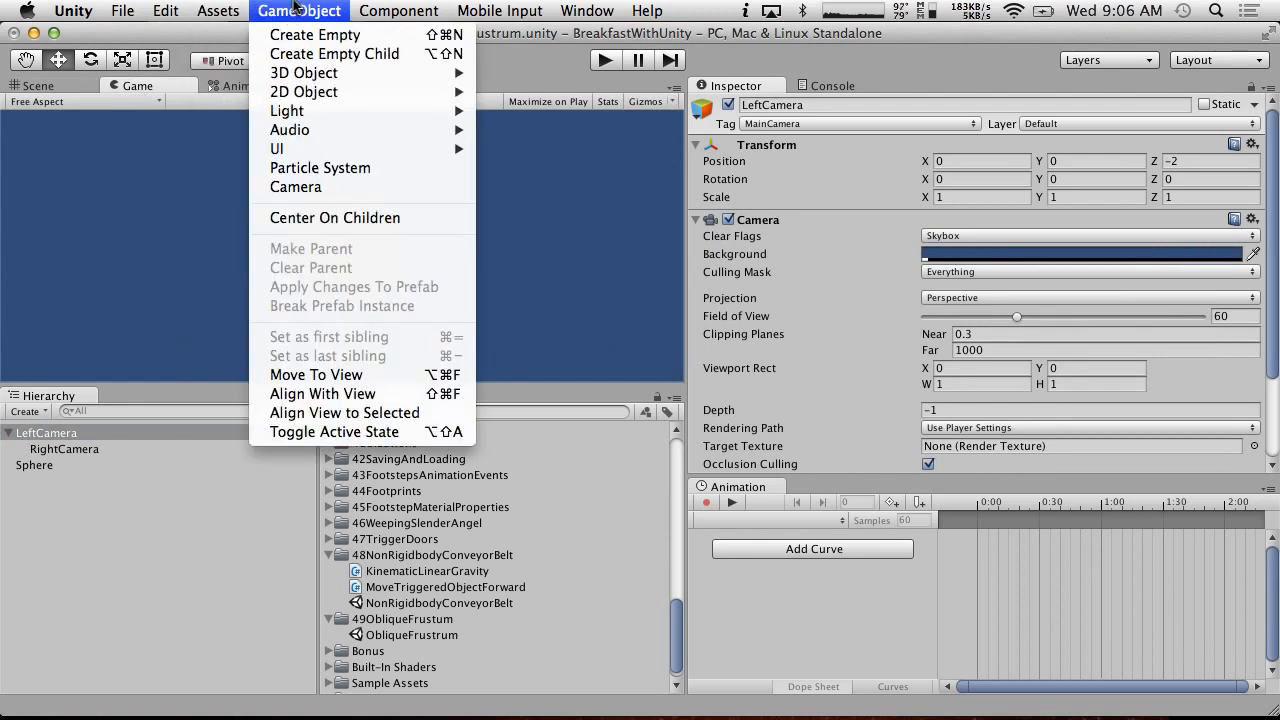
- Add a directional light and edit LeftCamera's viewport rect width
{"action": "left_click", "coordinate": [28, 411]}
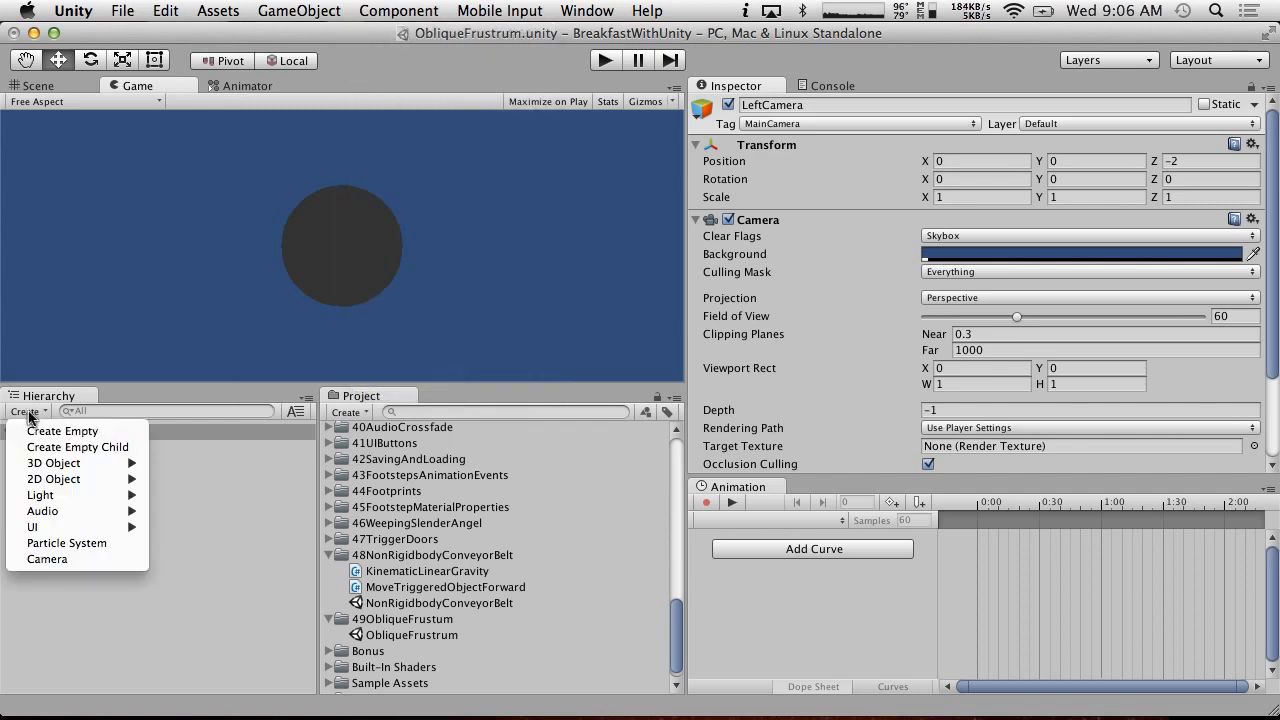
{"action": "left_click", "coordinate": [58, 432]}
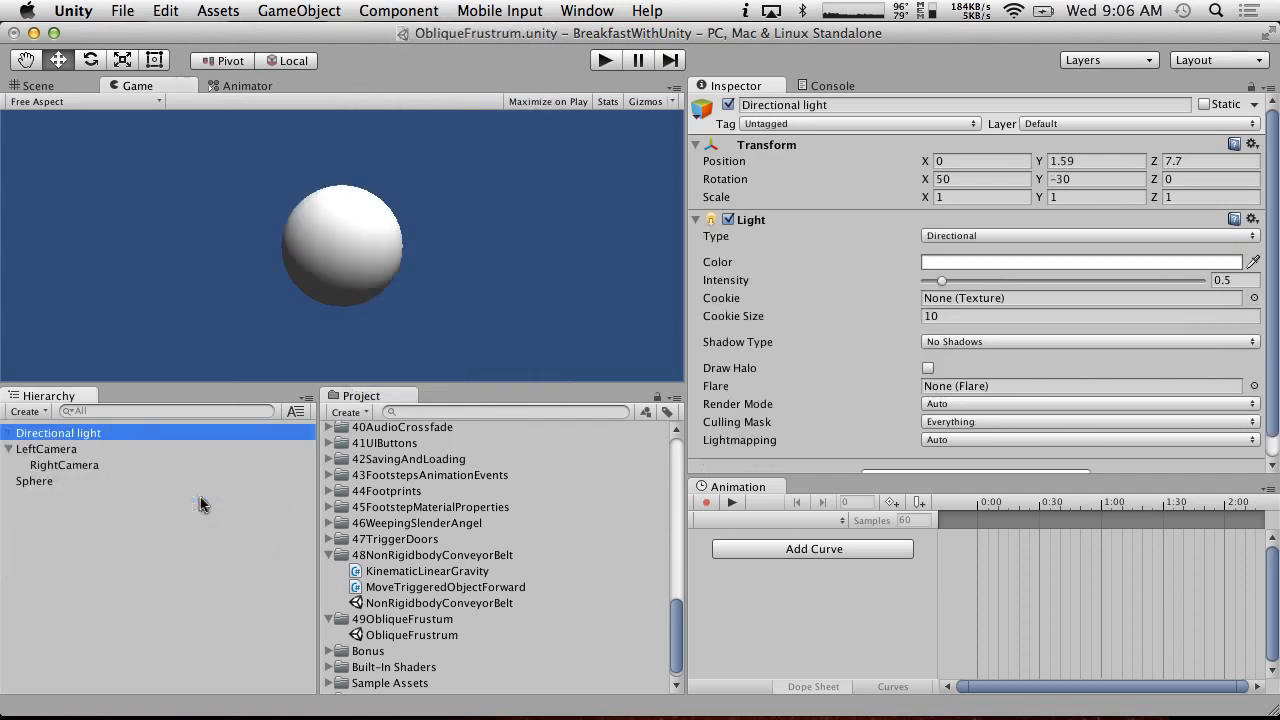
{"action": "left_click", "coordinate": [47, 448]}
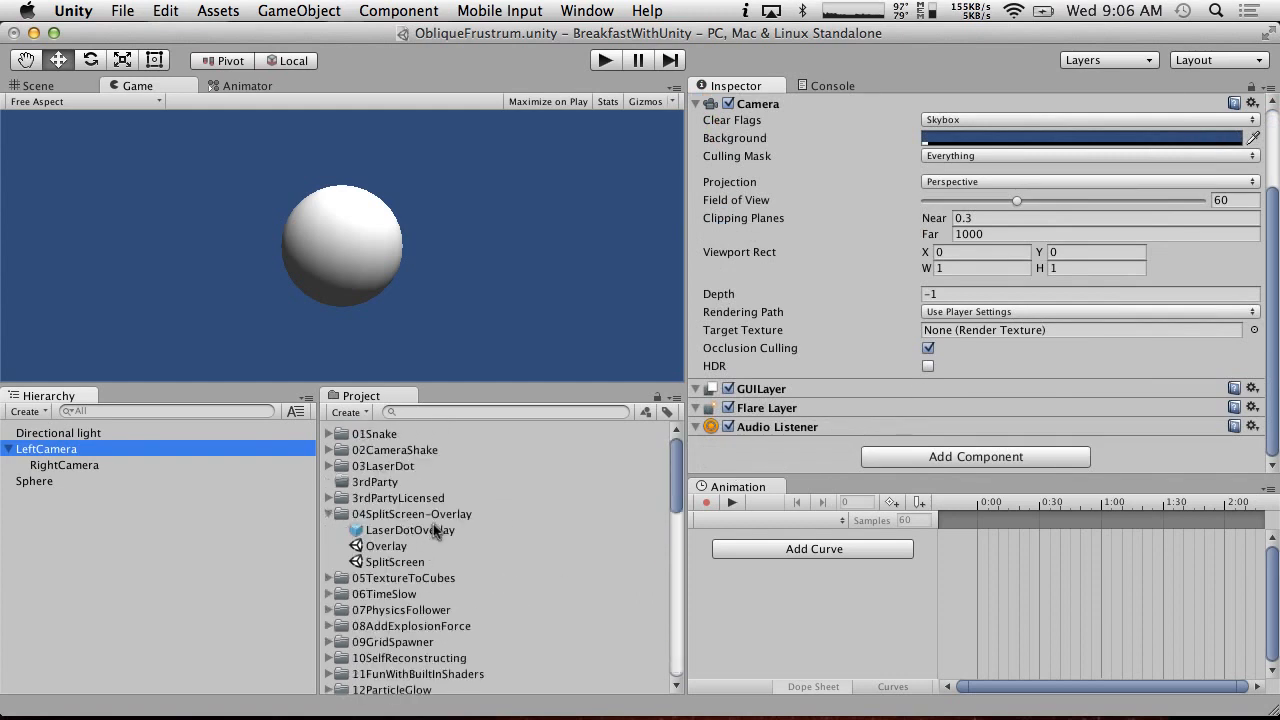
{"action": "scroll", "scroll_direction": "down", "scroll_amount": 3}
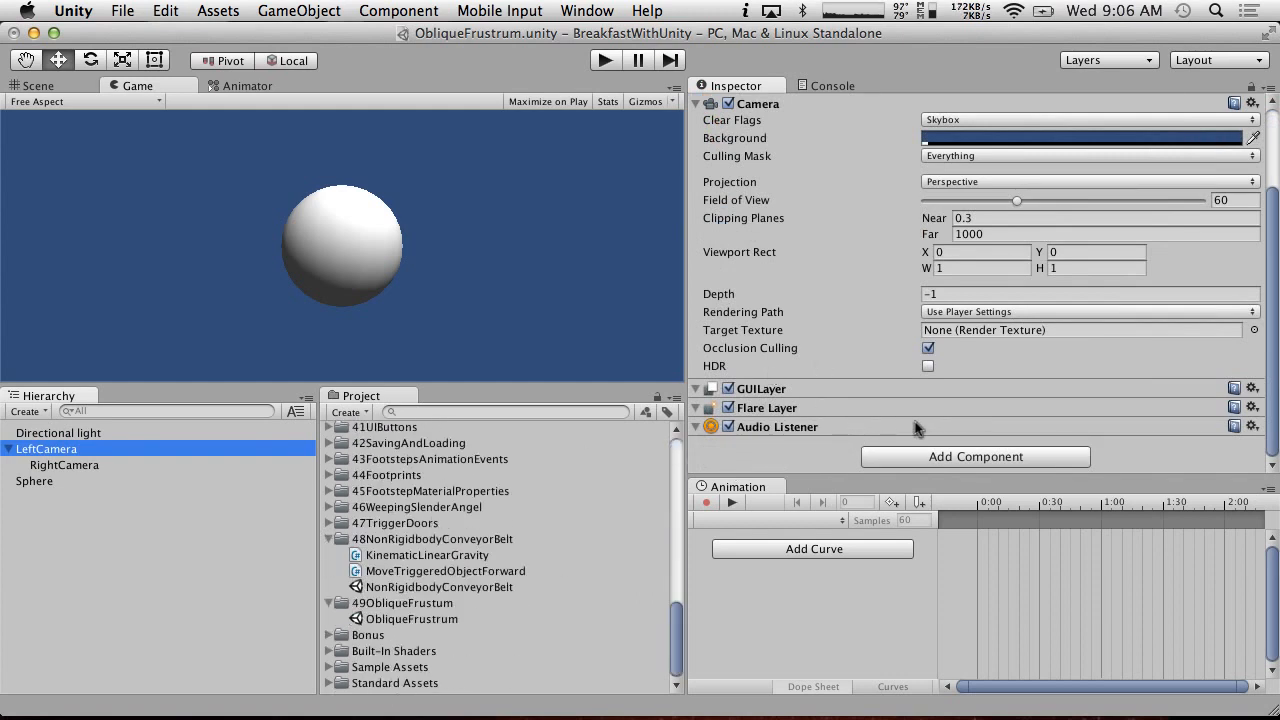
{"action": "scroll", "scroll_direction": "down", "scroll_amount": 3}
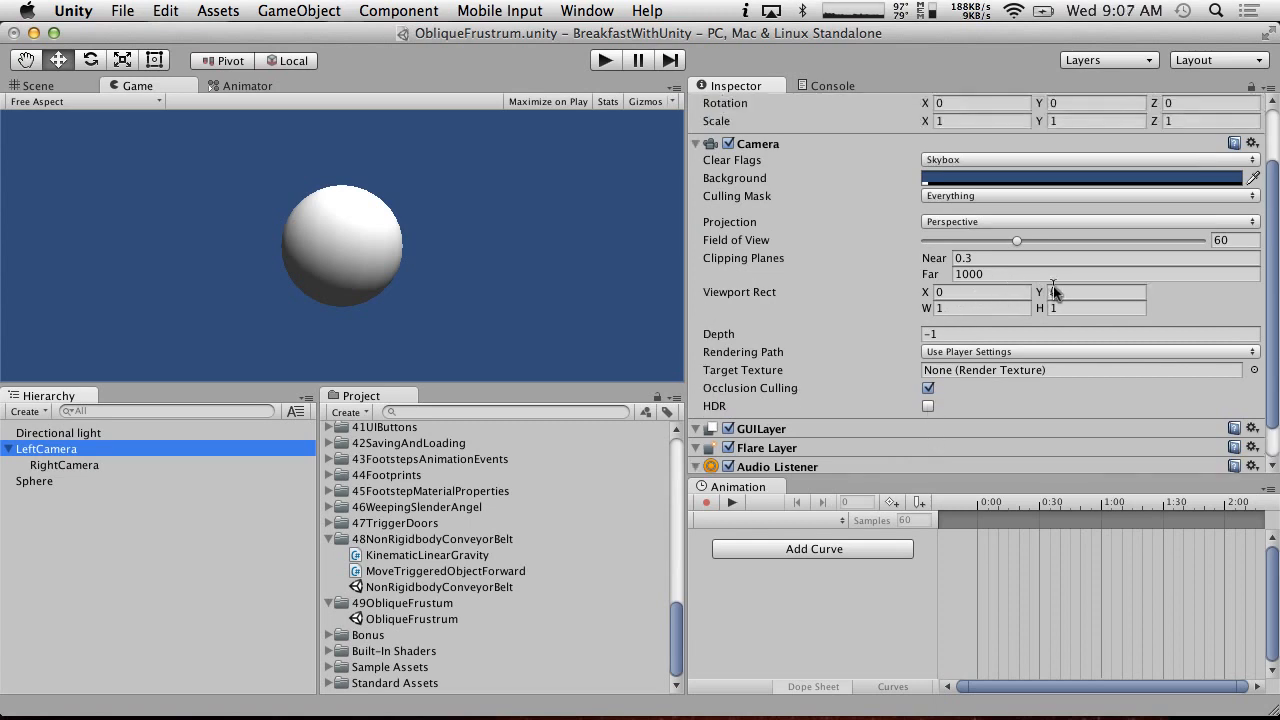
{"action": "left_click", "coordinate": [980, 308]}
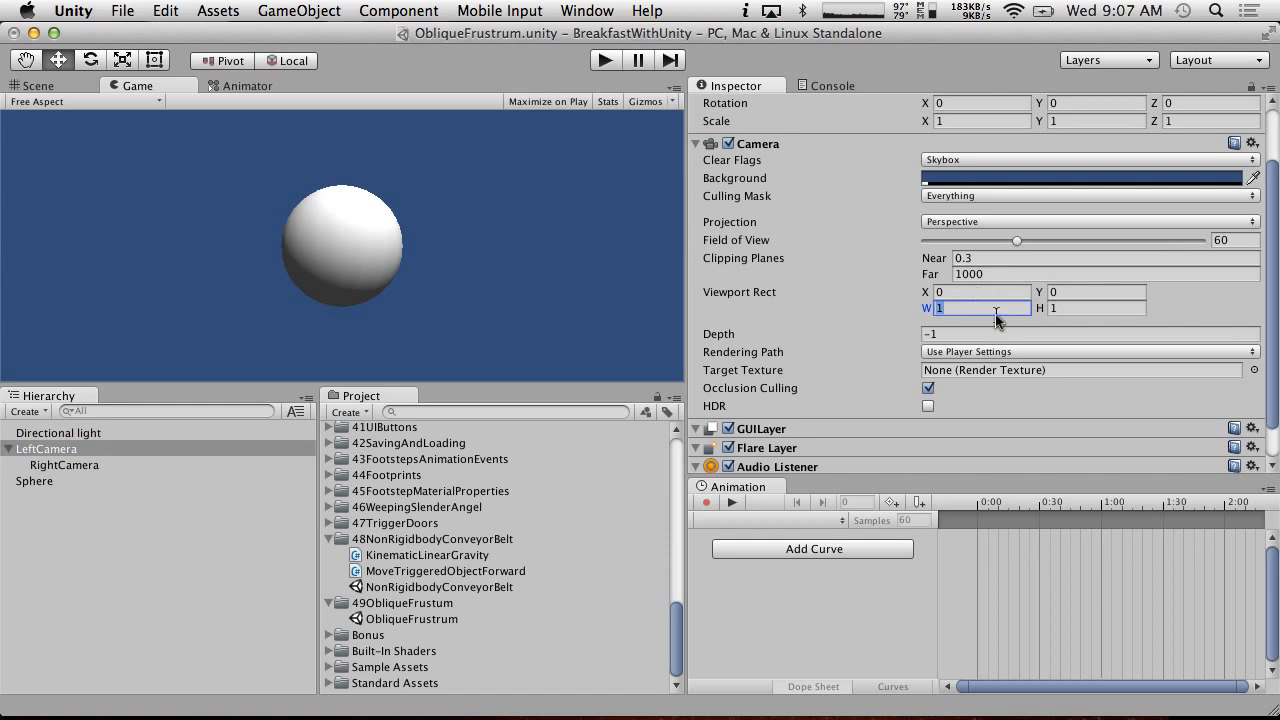
{"action": "type", "text": "0.5"}
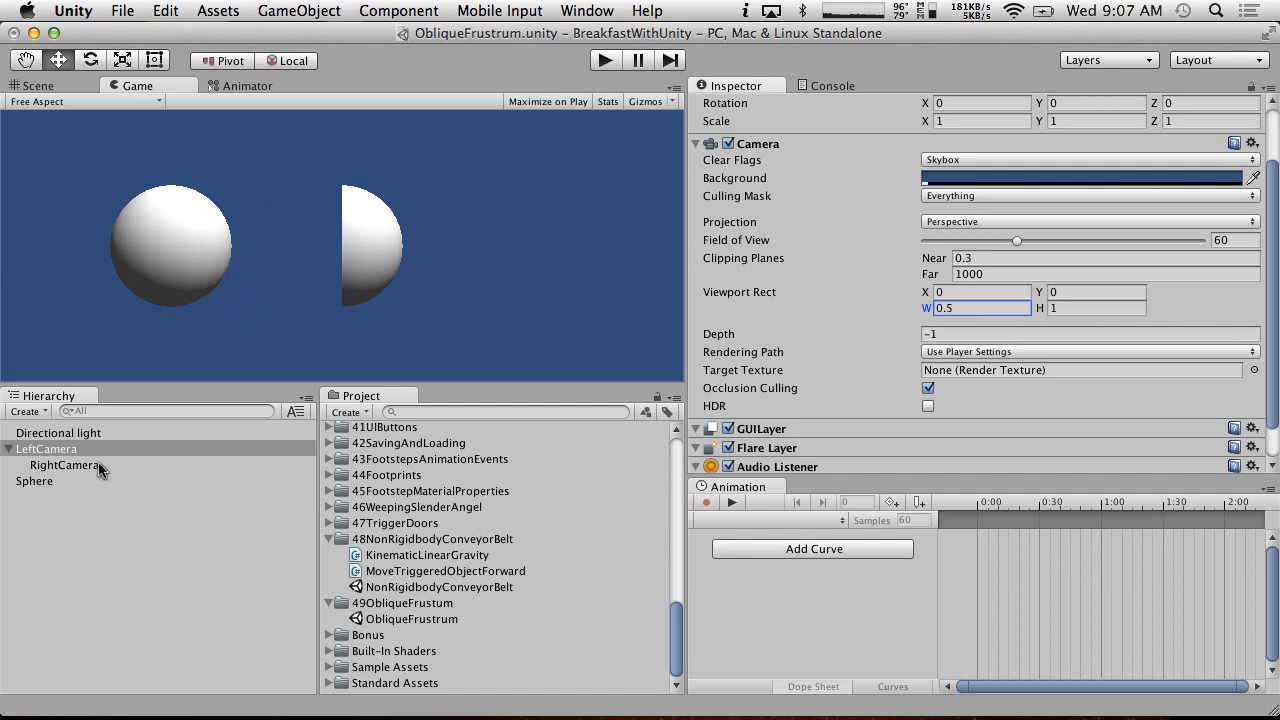
- Set RightCamera's Viewport Rect X to 0.5 and compare the Scene and Game views
{"action": "left_click", "coordinate": [65, 465]}
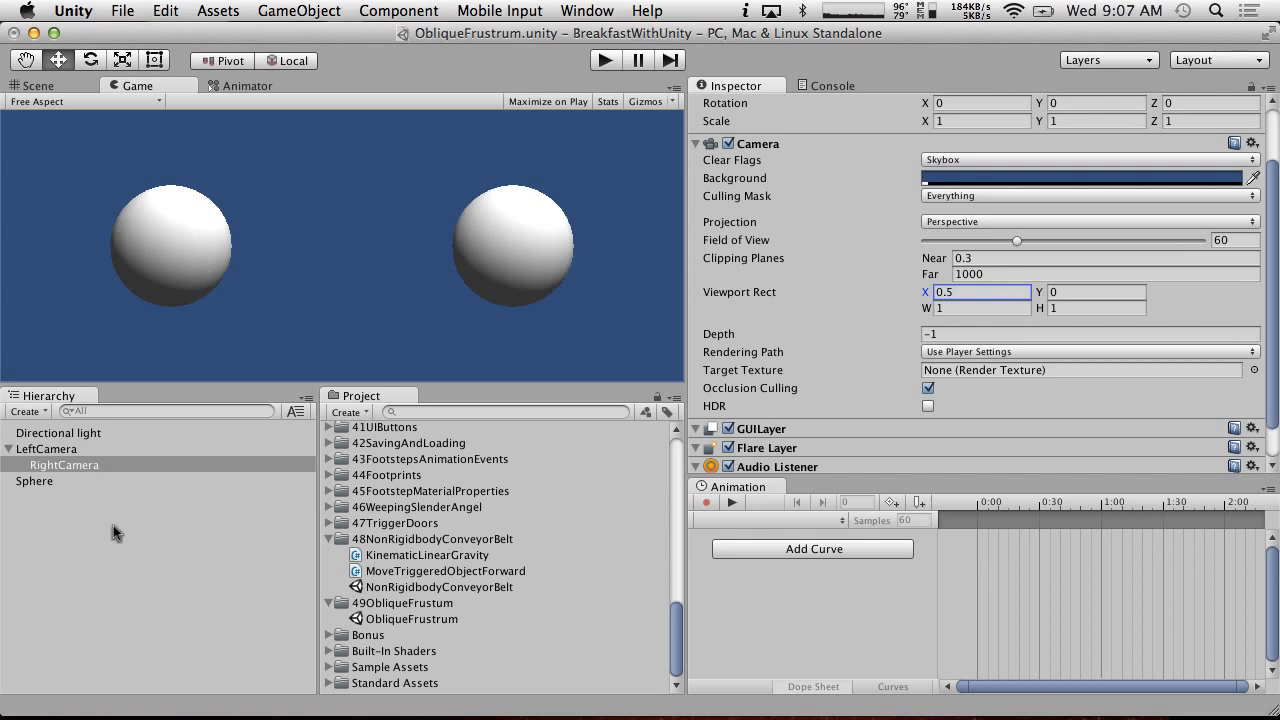
{"action": "left_click", "coordinate": [65, 464]}
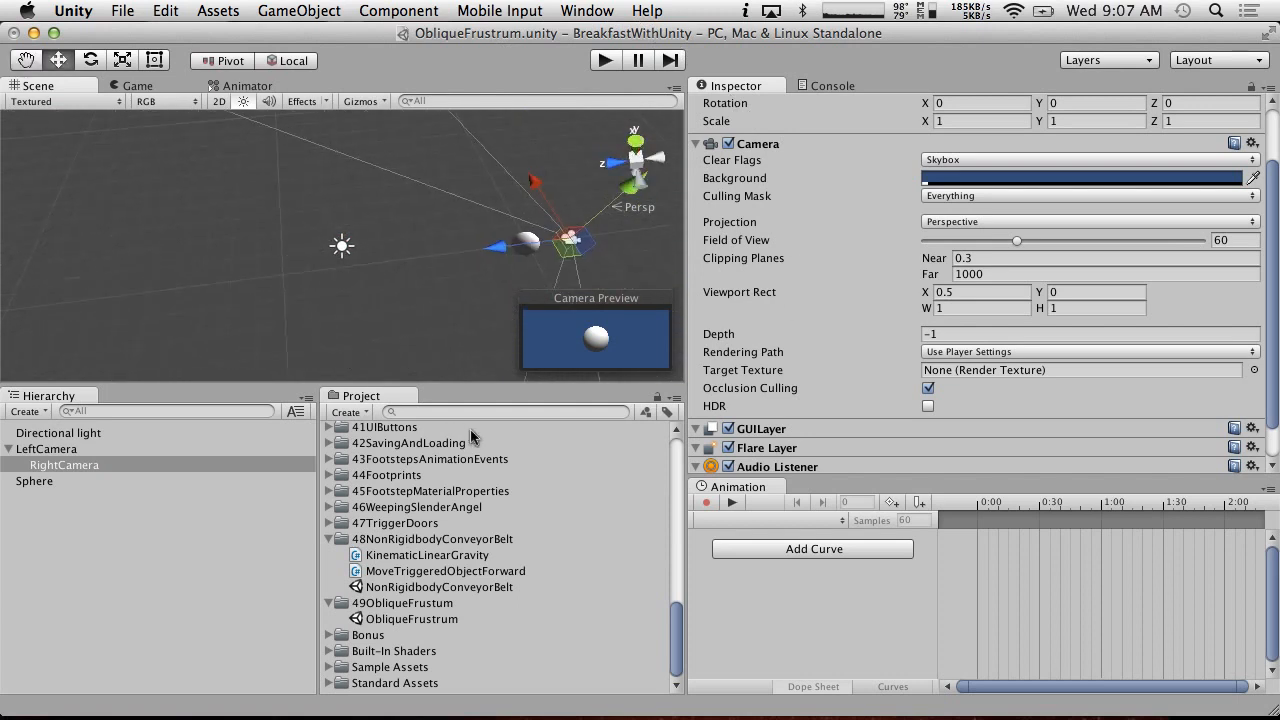
{"action": "left_click", "coordinate": [136, 85]}
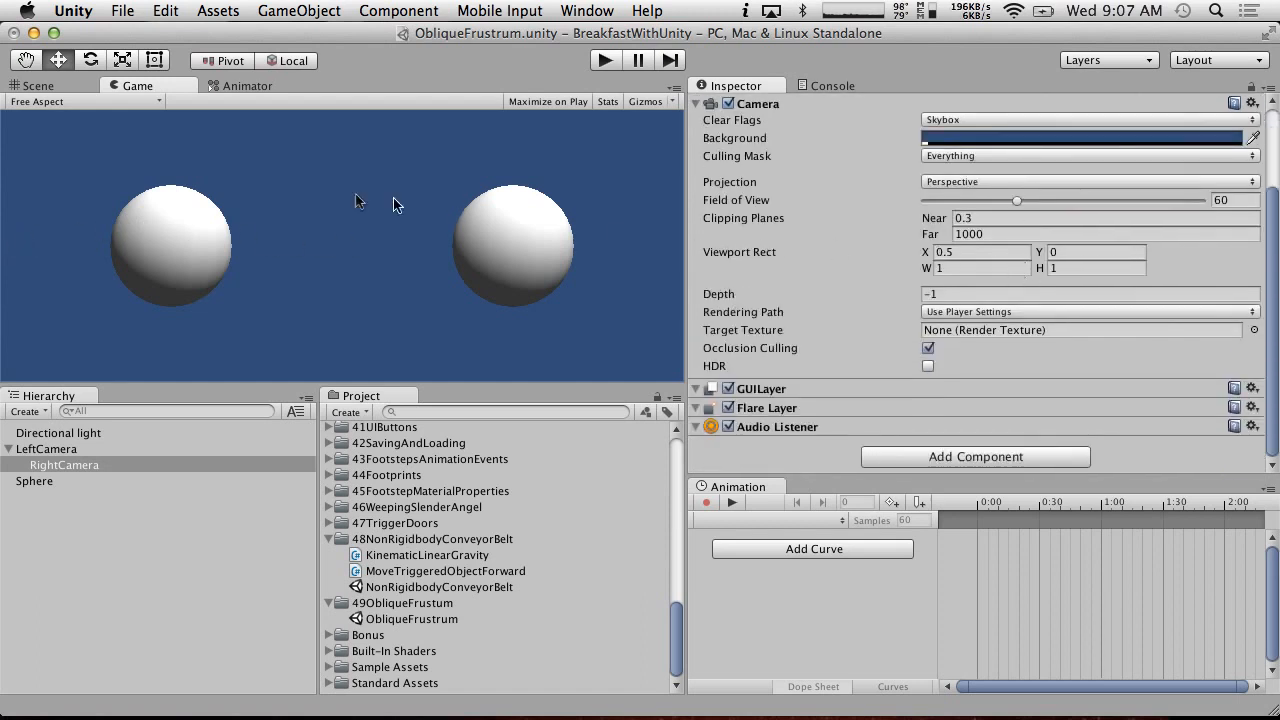
{"action": "mouse_move", "coordinate": [575, 280]}
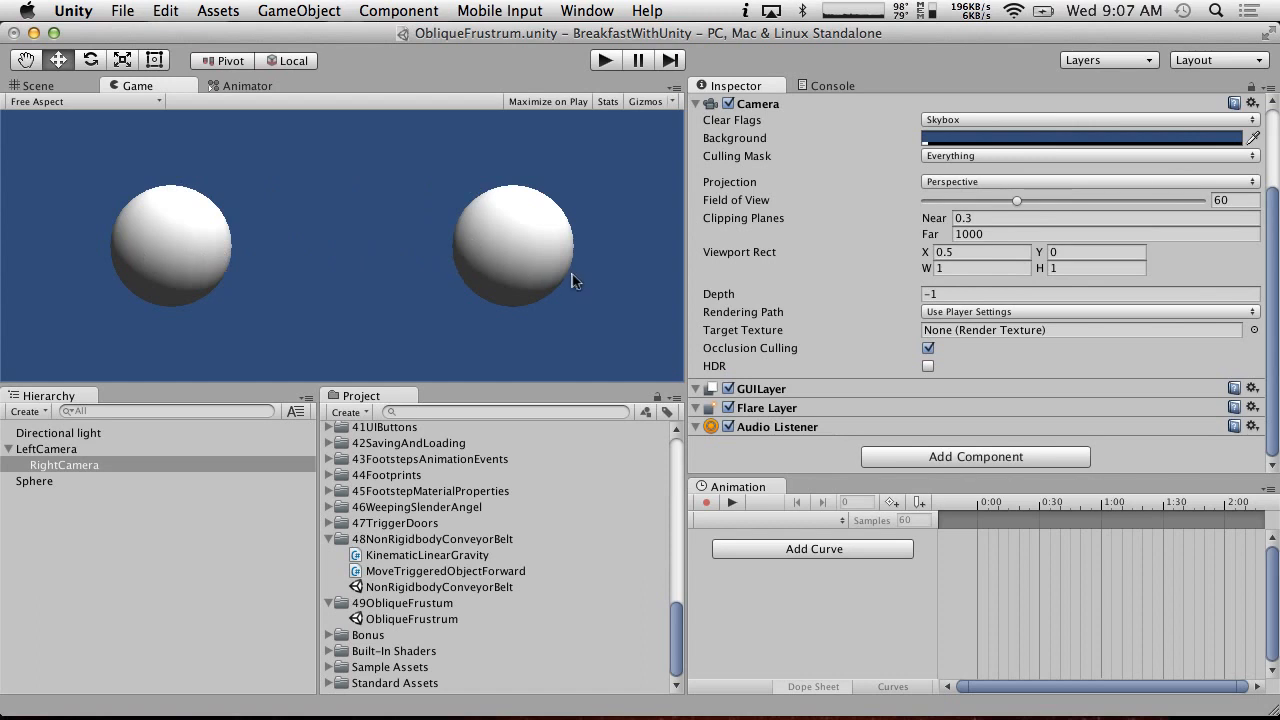
{"action": "mouse_move", "coordinate": [175, 250]}
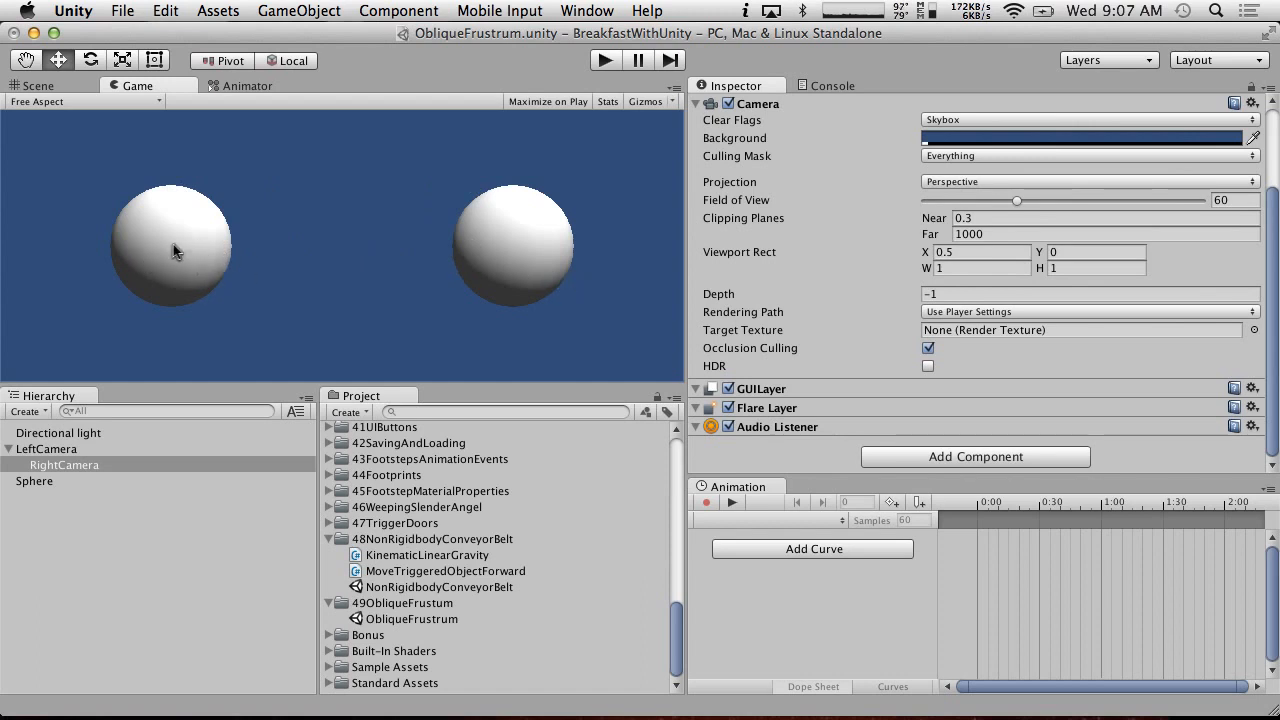
{"action": "mouse_move", "coordinate": [978, 265]}
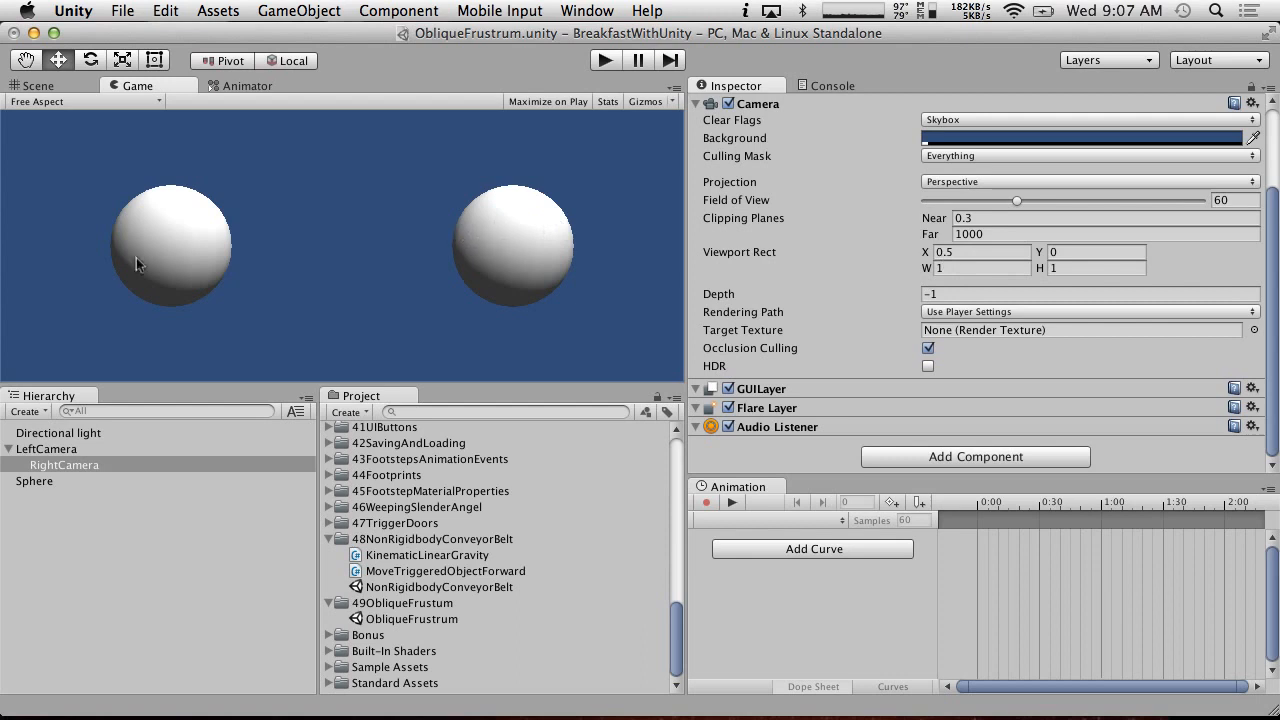
{"action": "mouse_move", "coordinate": [440, 291]}
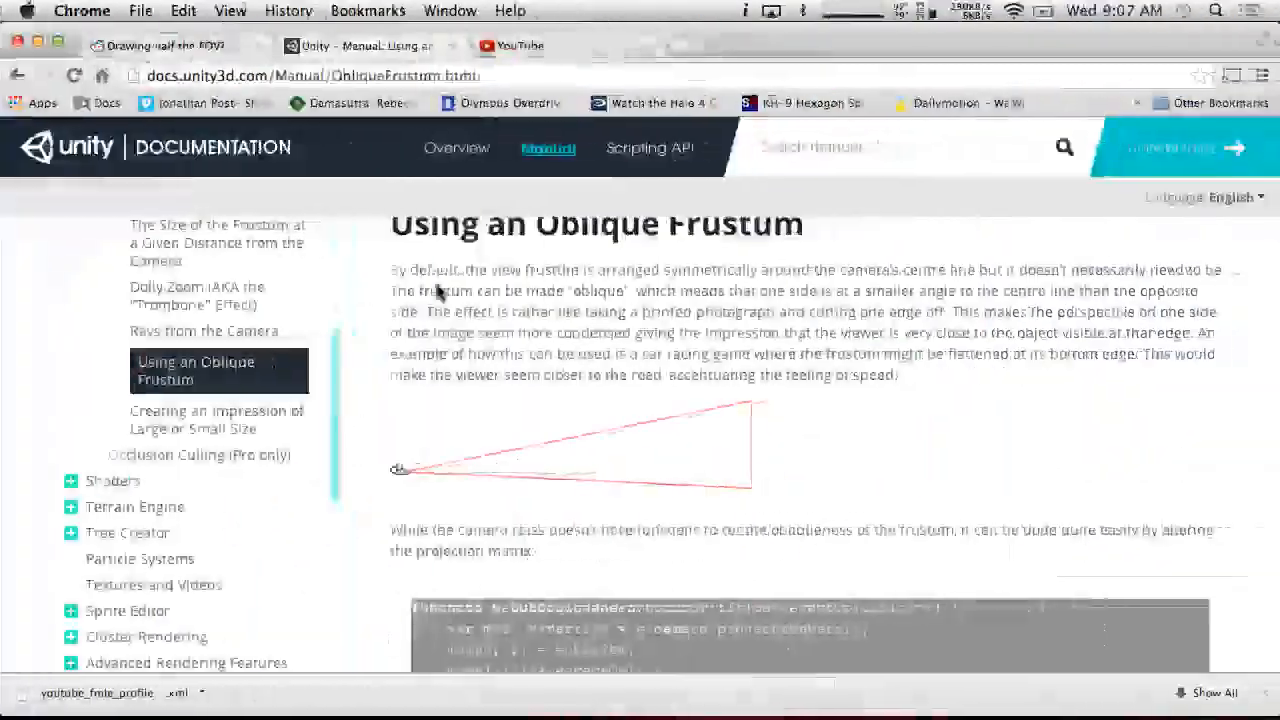
{"action": "scroll", "scroll_direction": "down", "scroll_amount": 3}
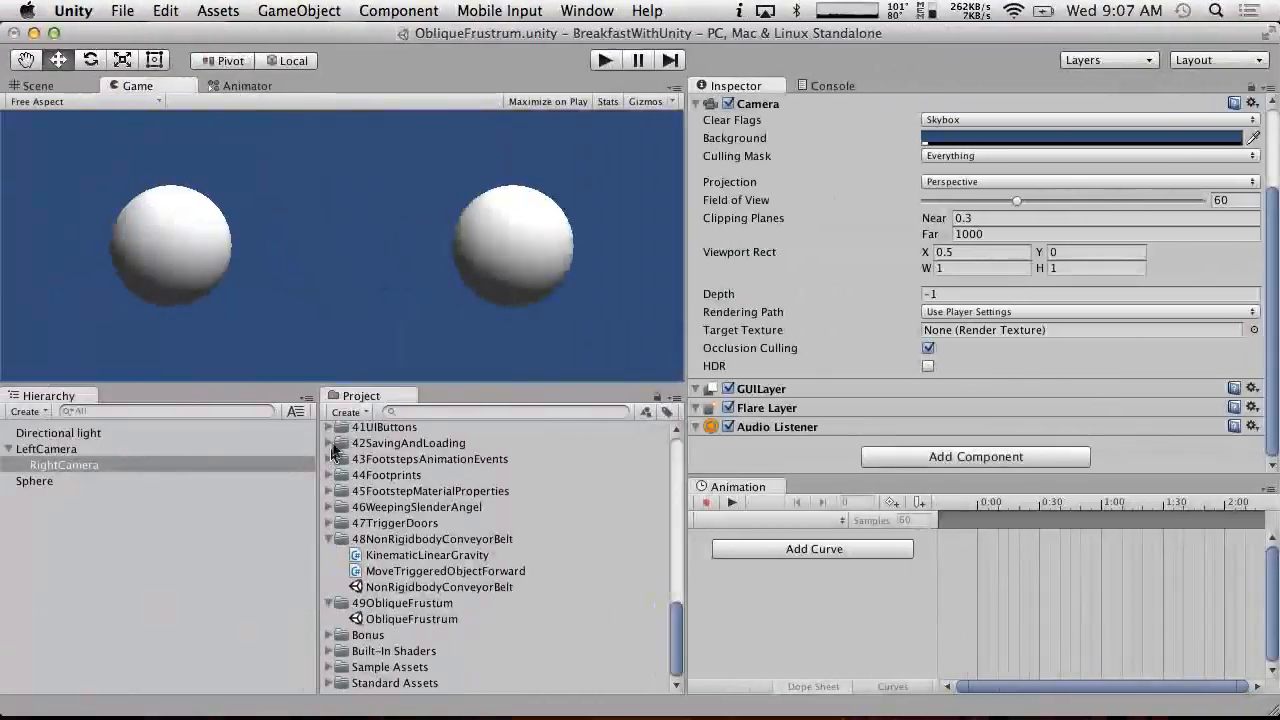
- Create a new C# script in 49ObliqueFrustum and name it SetObliqueFrustrum
{"action": "left_click", "coordinate": [348, 411]}
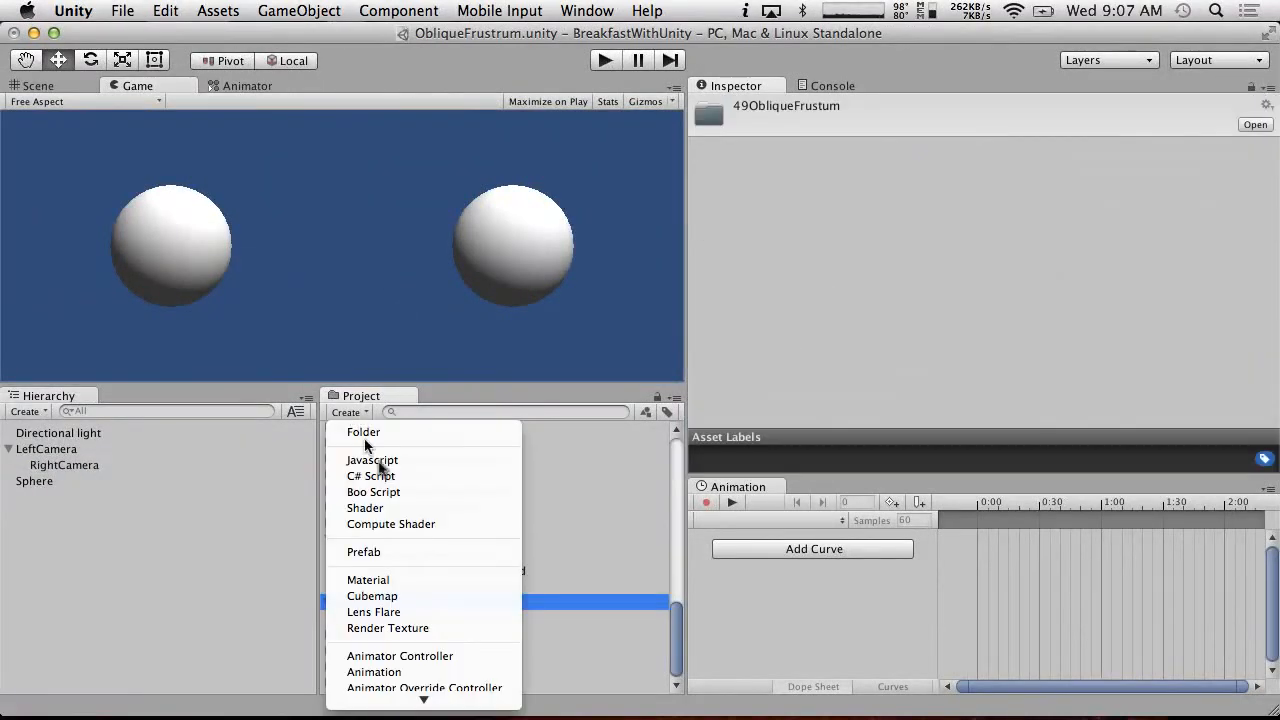
{"action": "left_click", "coordinate": [371, 475]}
{"action": "type", "text": "SetCamr"}
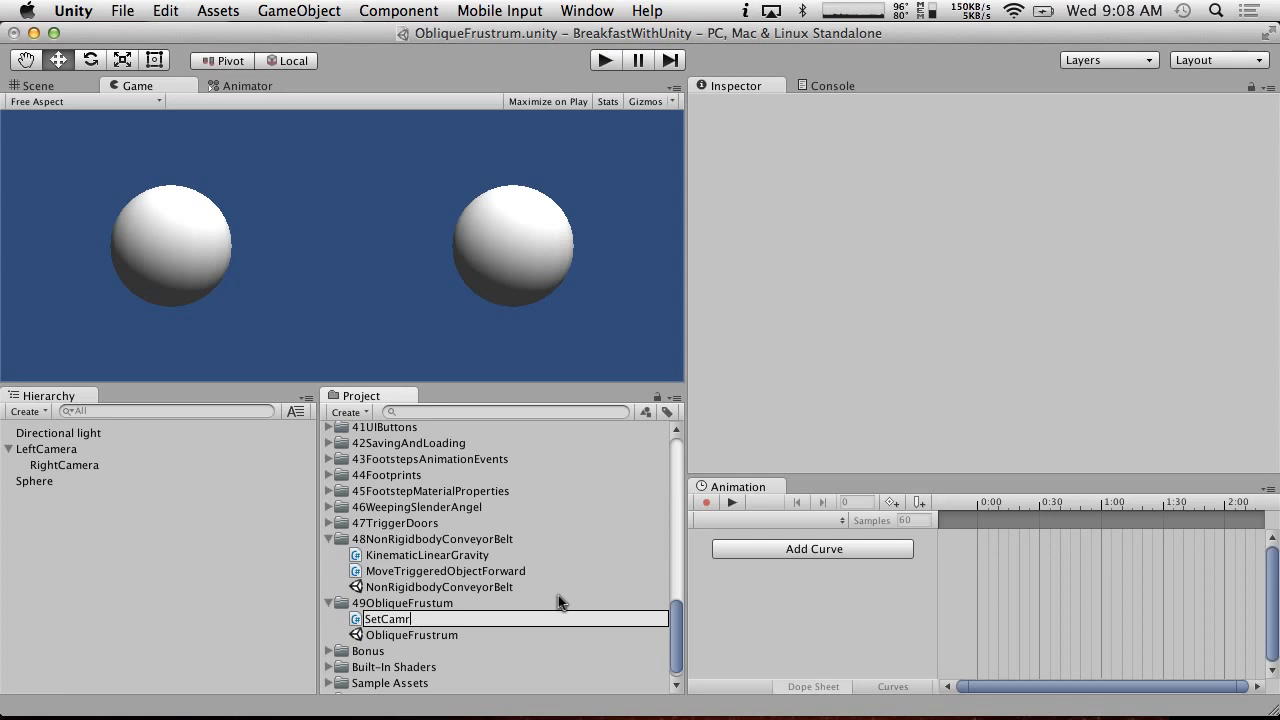
{"action": "type", "text": "era"}
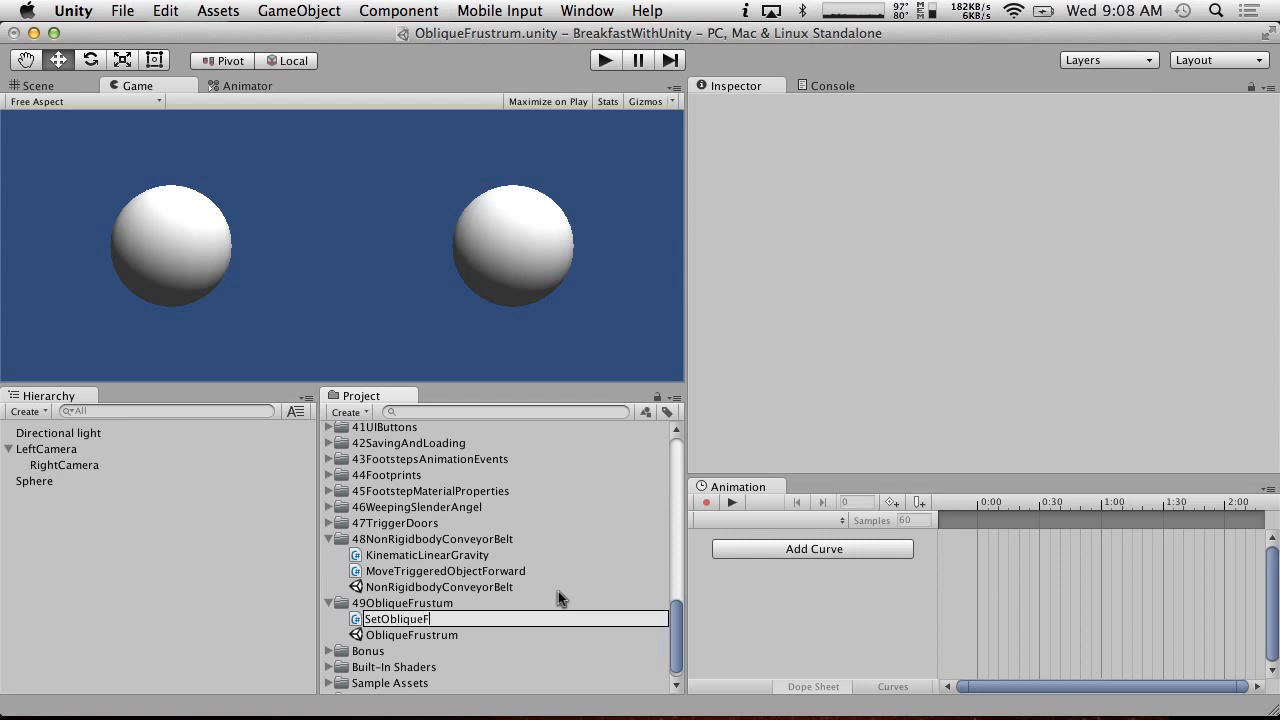
{"action": "left_click", "coordinate": [415, 635]}
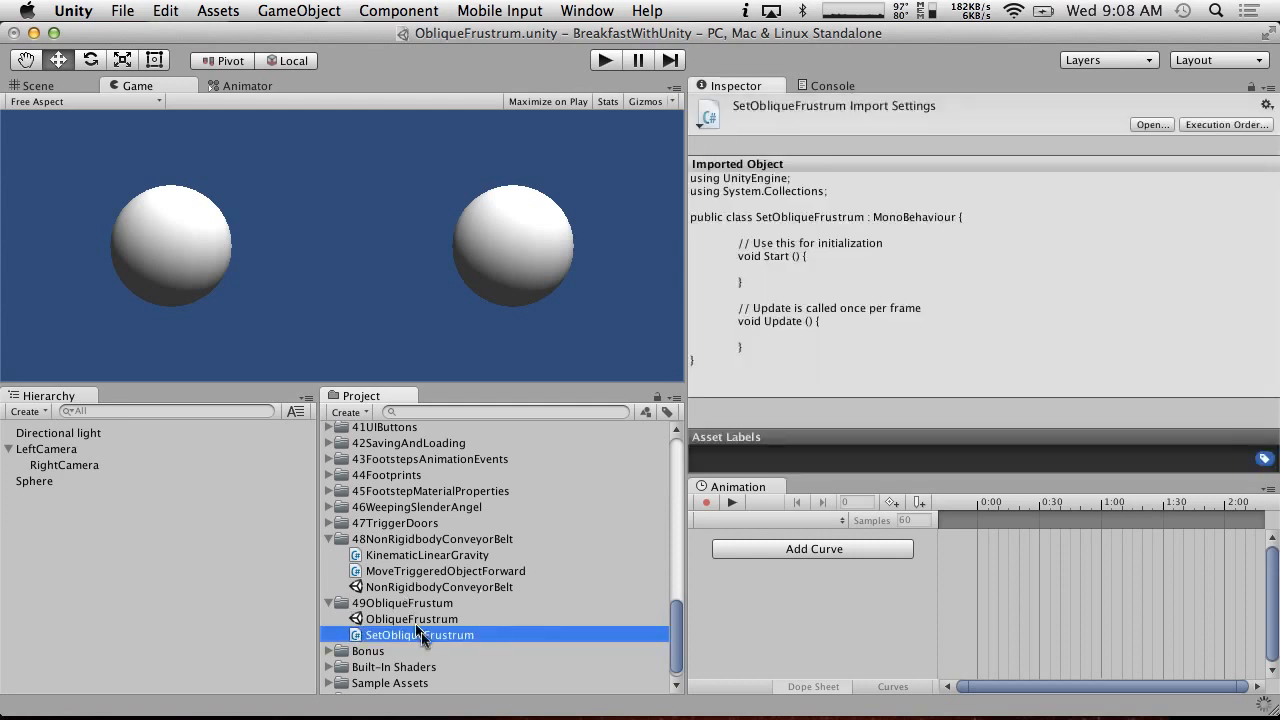
{"action": "mouse_move", "coordinate": [458, 459]}
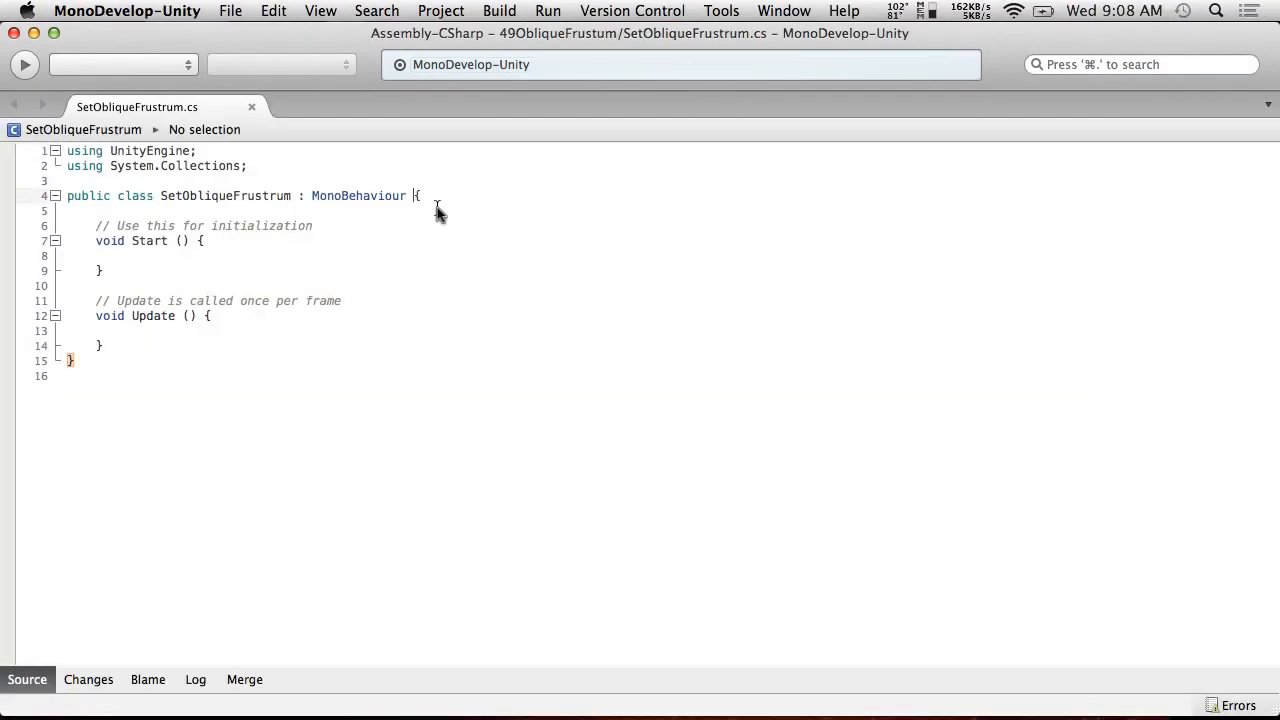
- Write SetObliqueness(float horizObl, float vertObl) editing the projection matrix, declaring mat as Matrix4x4
{"action": "key", "text": "Return"}
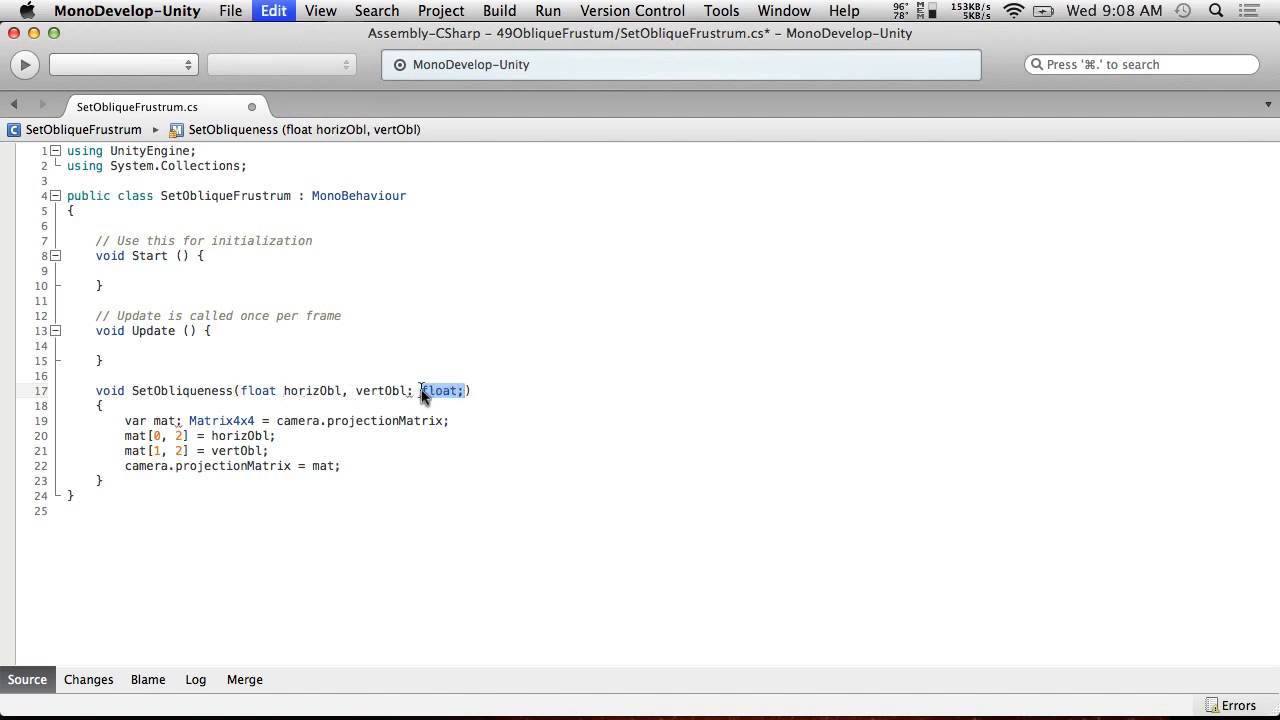
{"action": "key", "text": "Delete"}
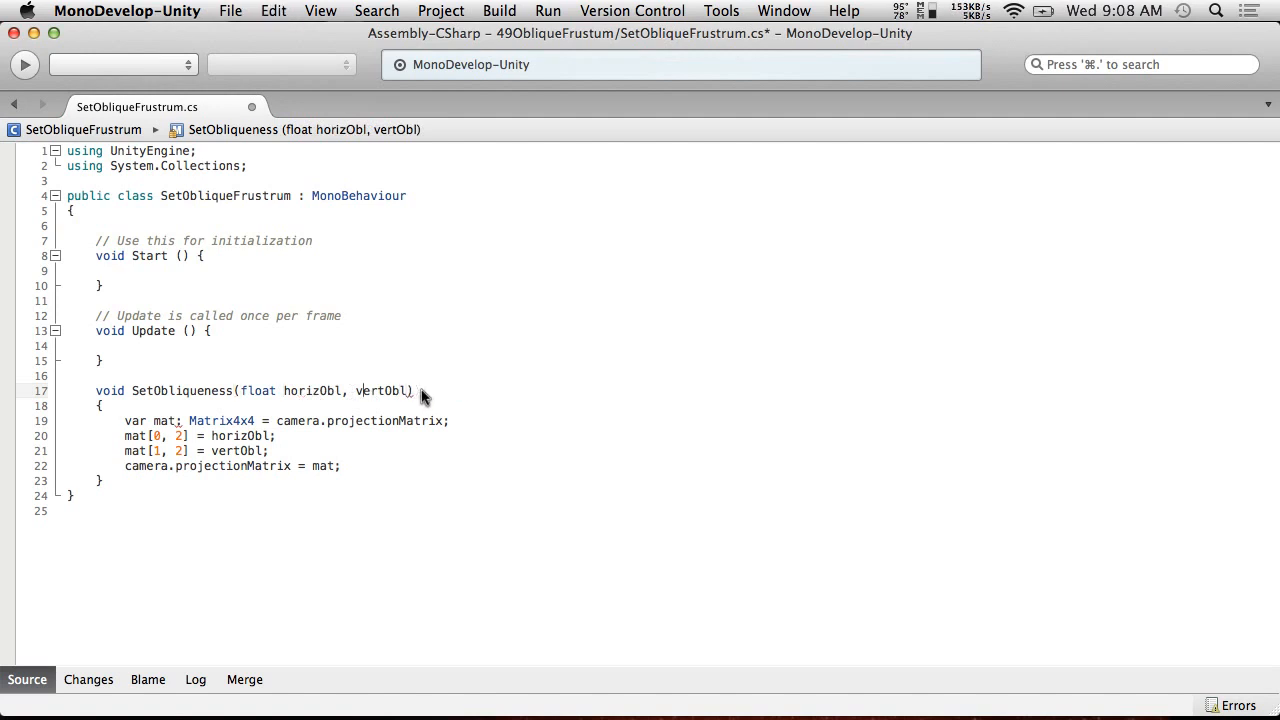
{"action": "type", "text": "float"}
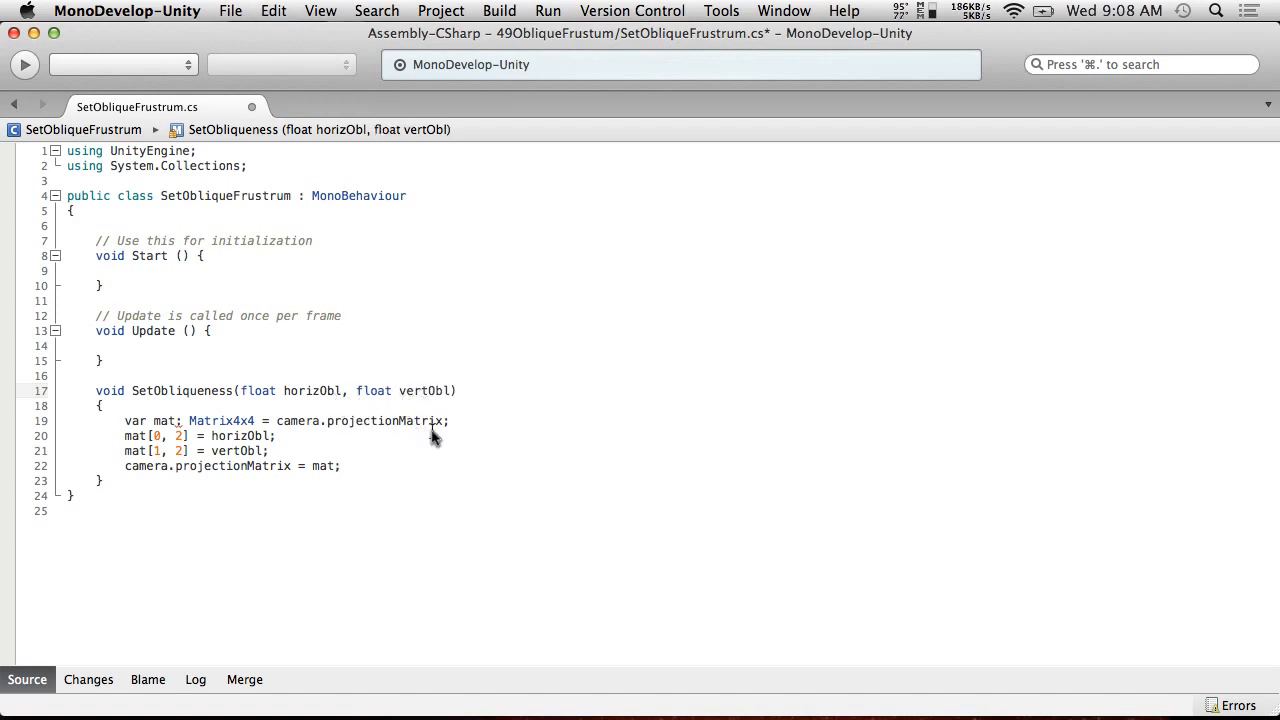
{"action": "double_click", "coordinate": [135, 420]}
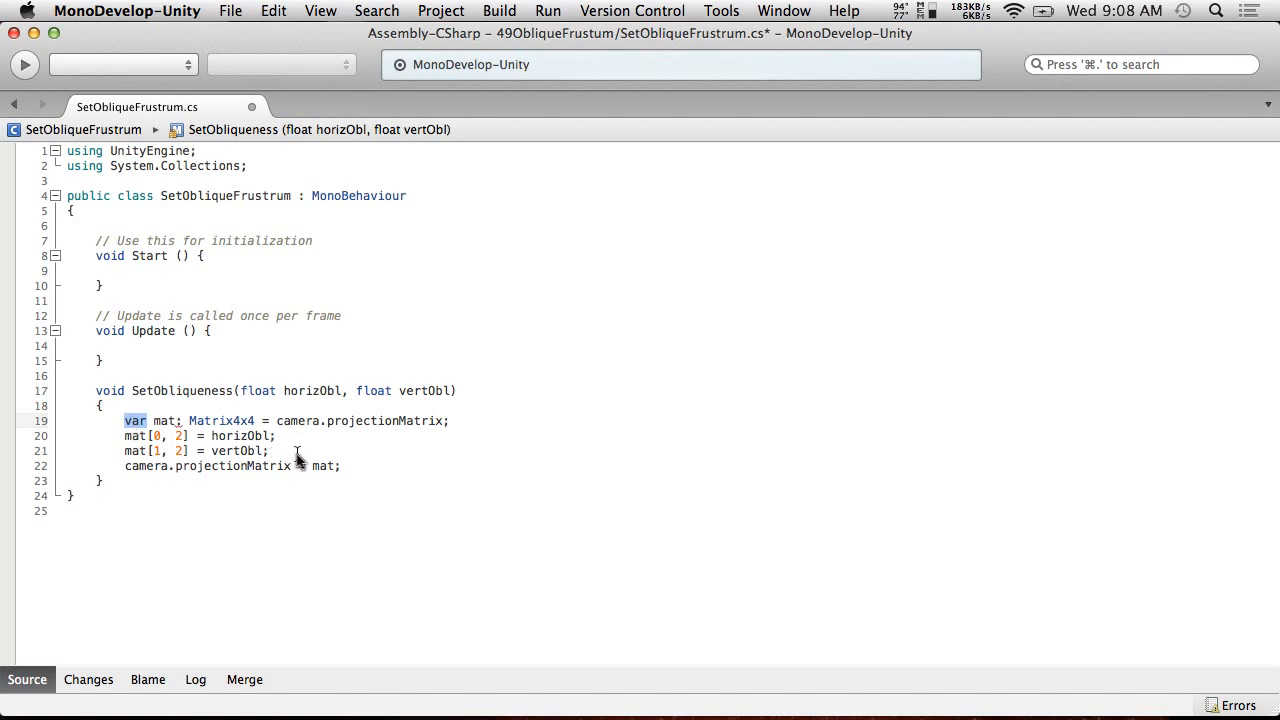
{"action": "type", "text": "Matrix"}
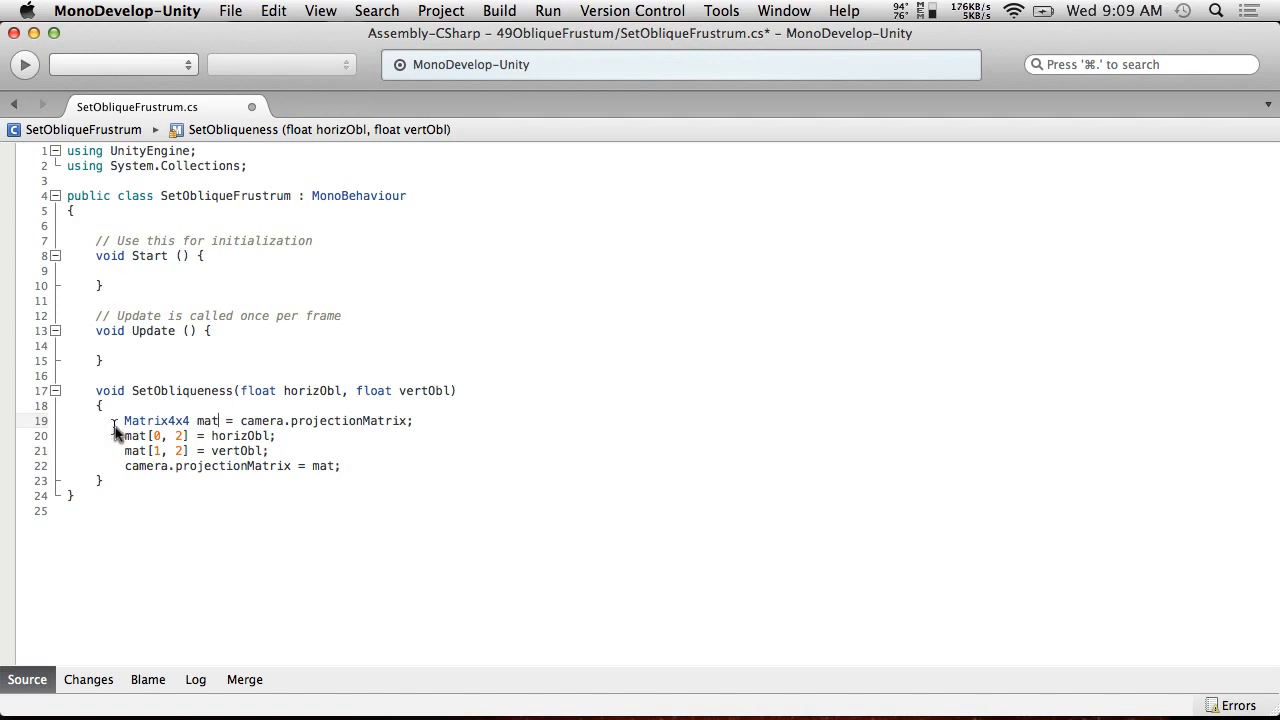
- Confirm in Unity's Console that the script compiles with only warnings, then reopen SetObliqueFrustrum
{"action": "left_click", "coordinate": [272, 11]}
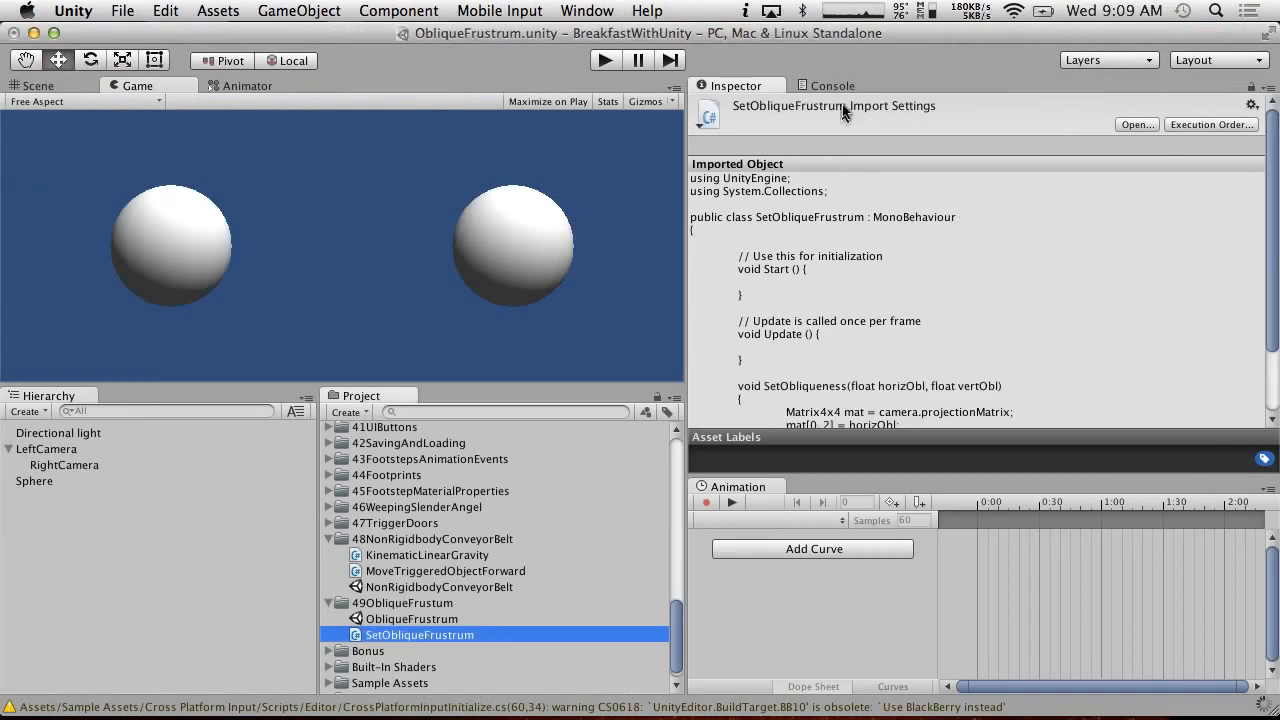
{"action": "left_click", "coordinate": [831, 85]}
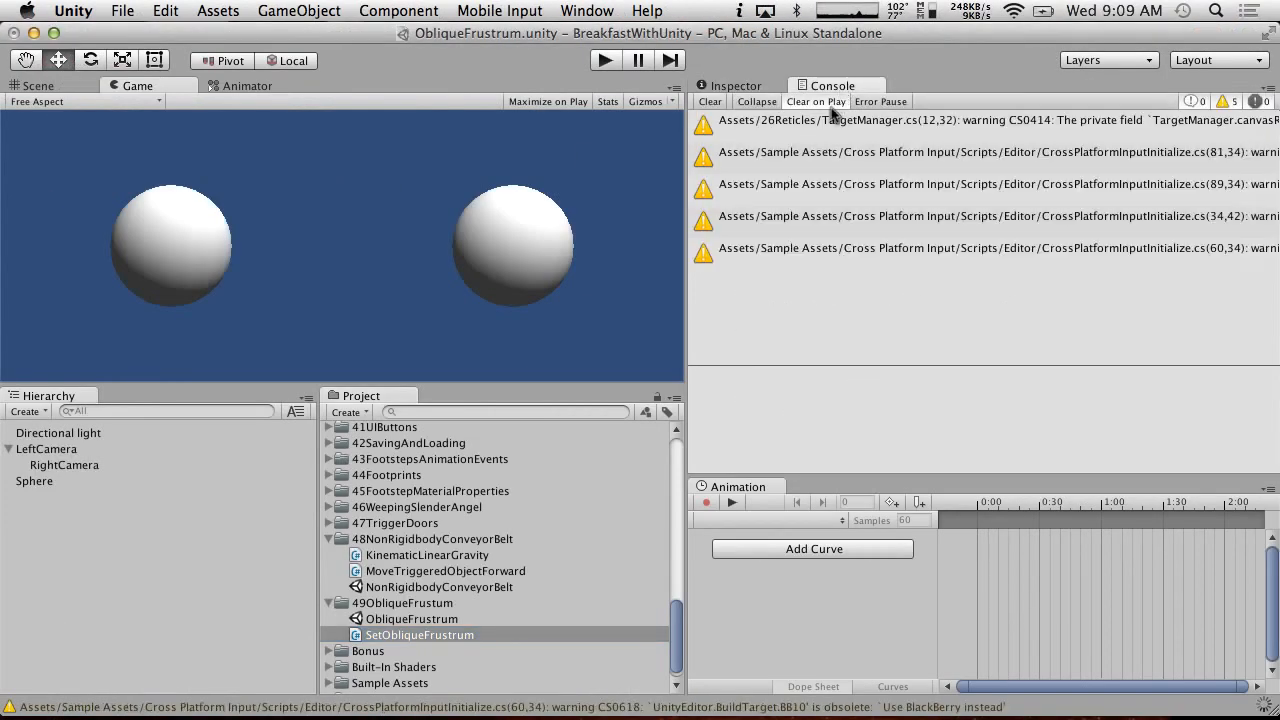
{"action": "double_click", "coordinate": [419, 634]}
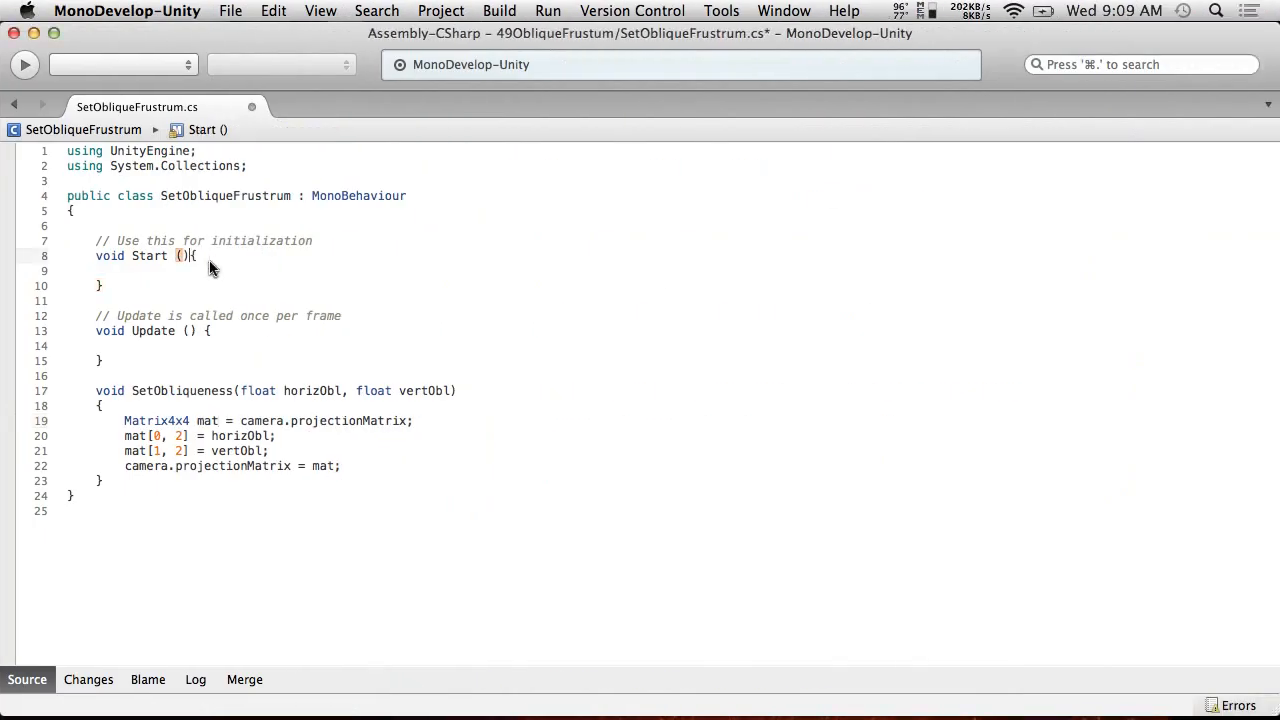
- Declare public float fields horizontalOblique and verticalOblique
{"action": "type", "text": "p"}
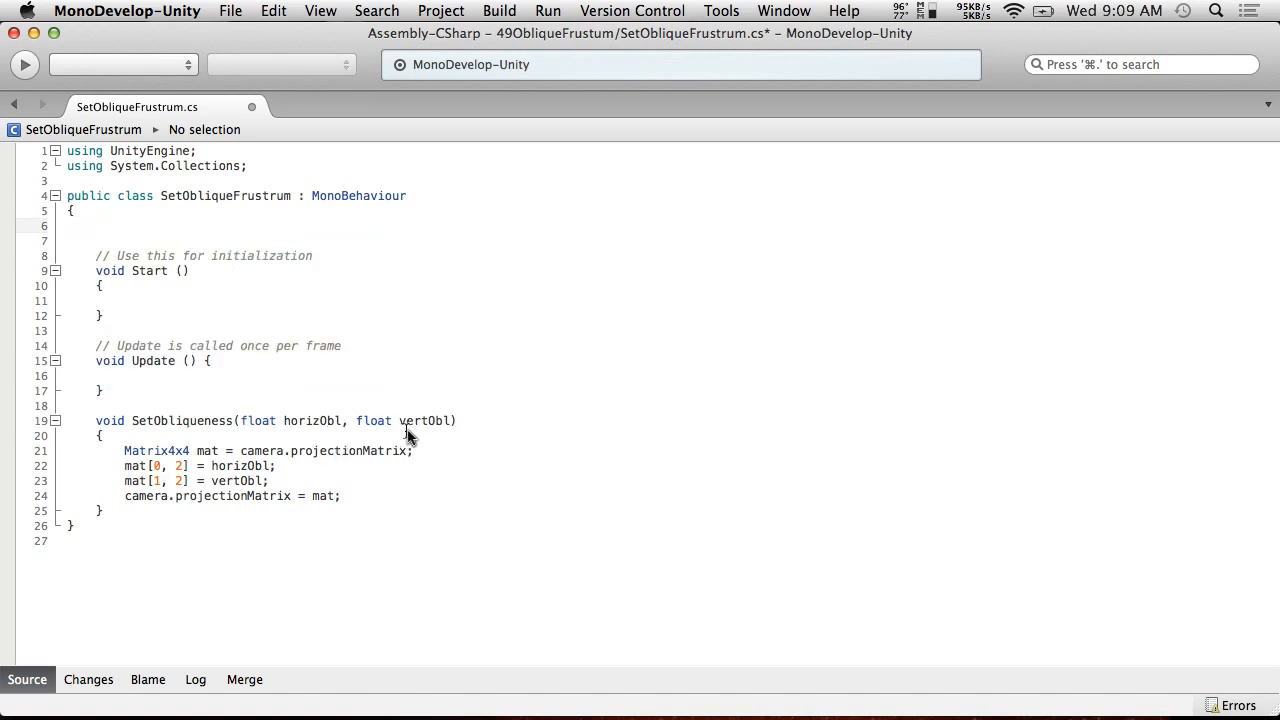
{"action": "type", "text": "public"}
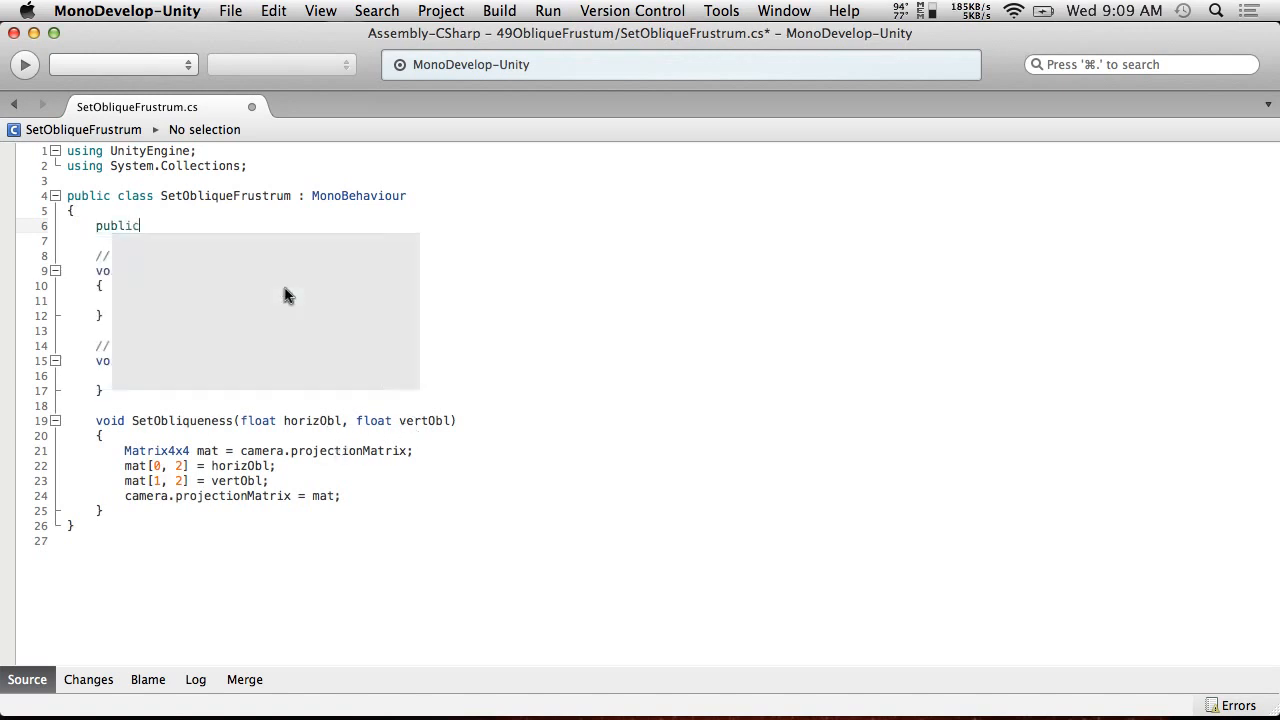
{"action": "type", "text": "float hori"}
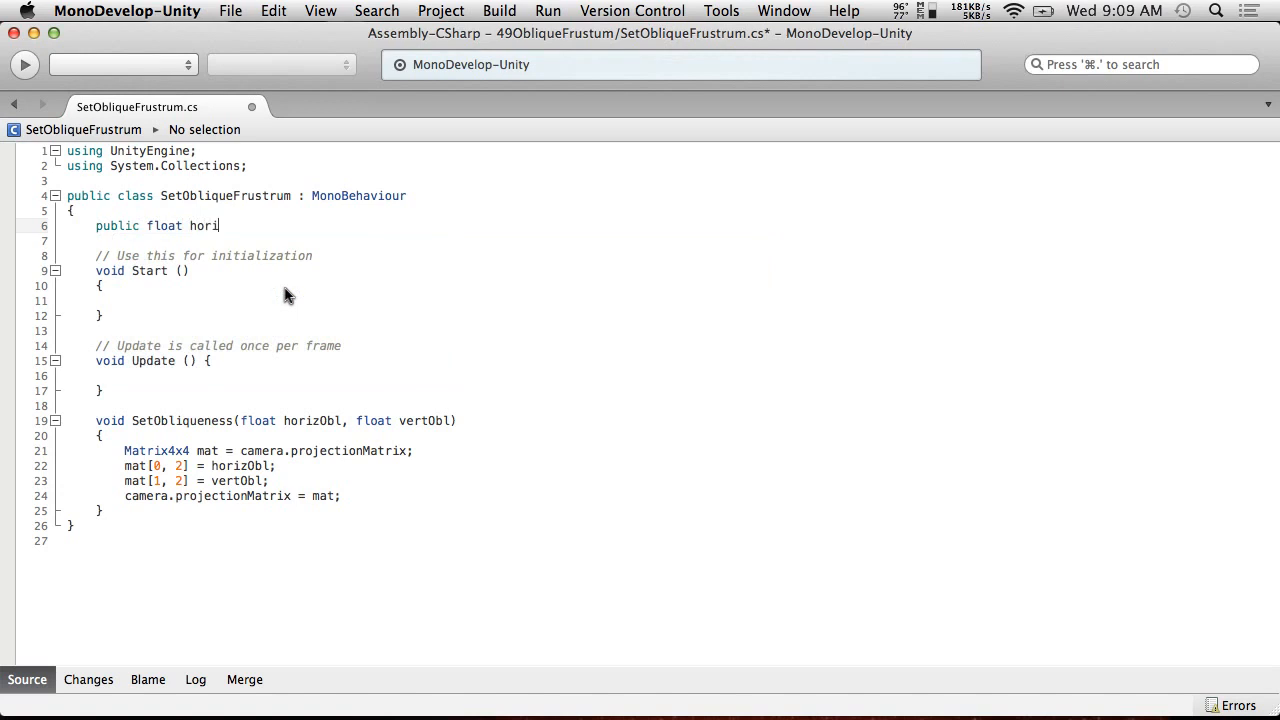
{"action": "type", "text": "zontalOblique"}
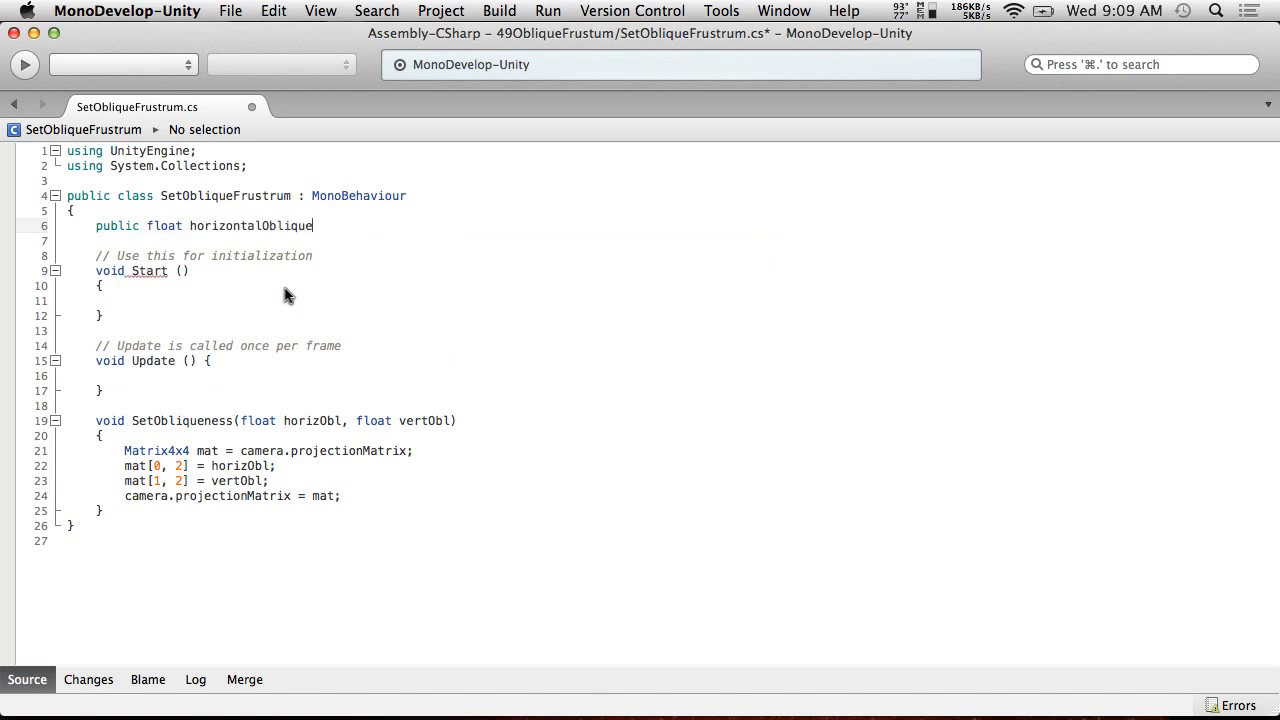
{"action": "type", "text": "public float vertic"}
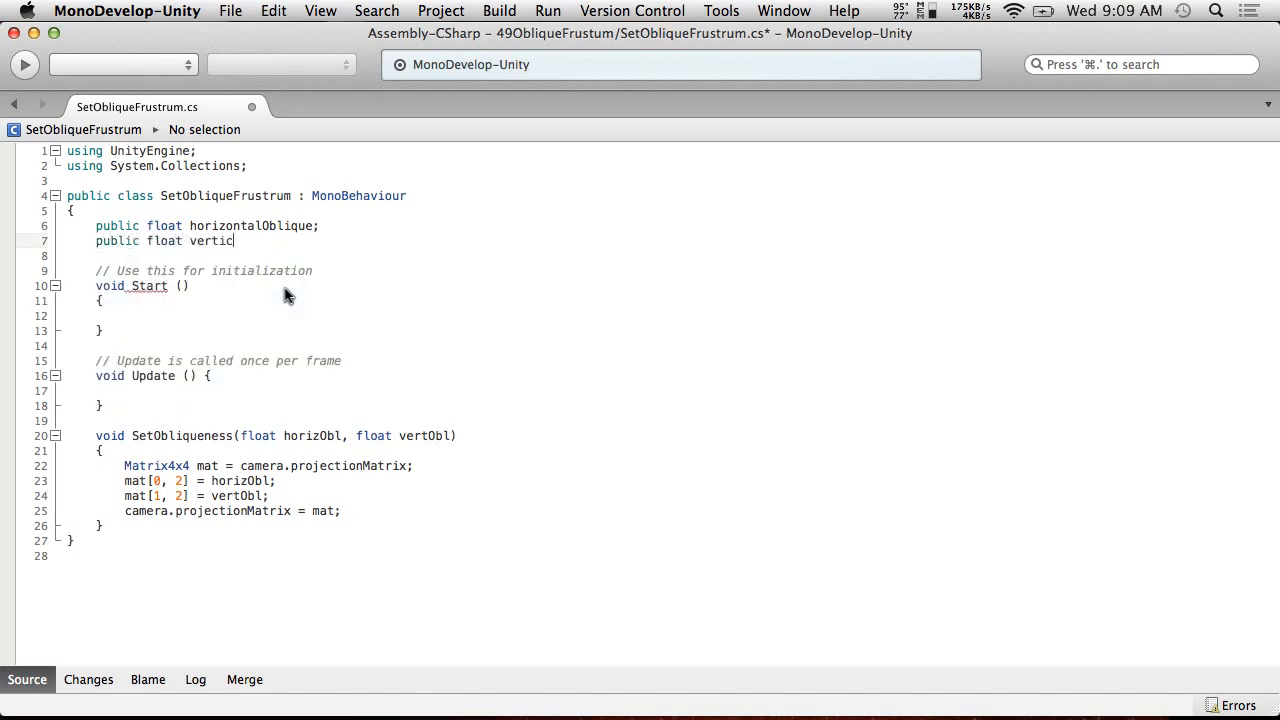
{"action": "type", "text": "alOblique"}
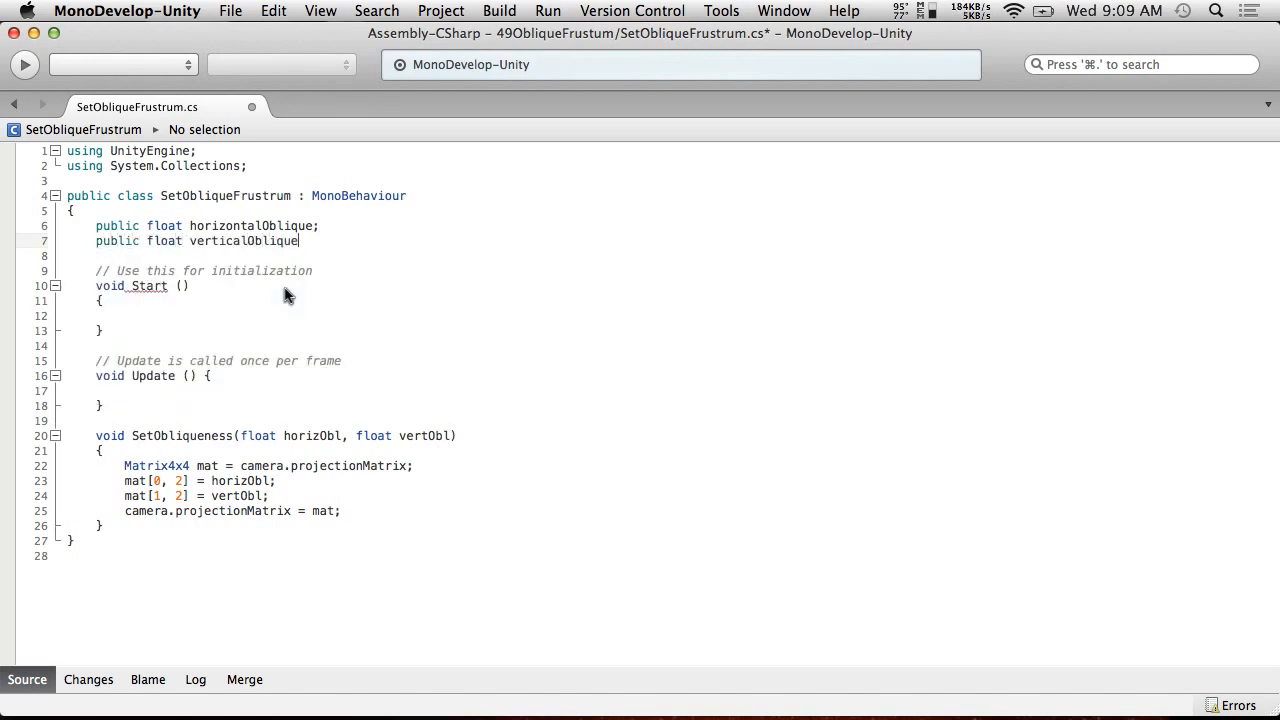
{"action": "type", "text": ";"}
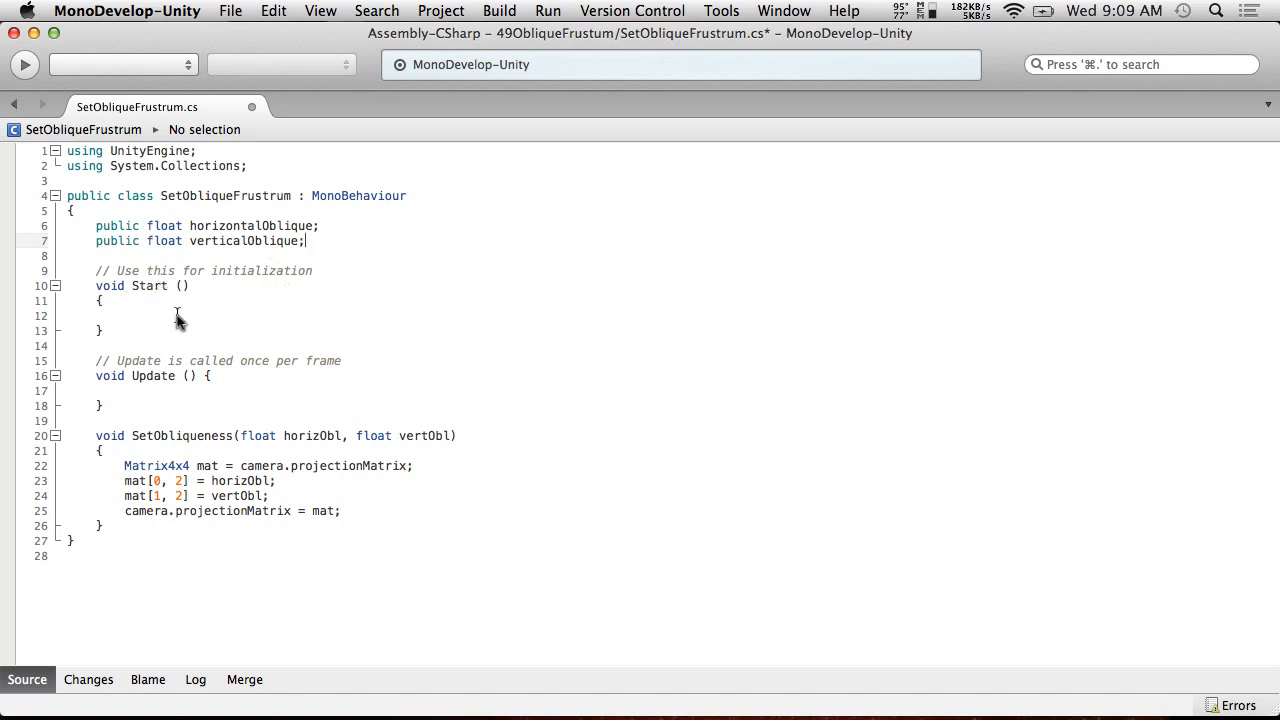
{"action": "mouse_move", "coordinate": [168, 315]}
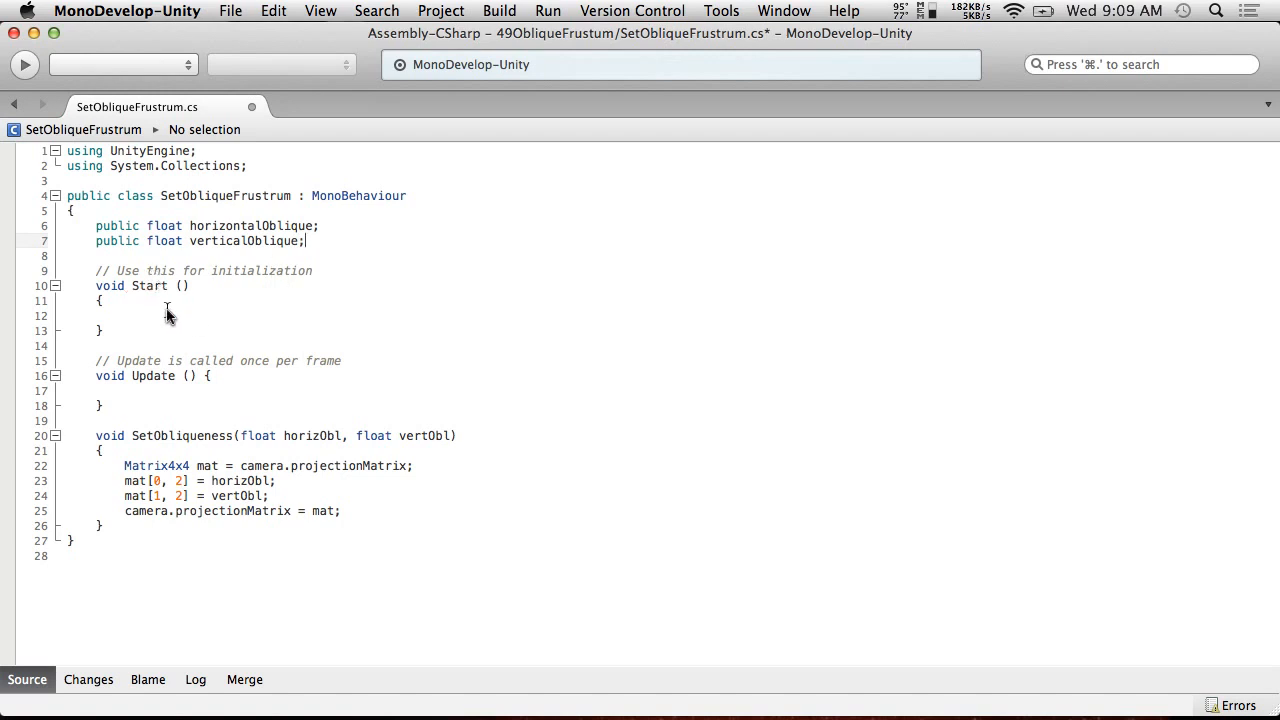
- Give the oblique fields a default value of 0.5f
{"action": "left_click", "coordinate": [124, 315]}
{"action": "type", "text": " = 0."}
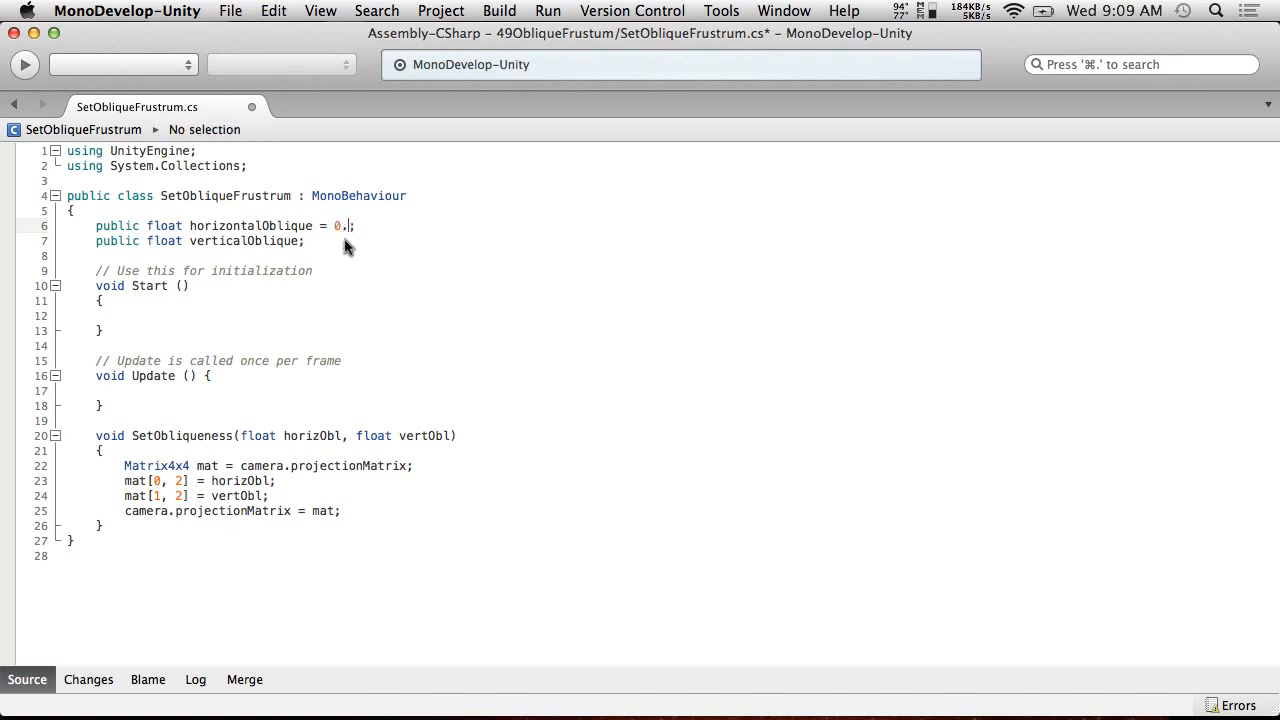
{"action": "key", "text": "Backspace"}
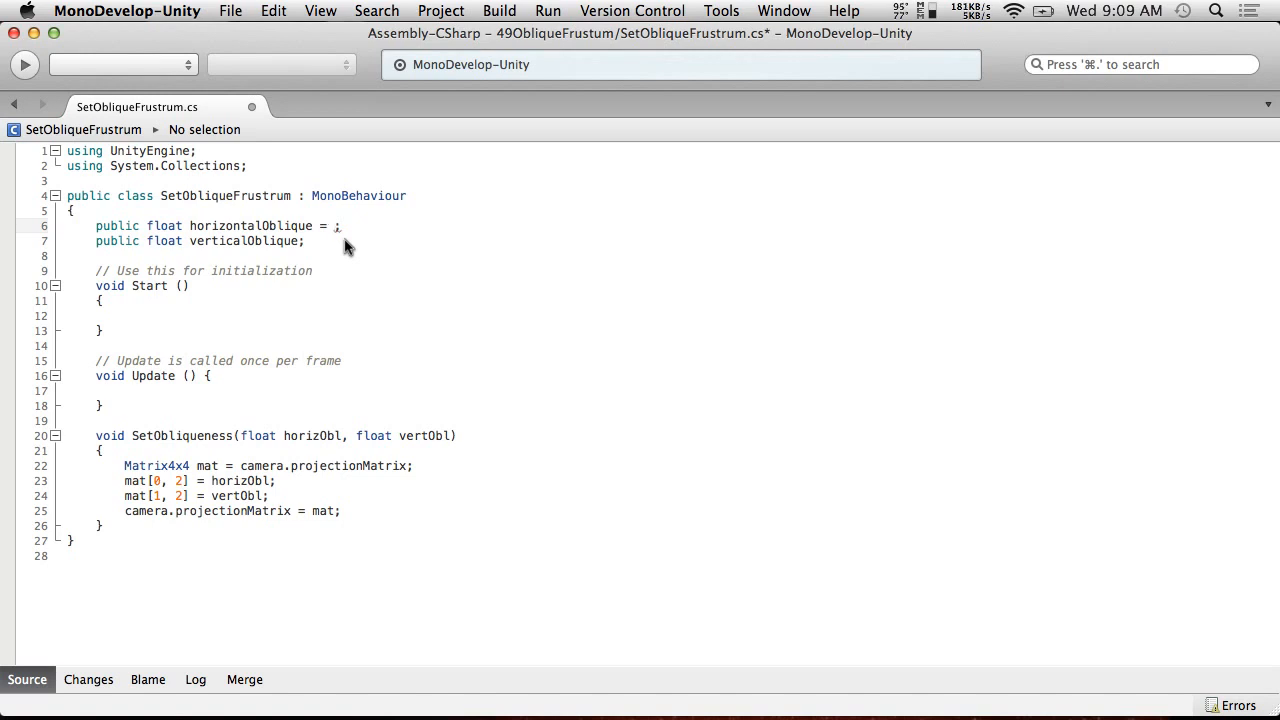
{"action": "type", "text": "0.5"}
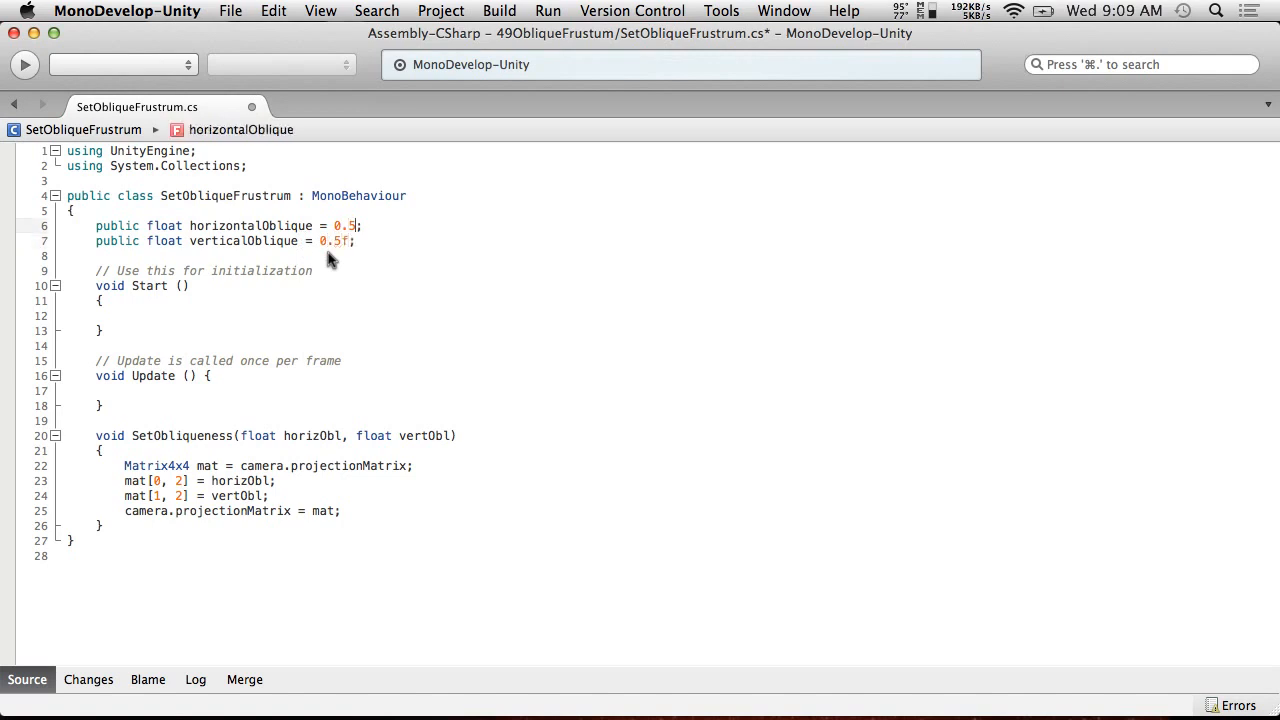
{"action": "type", "text": "f"}
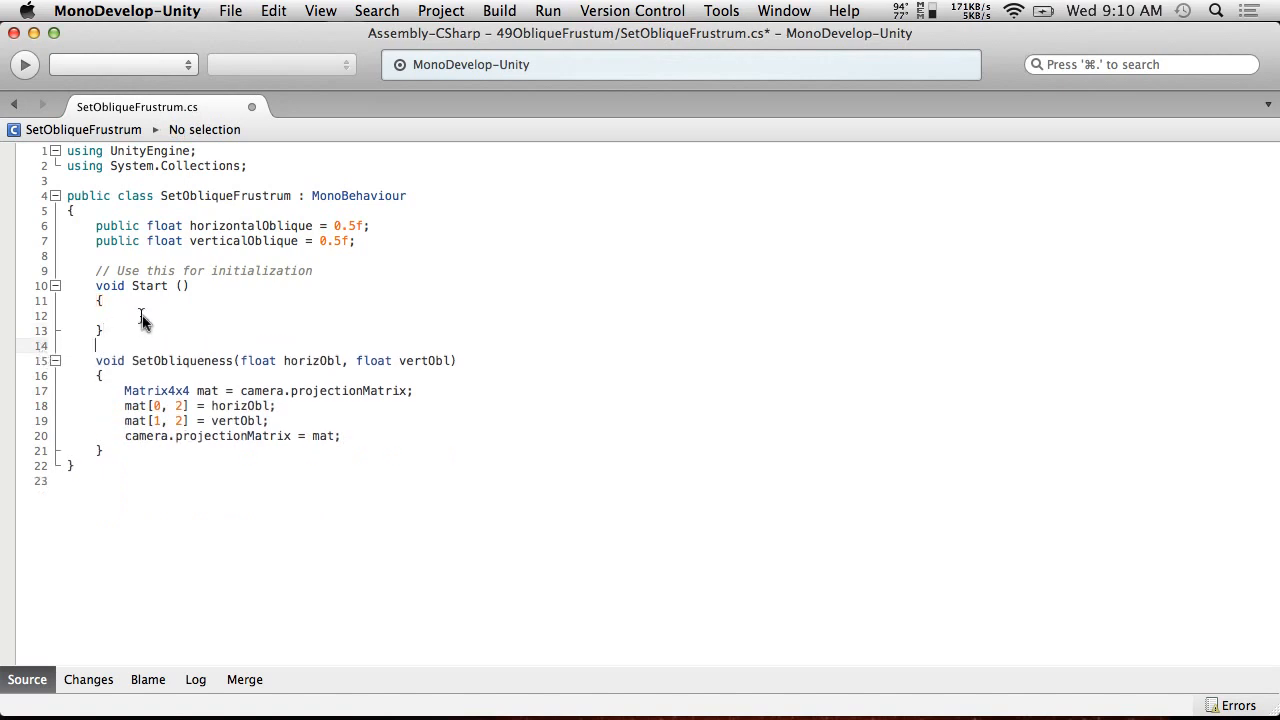
- Make Start call SetObliqueness(horizontalOblique, verticalOblique) and save the script
{"action": "left_click", "coordinate": [124, 315]}
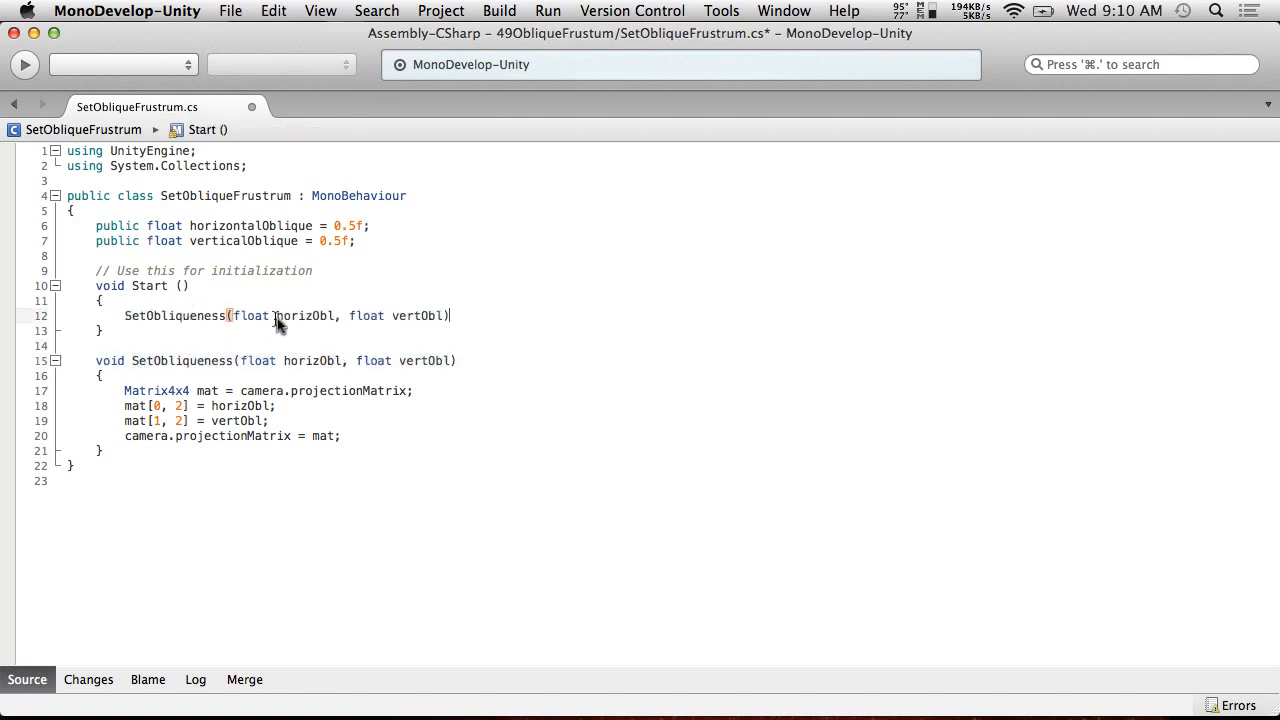
{"action": "double_click", "coordinate": [250, 225]}
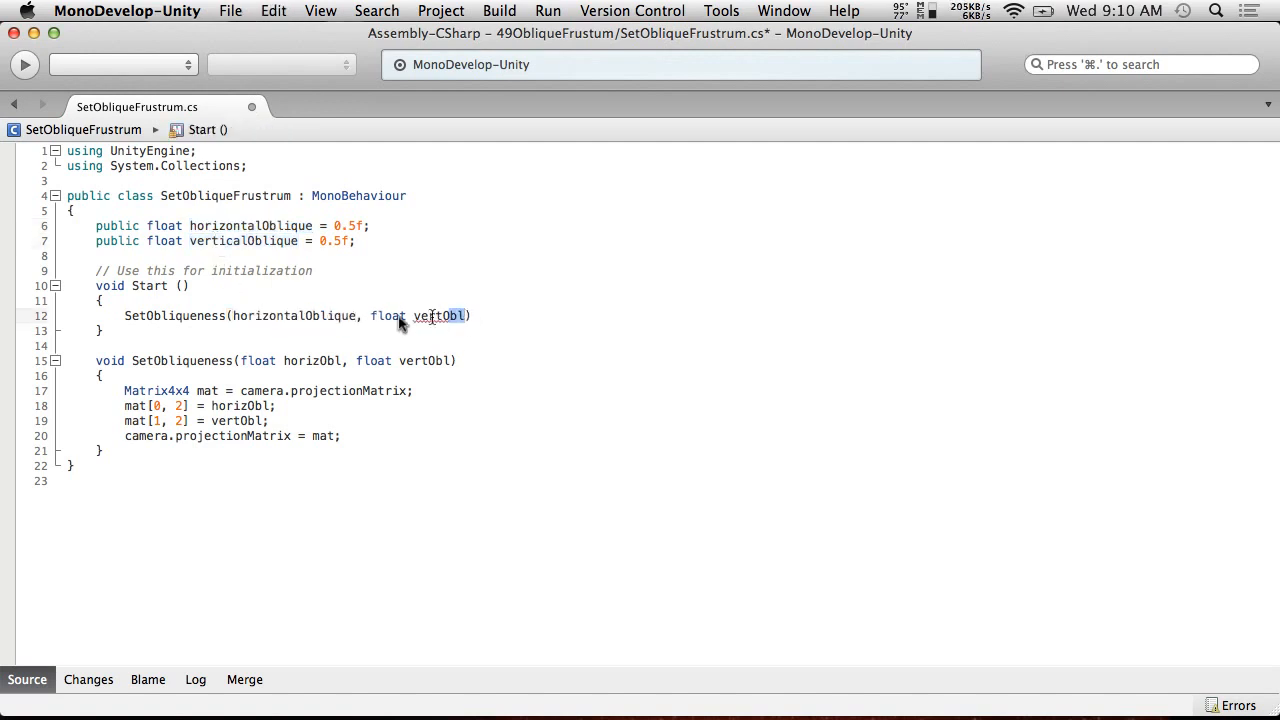
{"action": "left_click", "coordinate": [232, 11]}
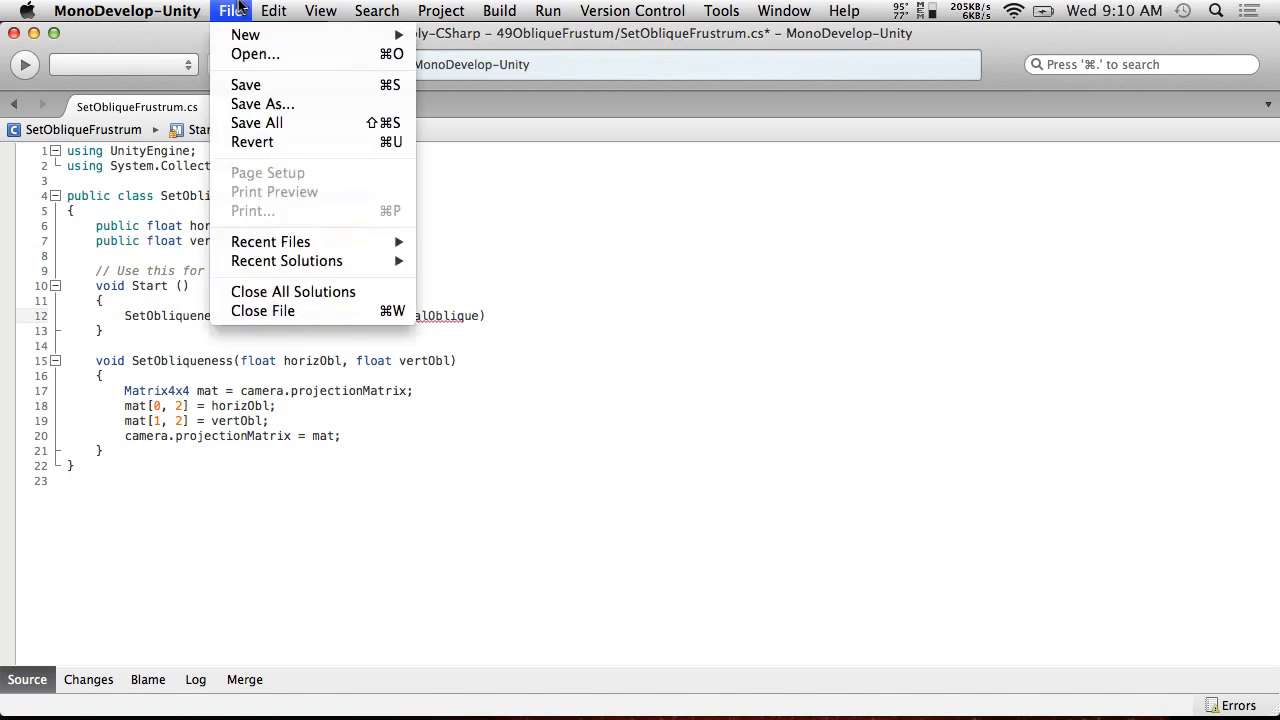
{"action": "left_click", "coordinate": [540, 390]}
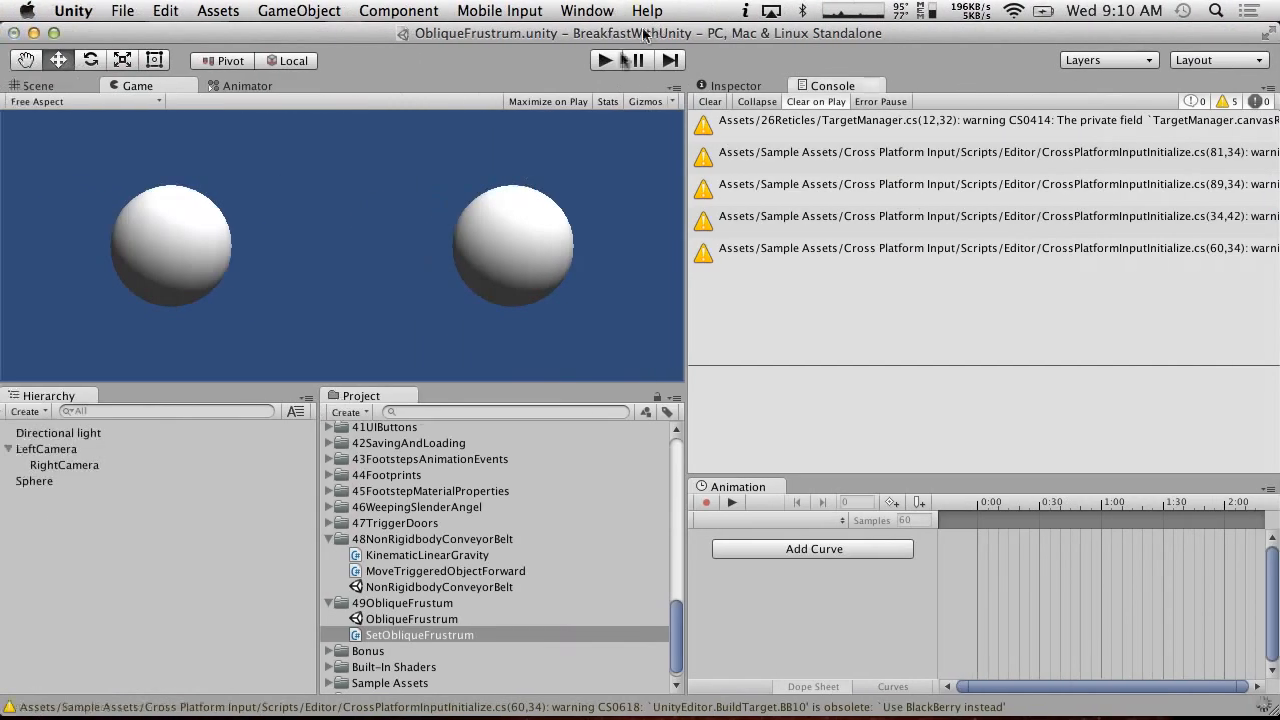
{"action": "double_click", "coordinate": [419, 634]}
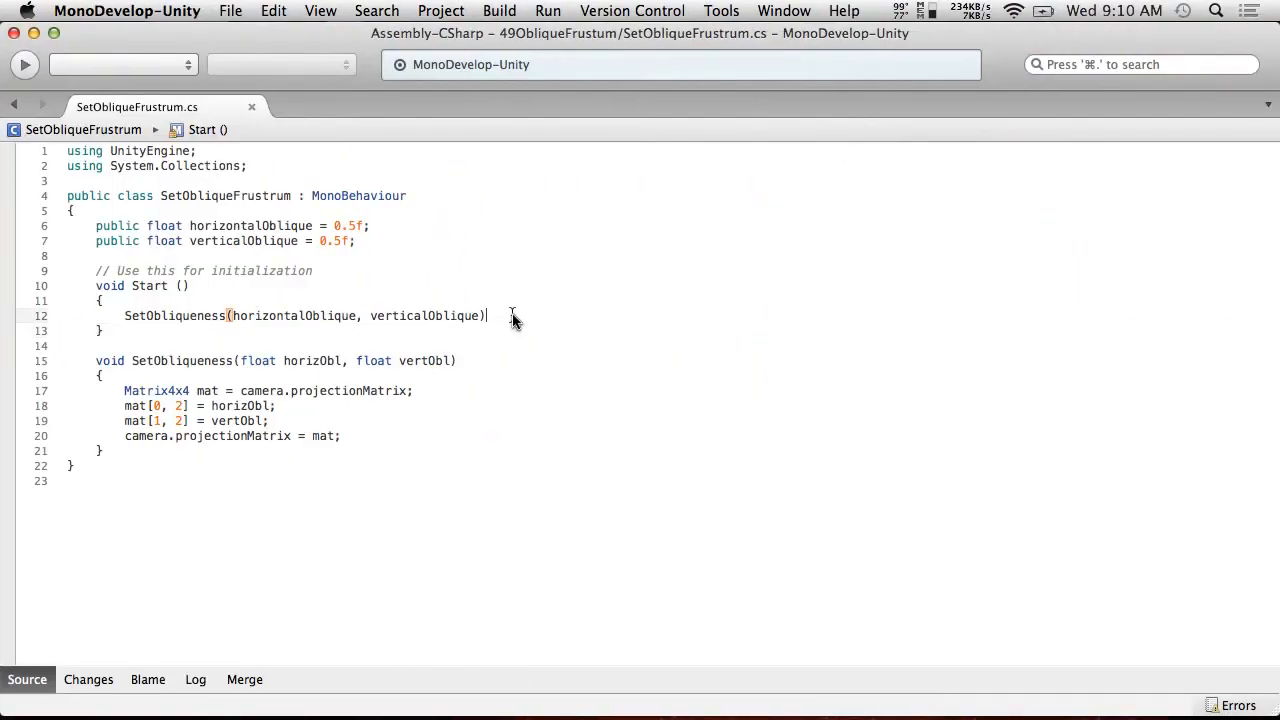
{"action": "left_click", "coordinate": [230, 11]}
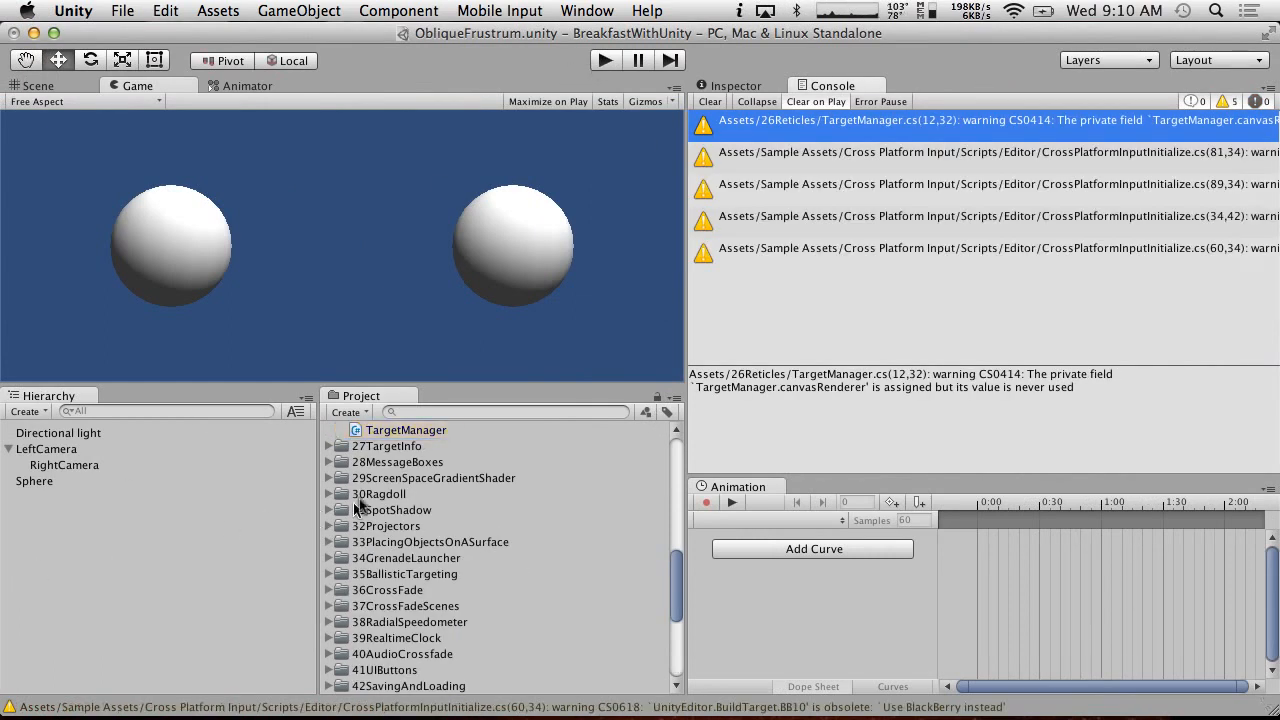
- Play the ObliqueFrustum scene to see both spheres shifted lower, then select LeftCamera
{"action": "left_click", "coordinate": [420, 619]}
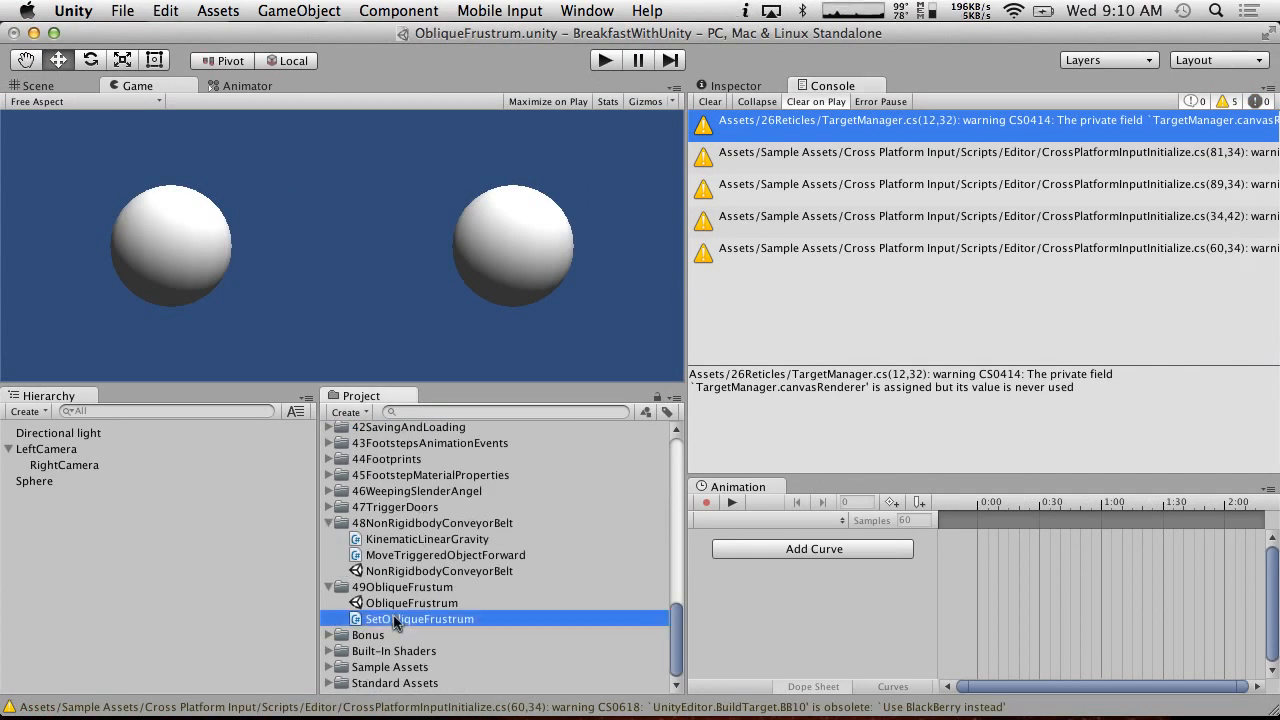
{"action": "mouse_move", "coordinate": [297, 545]}
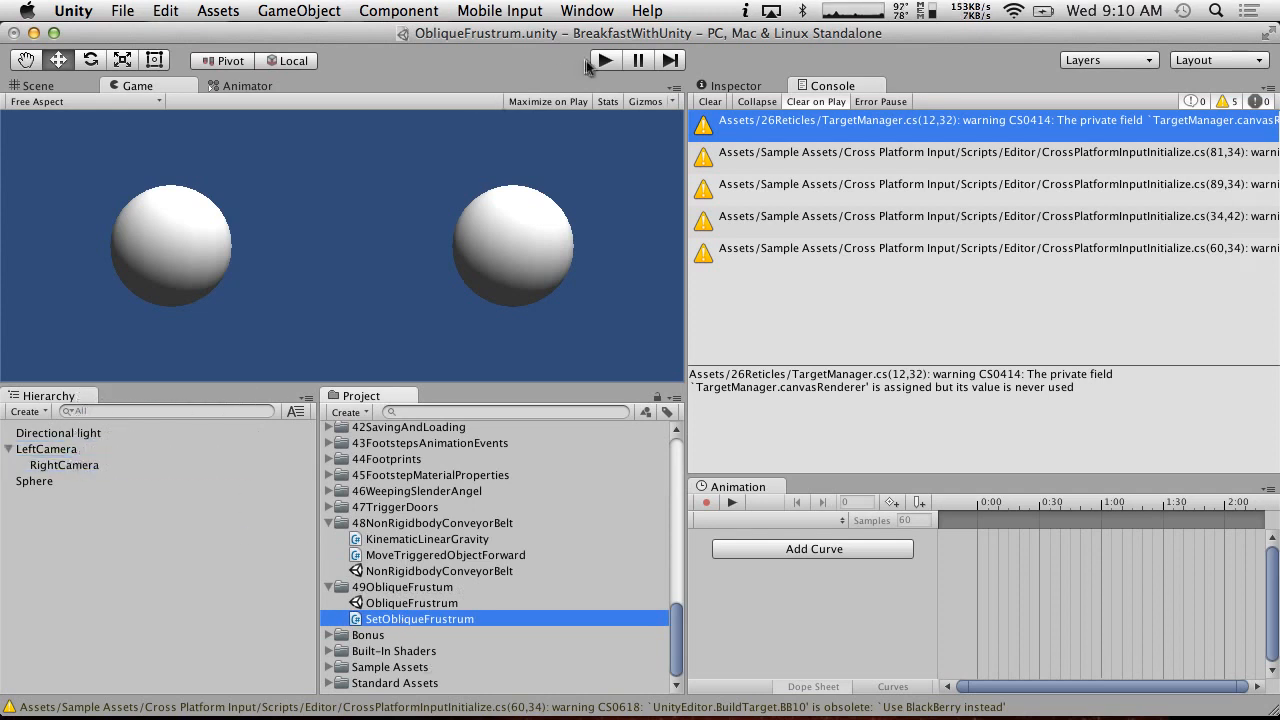
{"action": "left_click", "coordinate": [604, 60]}
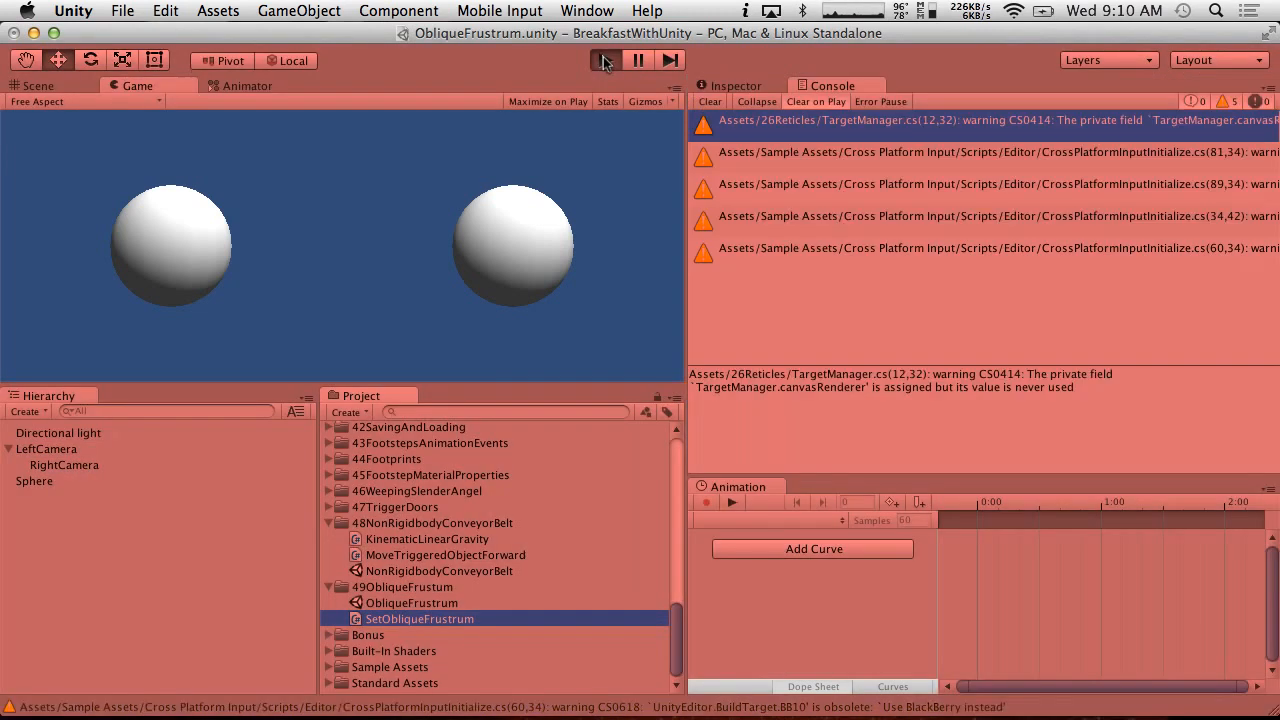
{"action": "left_click", "coordinate": [604, 60]}
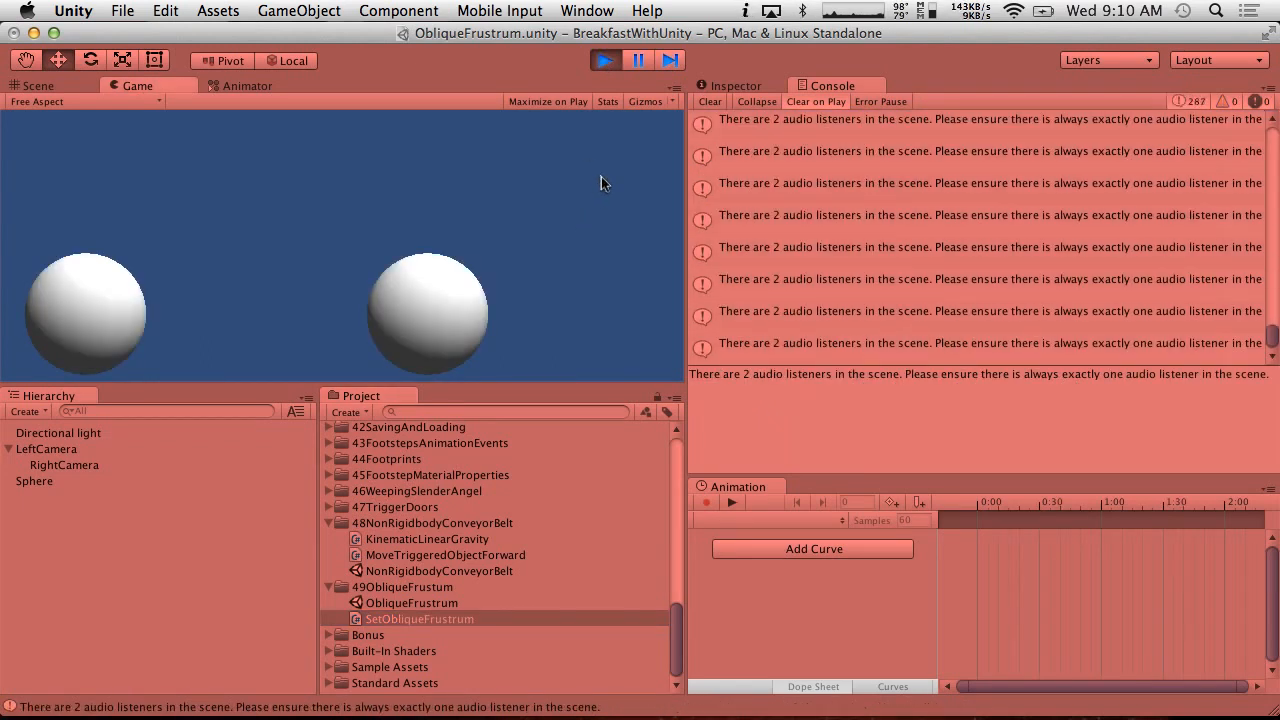
{"action": "left_click", "coordinate": [604, 60]}
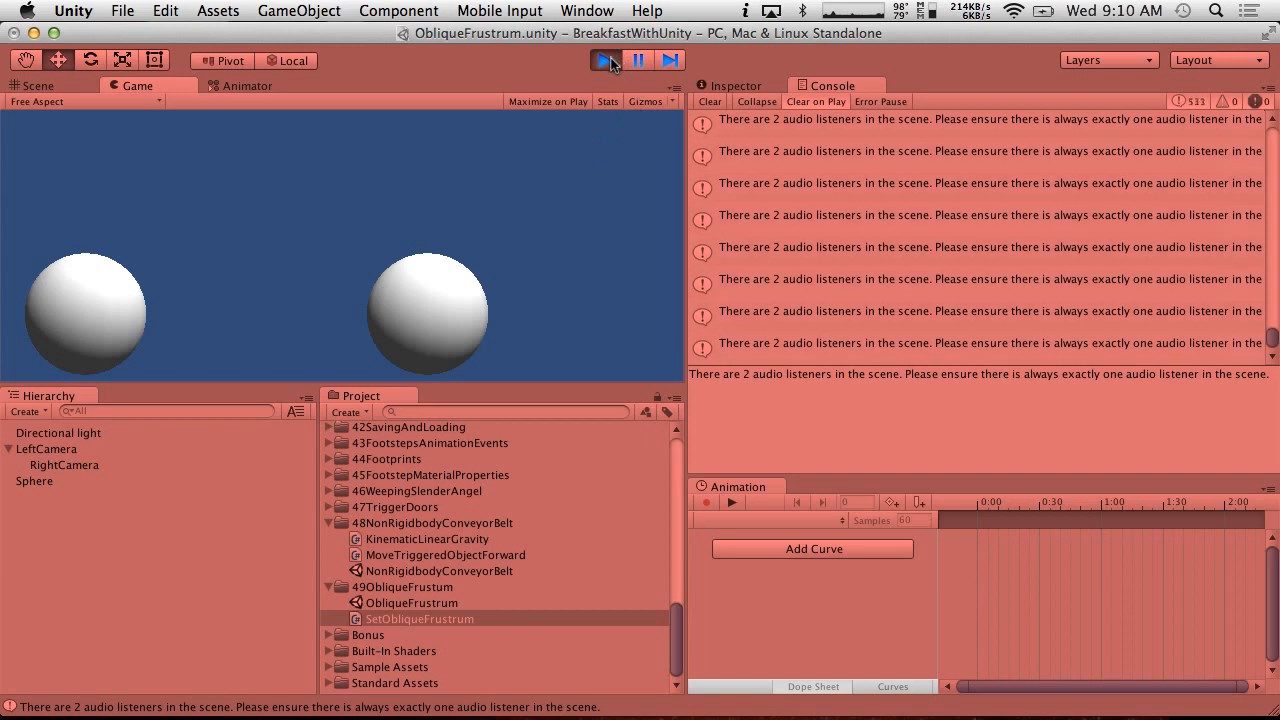
{"action": "double_click", "coordinate": [420, 618]}
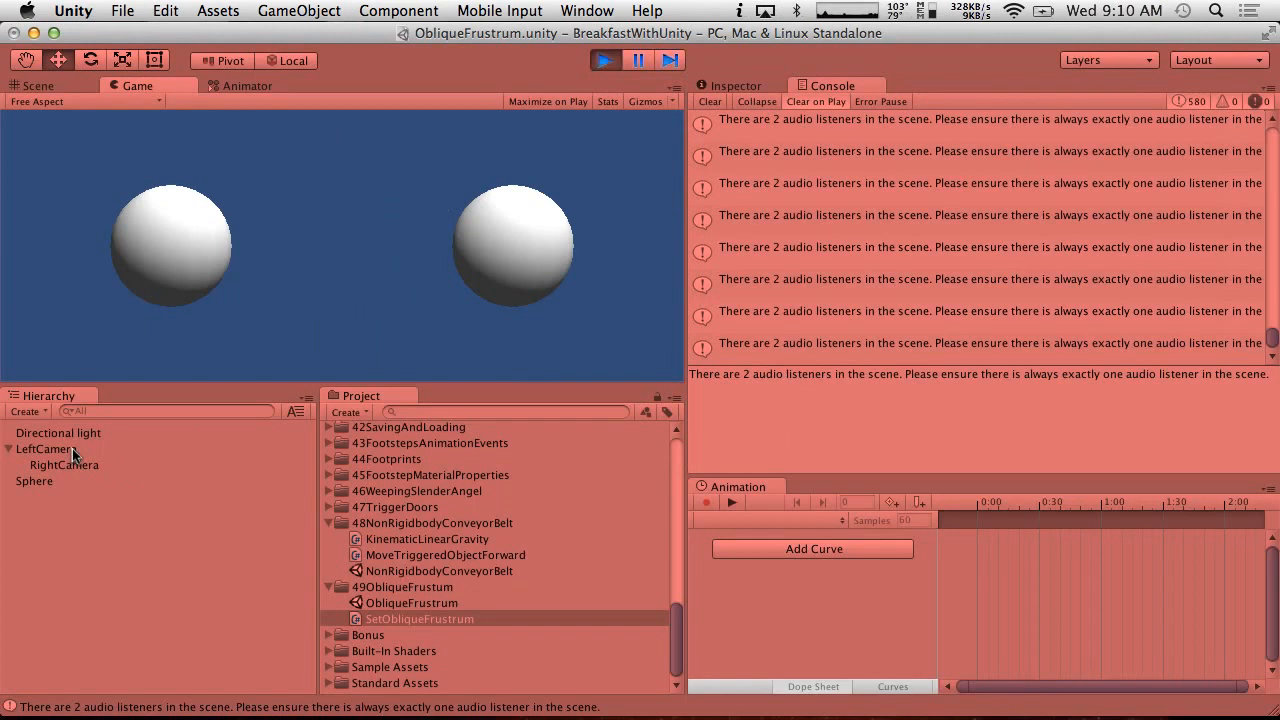
{"action": "left_click", "coordinate": [47, 449]}
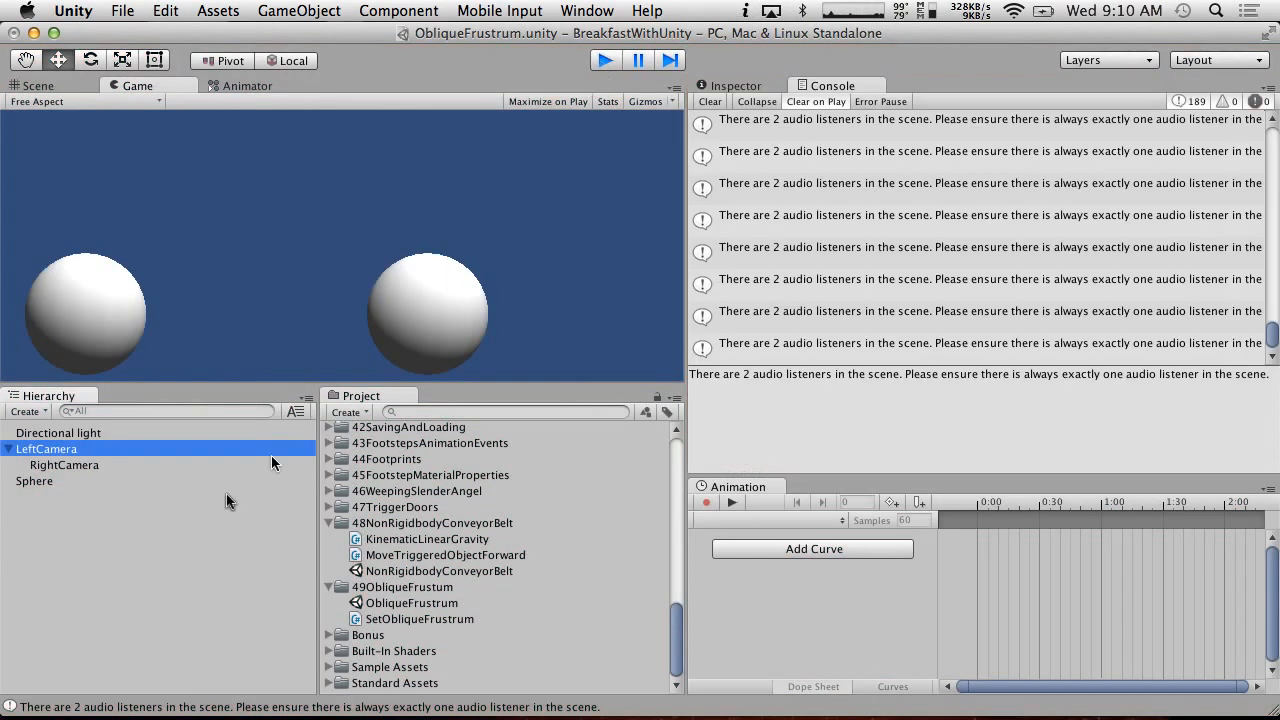
- Select RightCamera and remove its Audio Listener component in the Inspector
{"action": "left_click", "coordinate": [64, 464]}
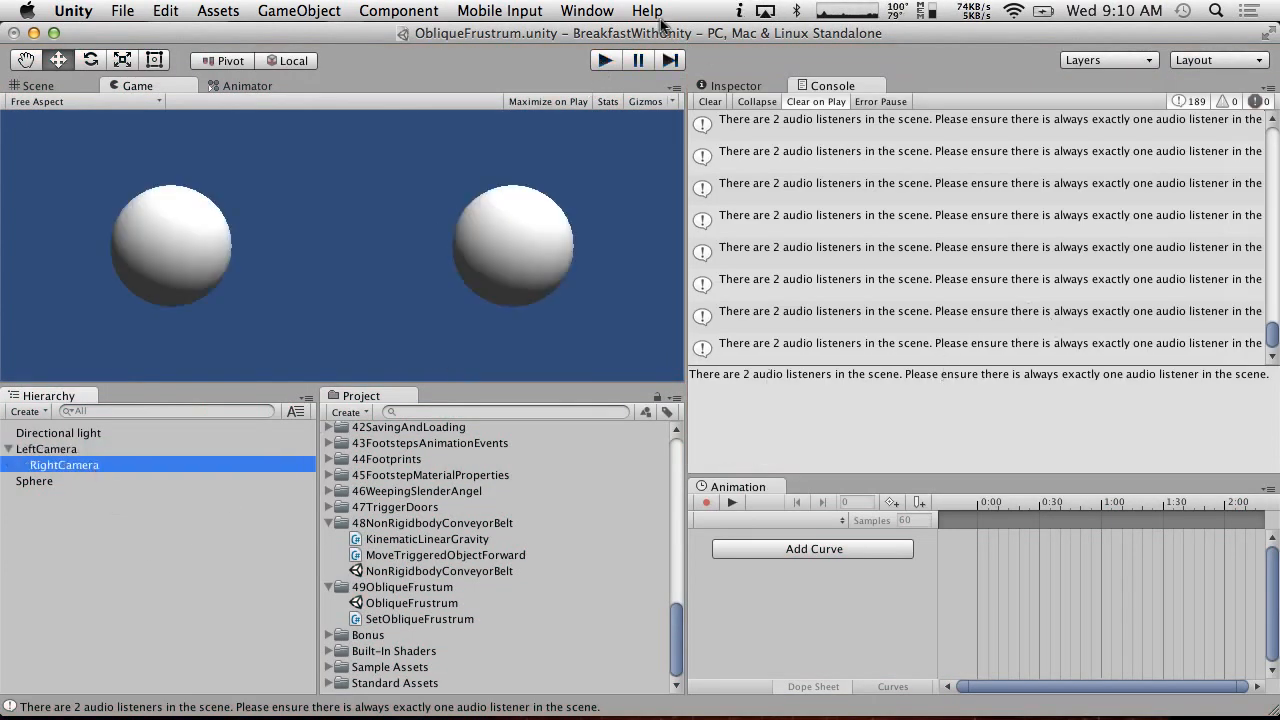
{"action": "left_click", "coordinate": [64, 464]}
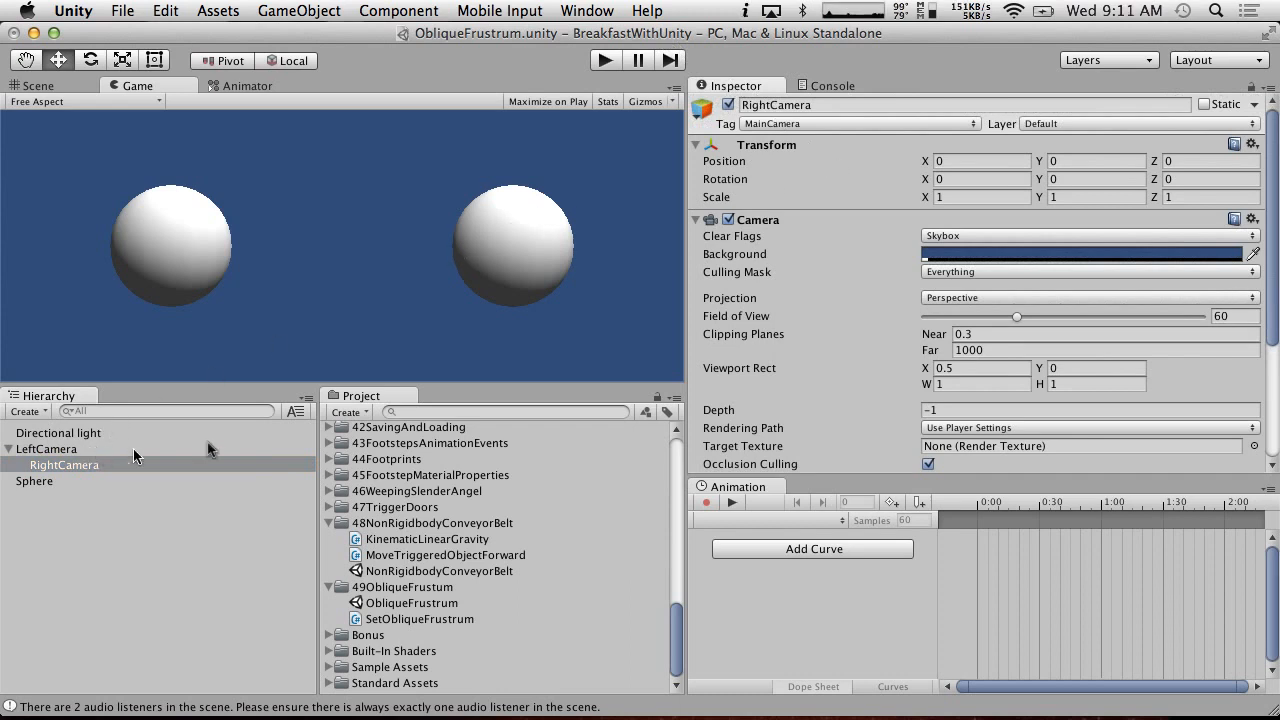
{"action": "scroll", "scroll_direction": "down", "scroll_amount": 3}
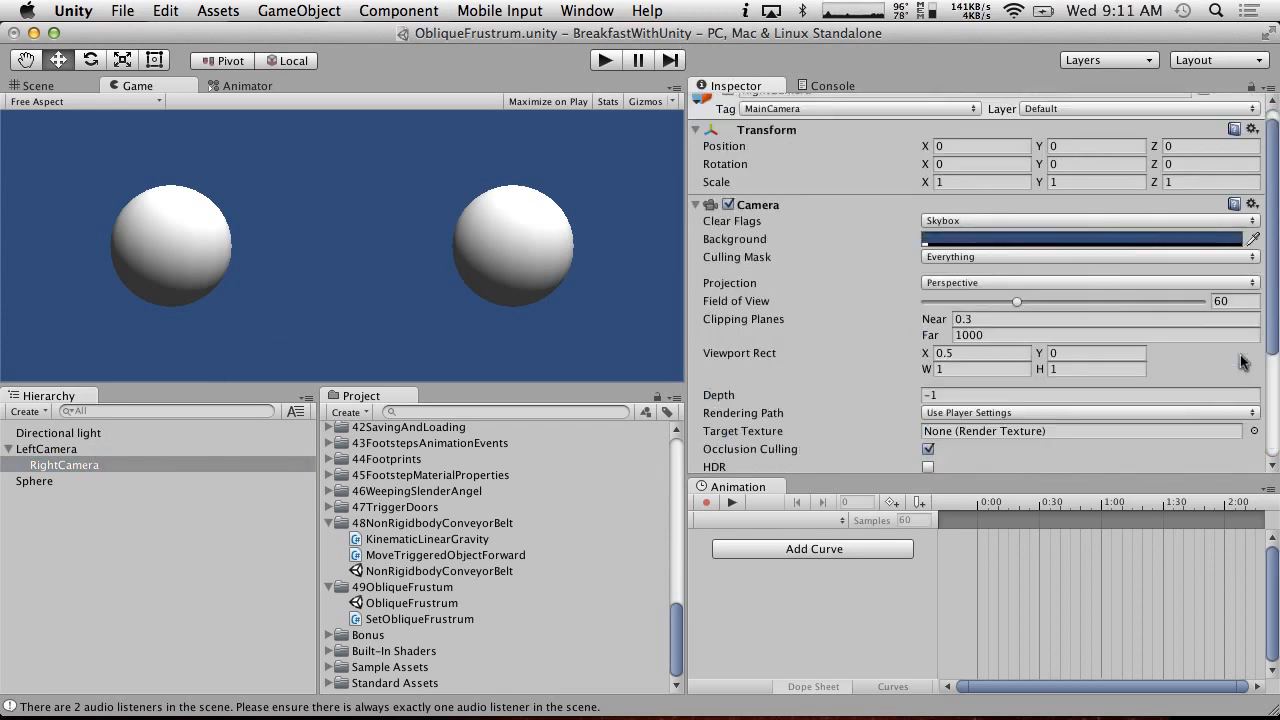
{"action": "left_click", "coordinate": [1233, 440]}
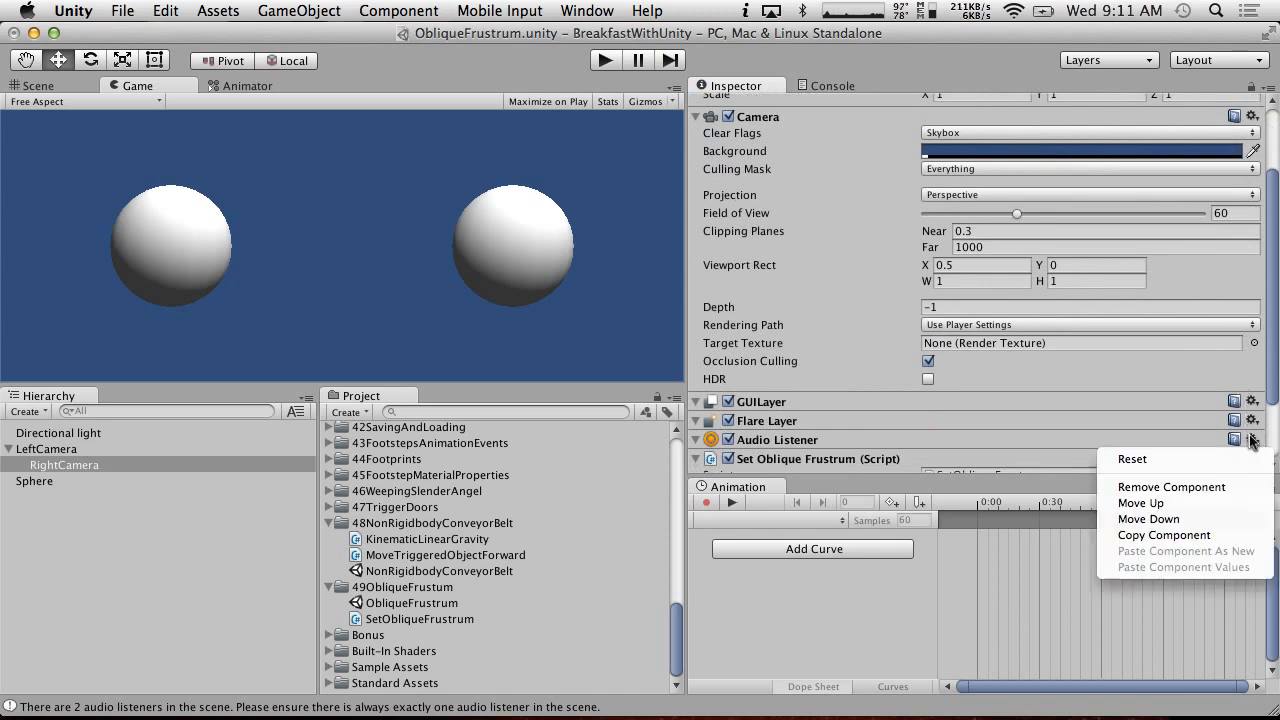
{"action": "left_click", "coordinate": [605, 60]}
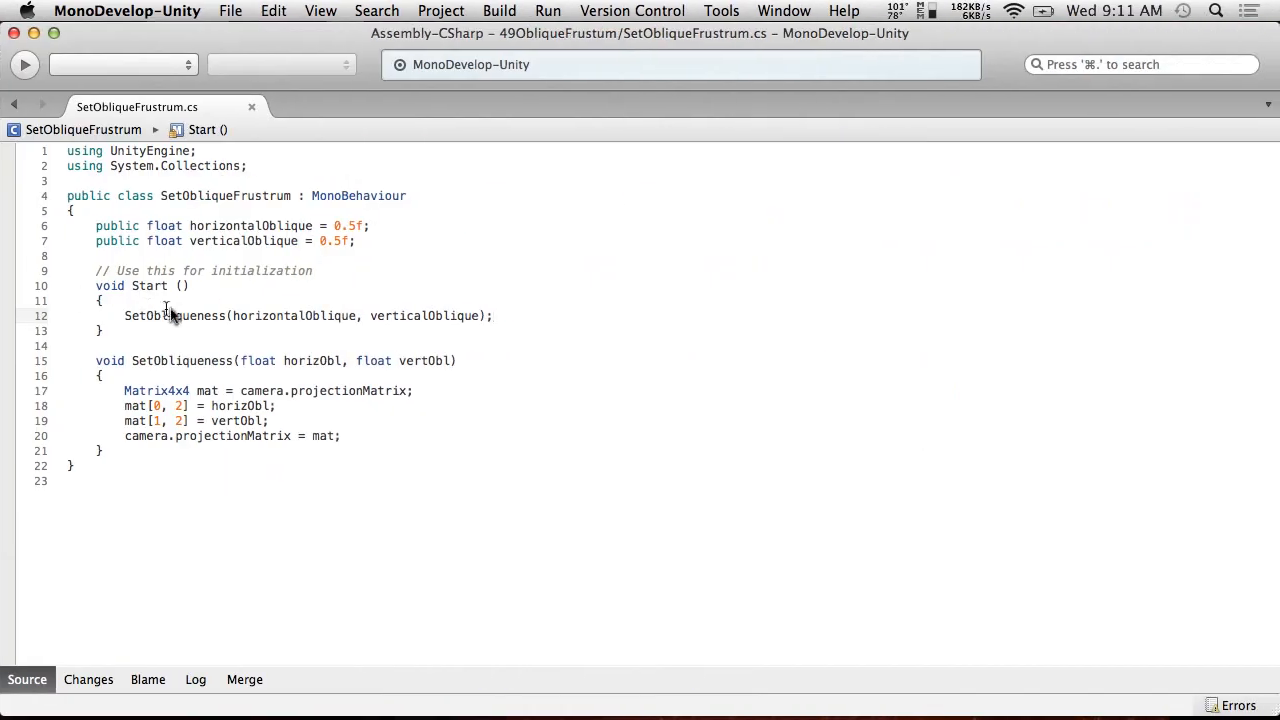
- Add a public bool setEveryFrame field defaulting to false
{"action": "key", "text": "Return"}
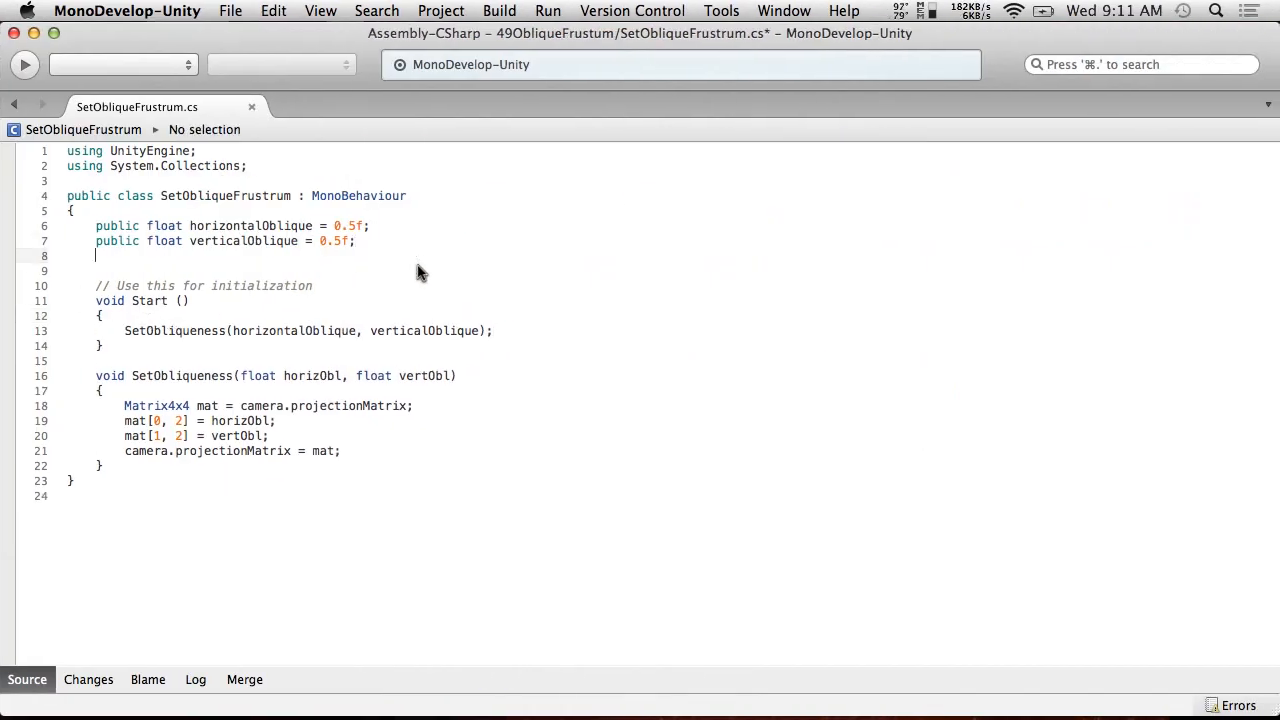
{"action": "type", "text": "public b"}
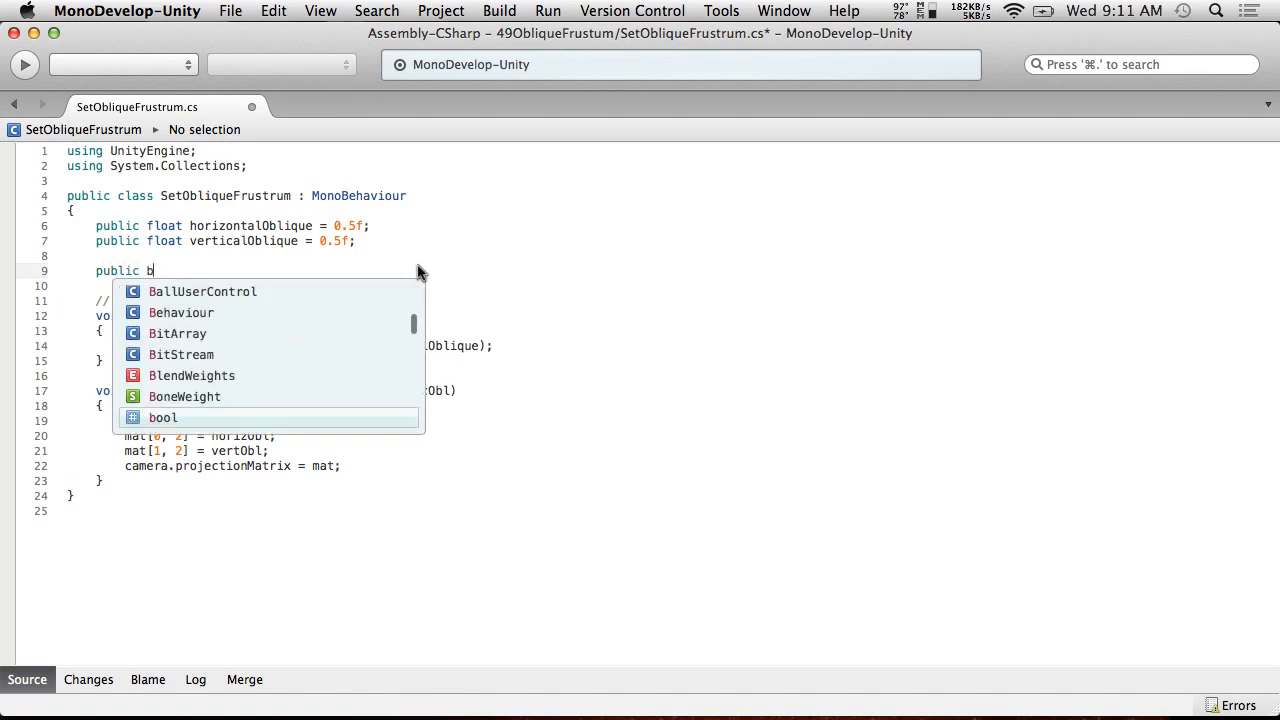
{"action": "type", "text": "ool set"}
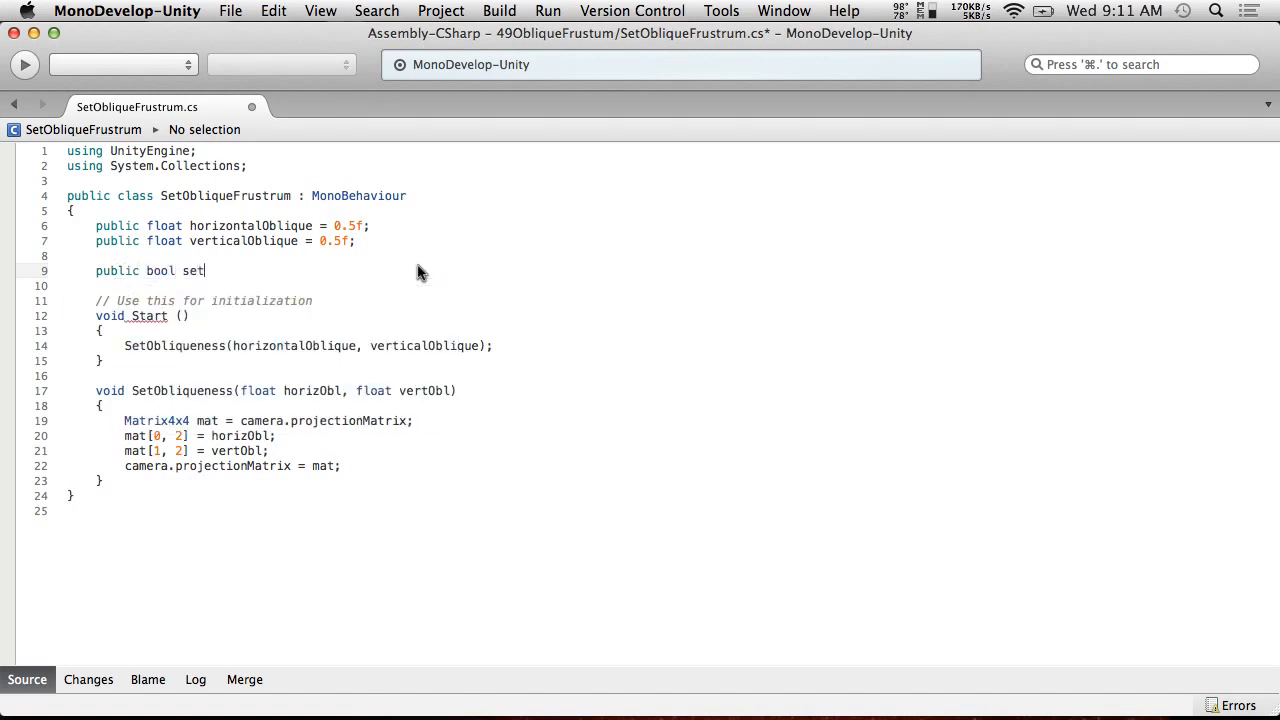
{"action": "type", "text": "EveryFrame"}
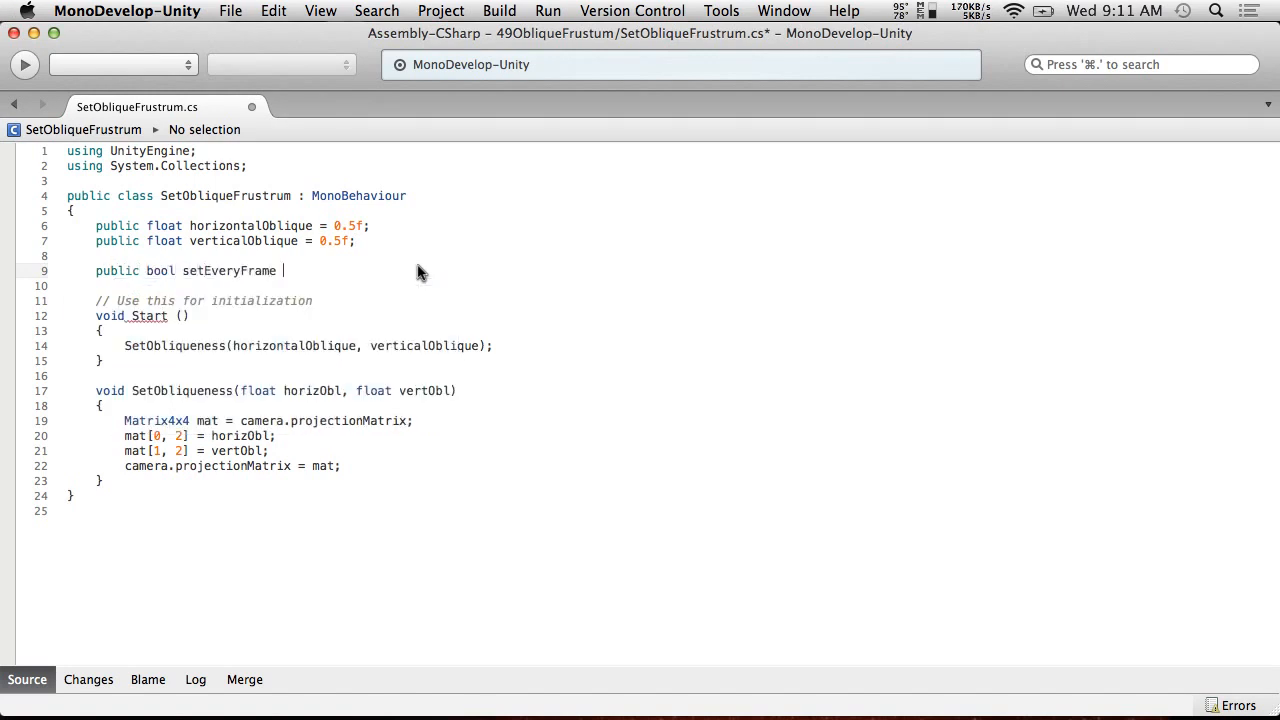
{"action": "type", "text": "= false;"}
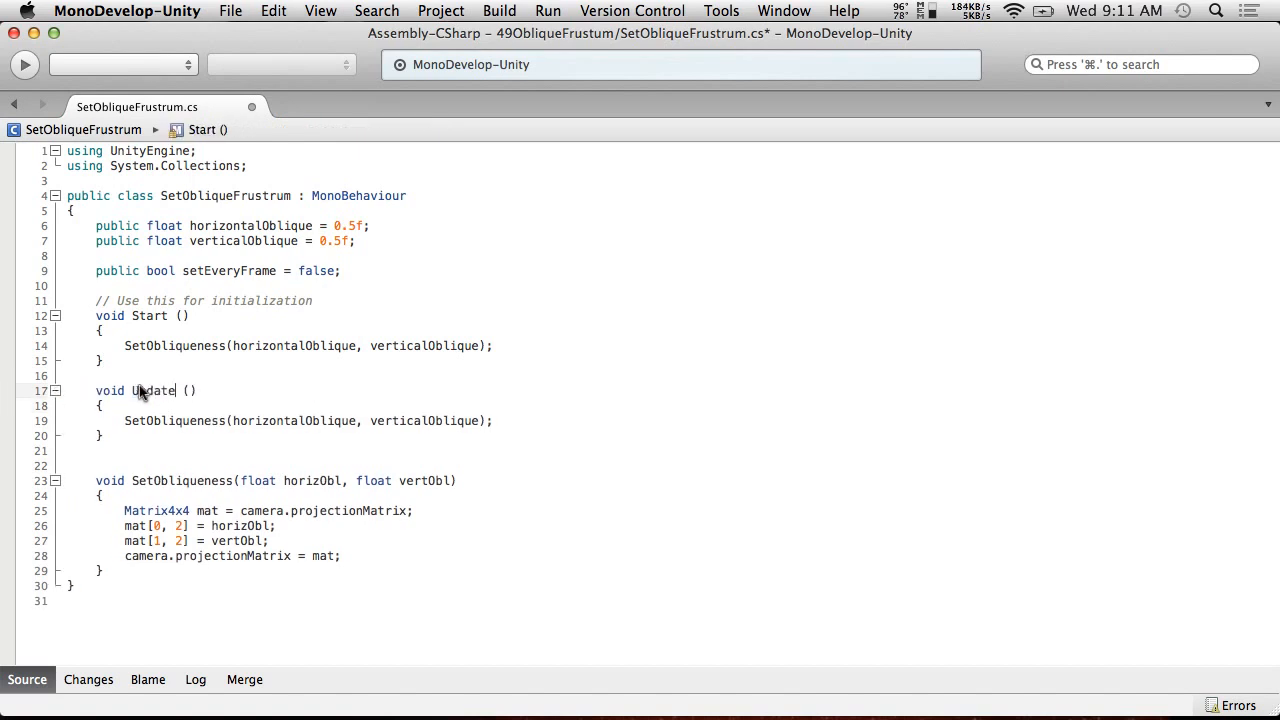
- Call SetObliqueness in Update only when setEveryFrame is true, and save
{"action": "double_click", "coordinate": [229, 271]}
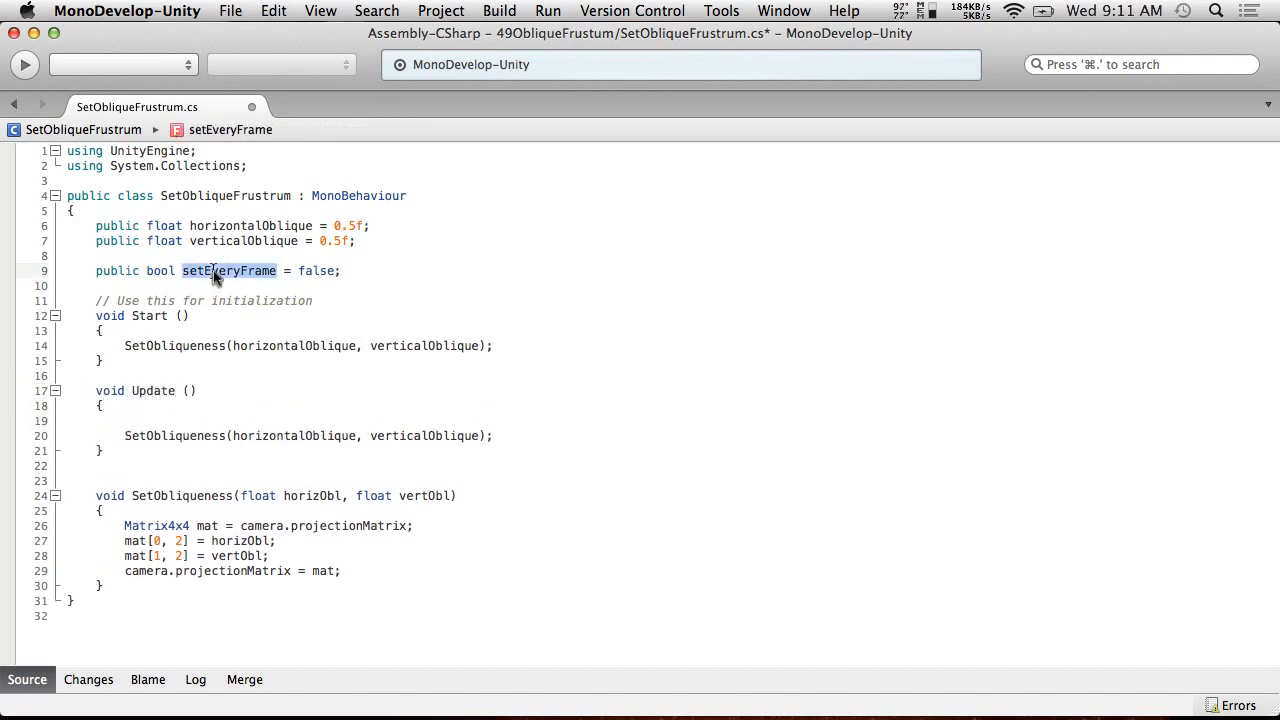
{"action": "type", "text": "if(setEveryFrame"}
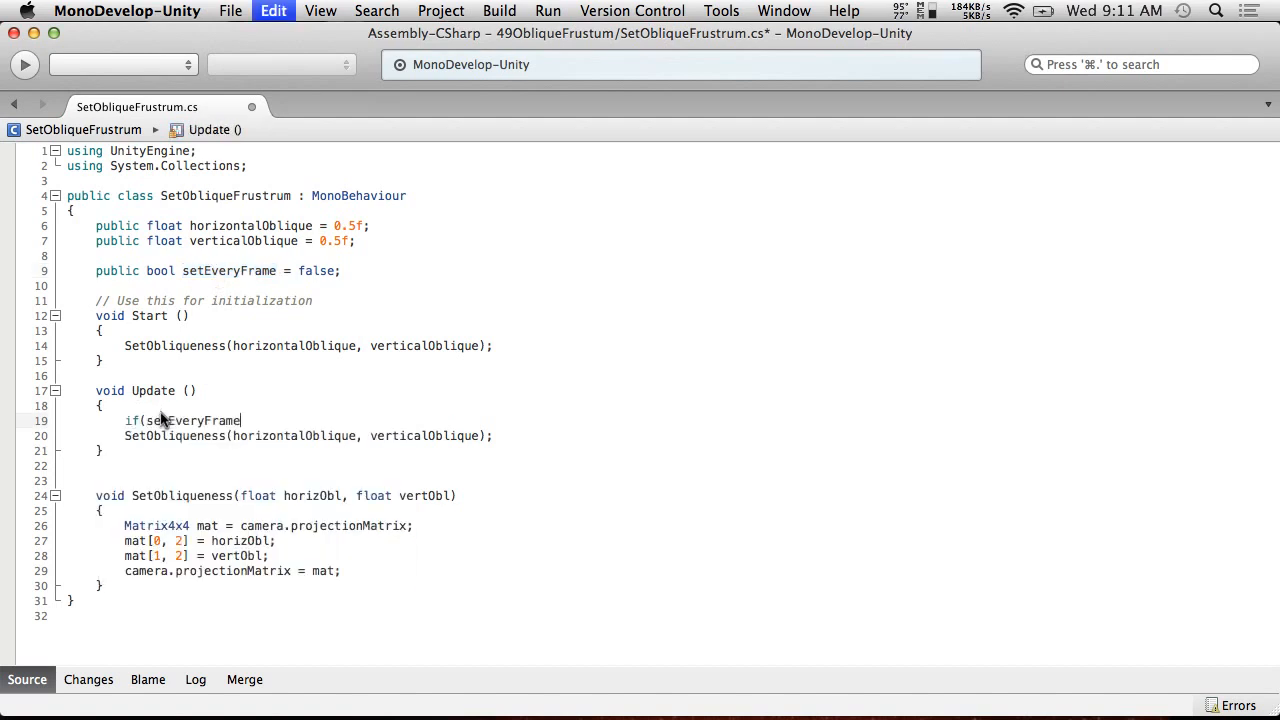
{"action": "type", "text": "{"}
{"action": "type", "text": "}"}
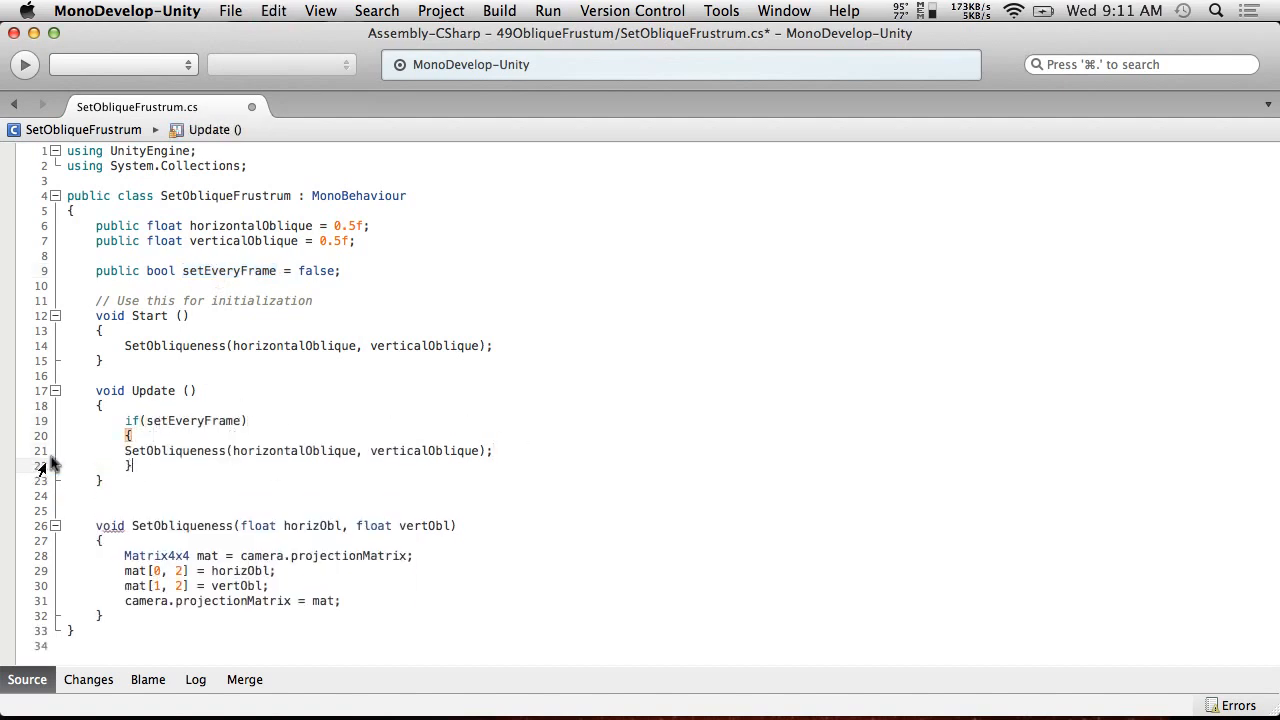
{"action": "left_click", "coordinate": [230, 11]}
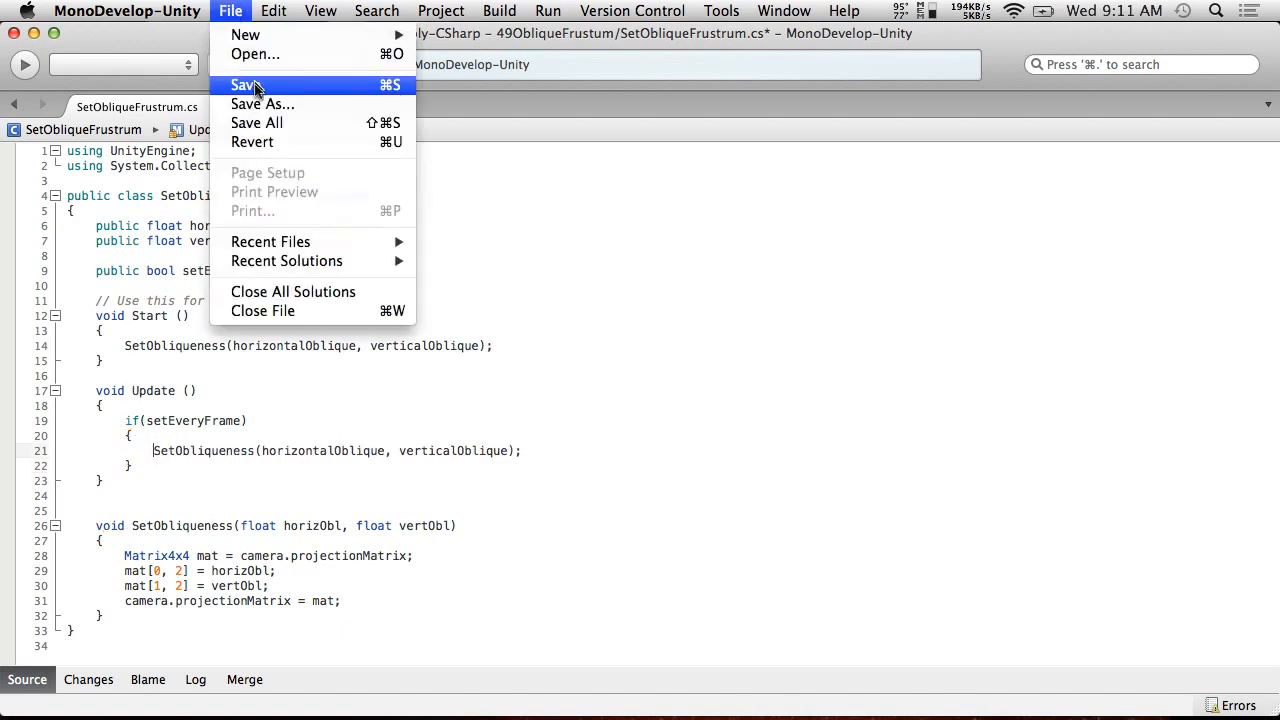
{"action": "left_click", "coordinate": [244, 85]}
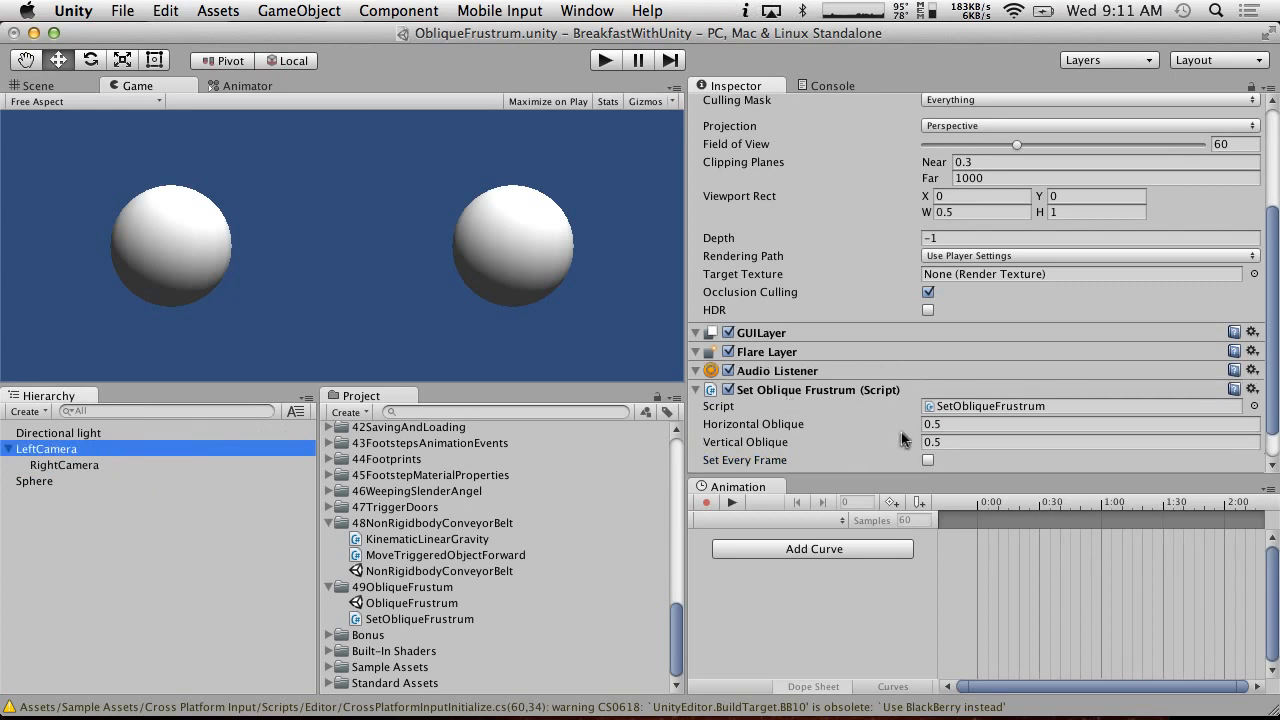
- Enable Set Every Frame, play the scene, try Horizontal Oblique -1, then stop
{"action": "left_click", "coordinate": [927, 460]}
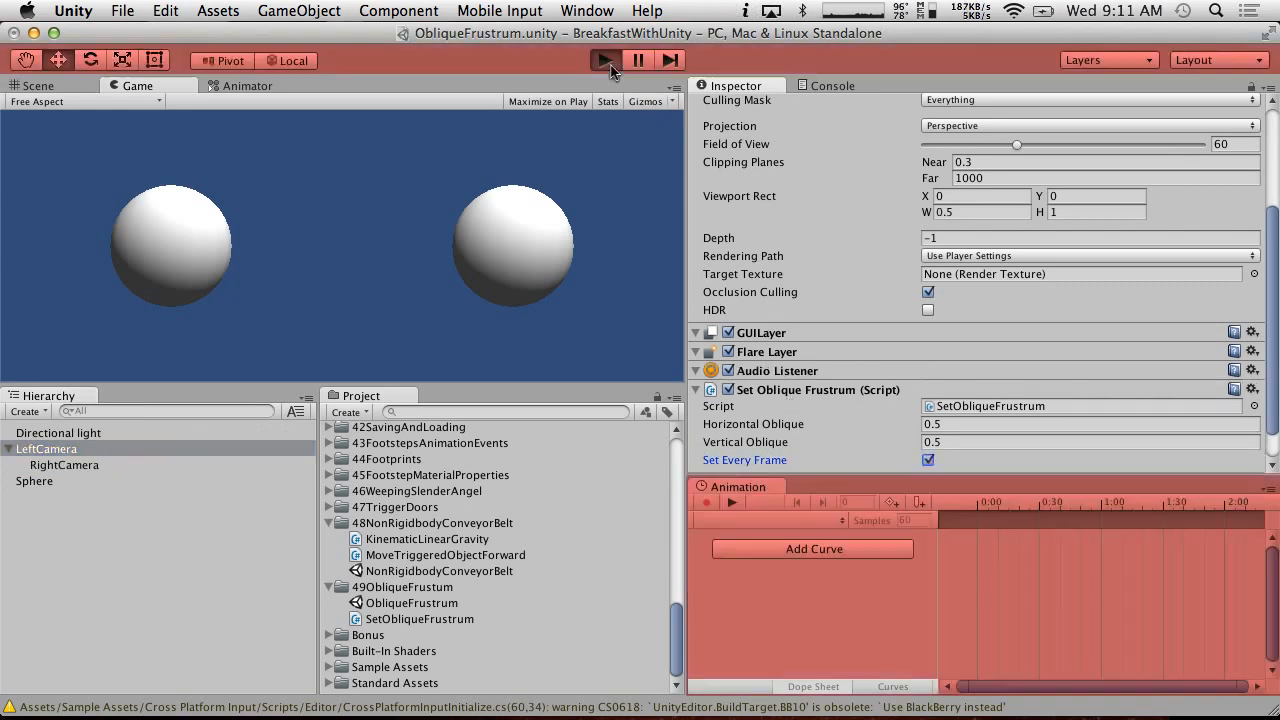
{"action": "left_click", "coordinate": [604, 60]}
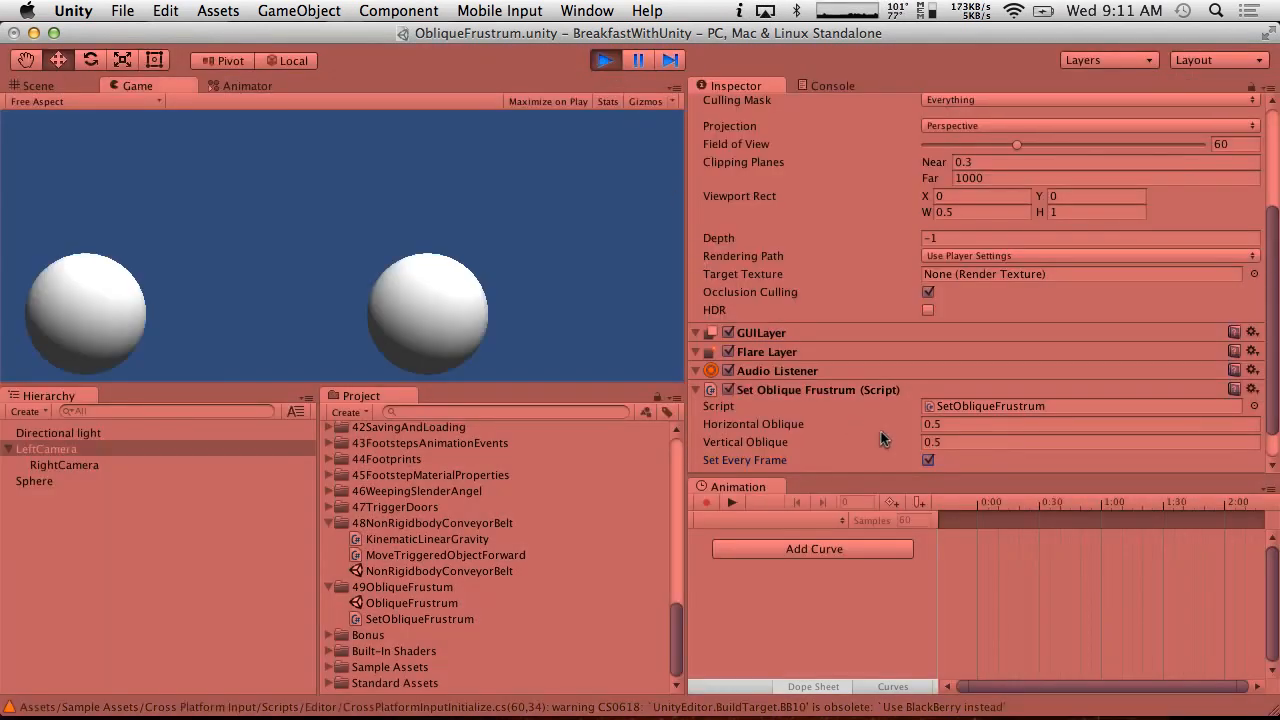
{"action": "type", "text": "-1.1"}
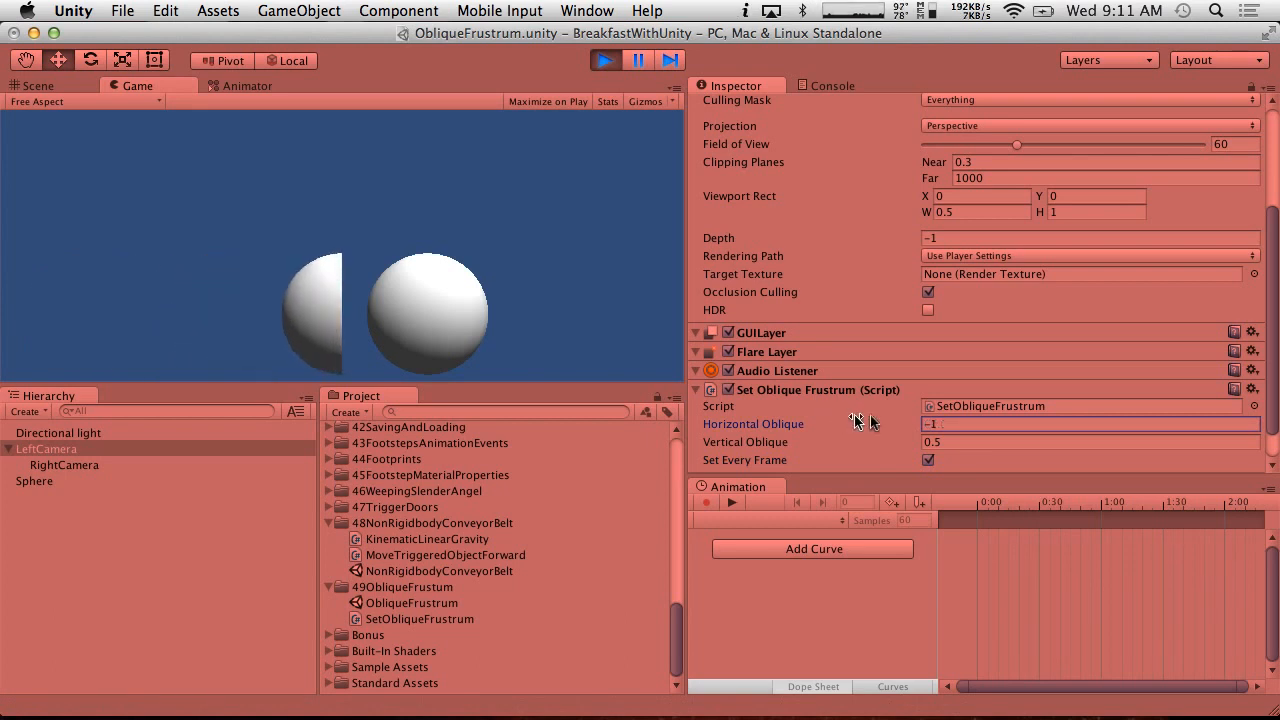
{"action": "left_click", "coordinate": [1090, 442]}
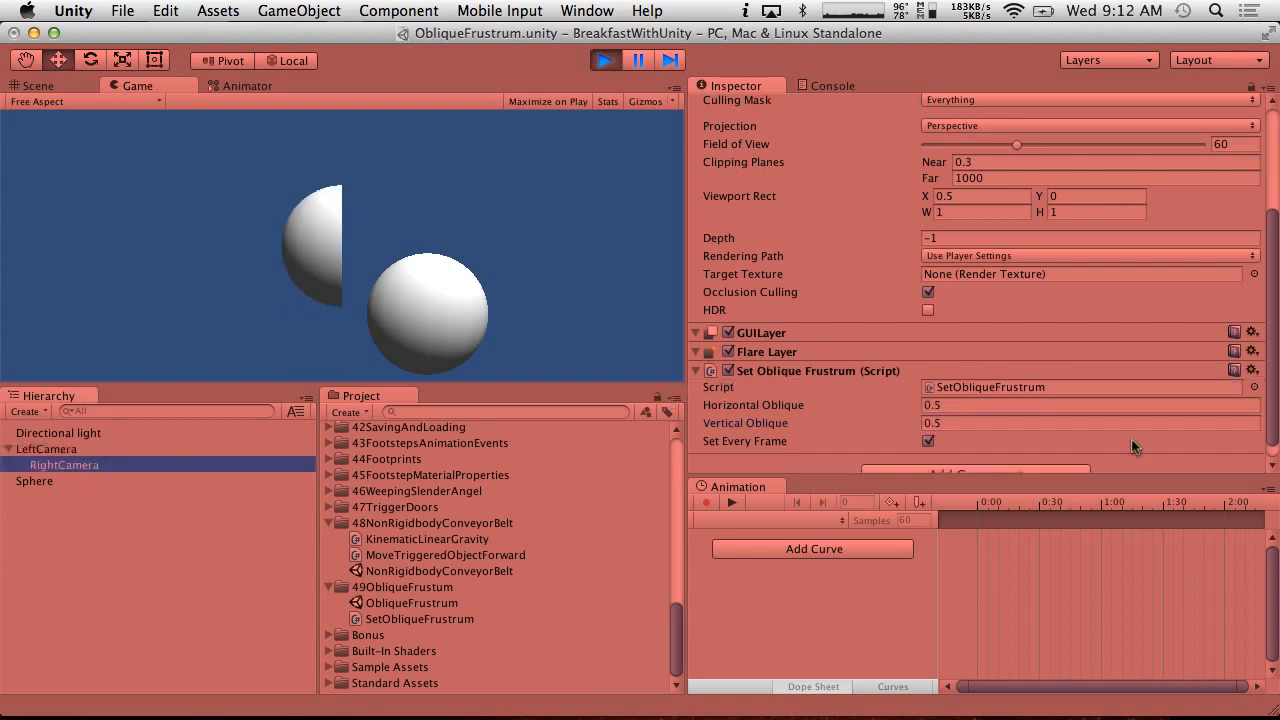
{"action": "left_click", "coordinate": [1090, 405]}
{"action": "type", "text": "1"}
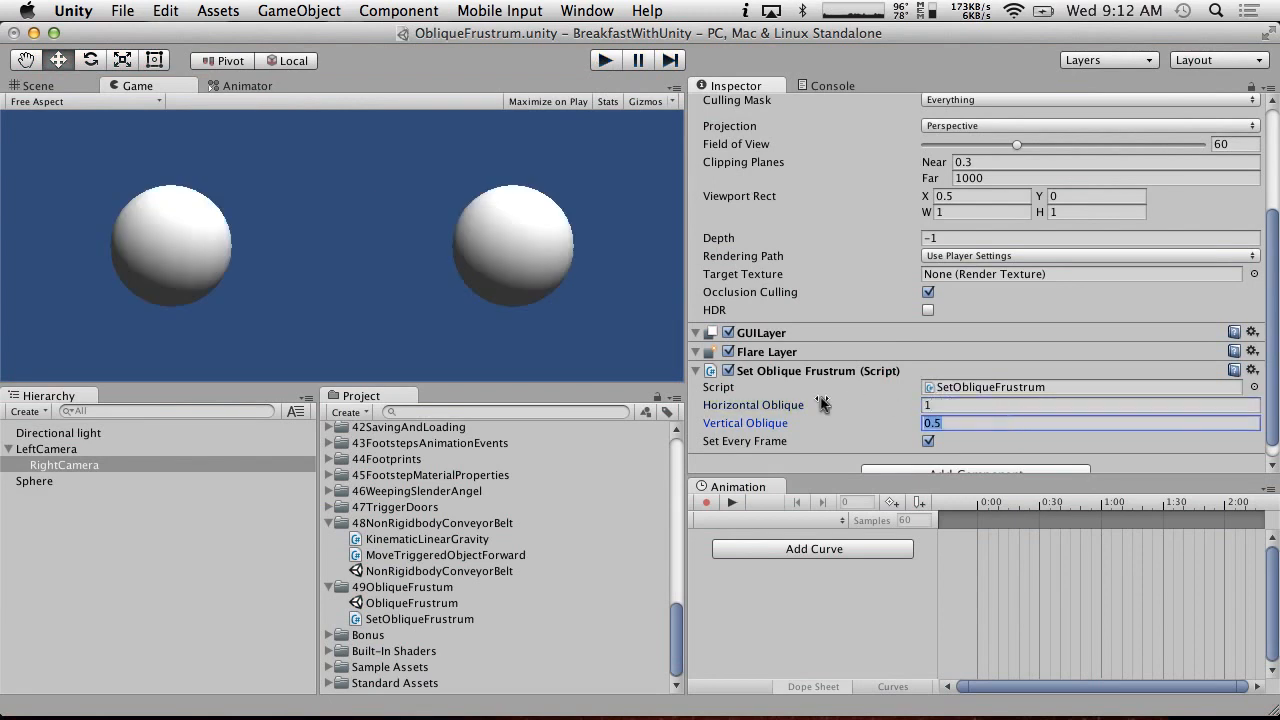
- Set LeftCamera to horizontal -1 and vertical 0, play, then inspect RightCamera
{"action": "left_click", "coordinate": [47, 448]}
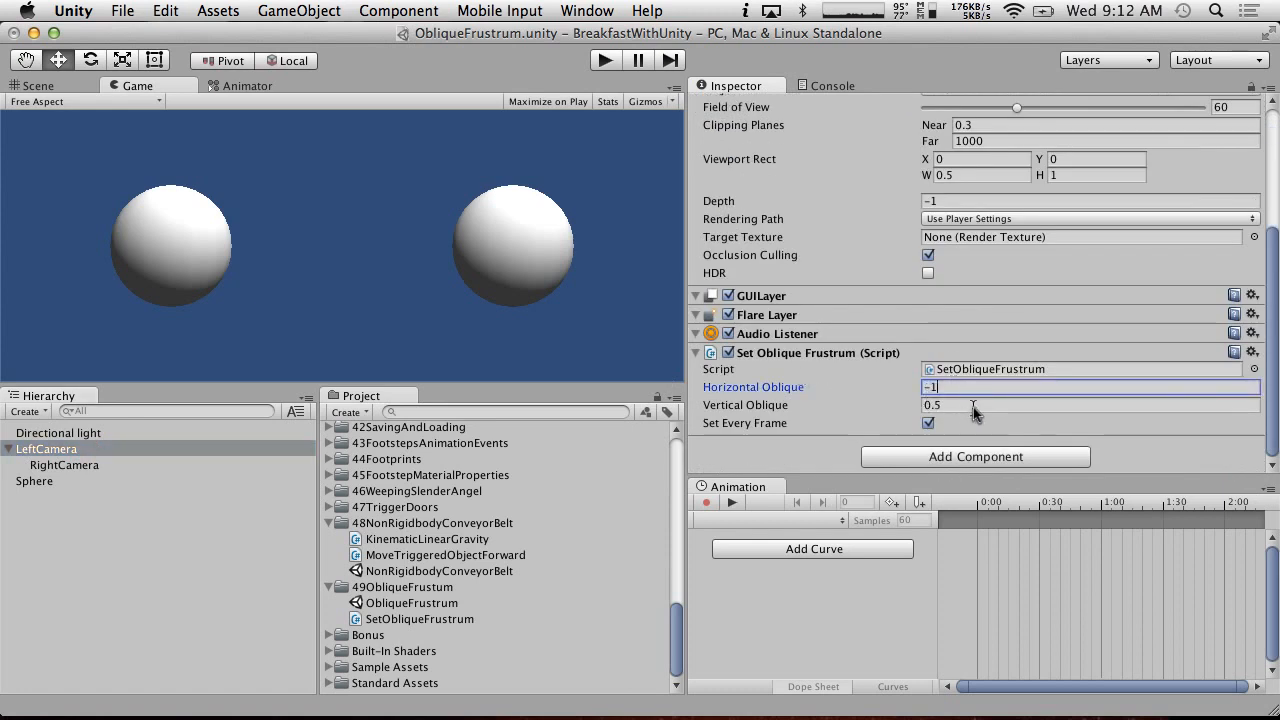
{"action": "left_click", "coordinate": [1090, 405]}
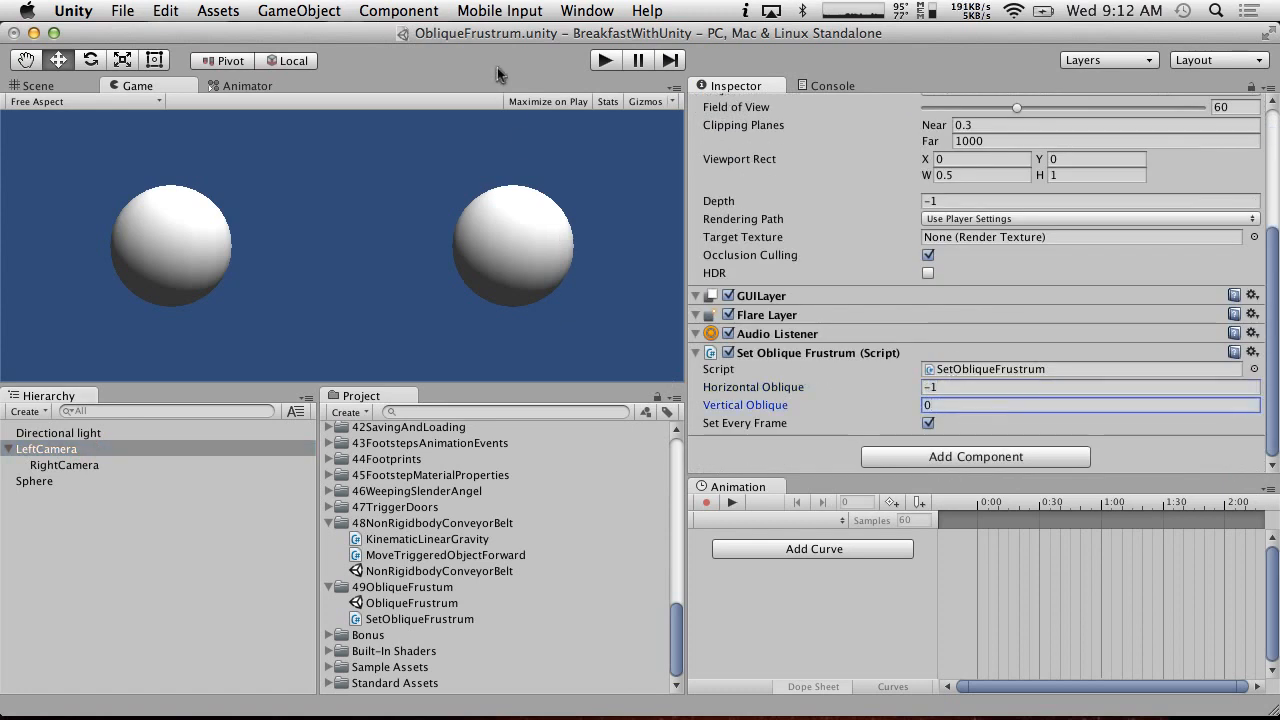
{"action": "left_click", "coordinate": [605, 60]}
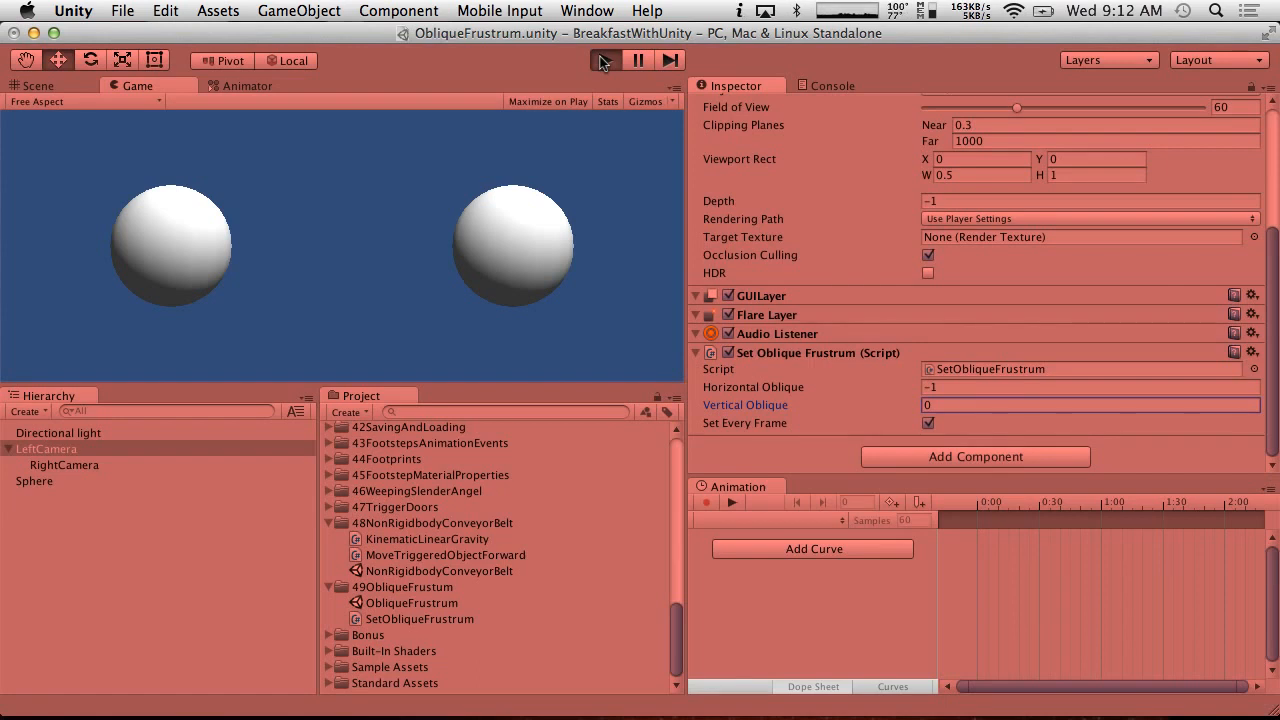
{"action": "left_click", "coordinate": [64, 465]}
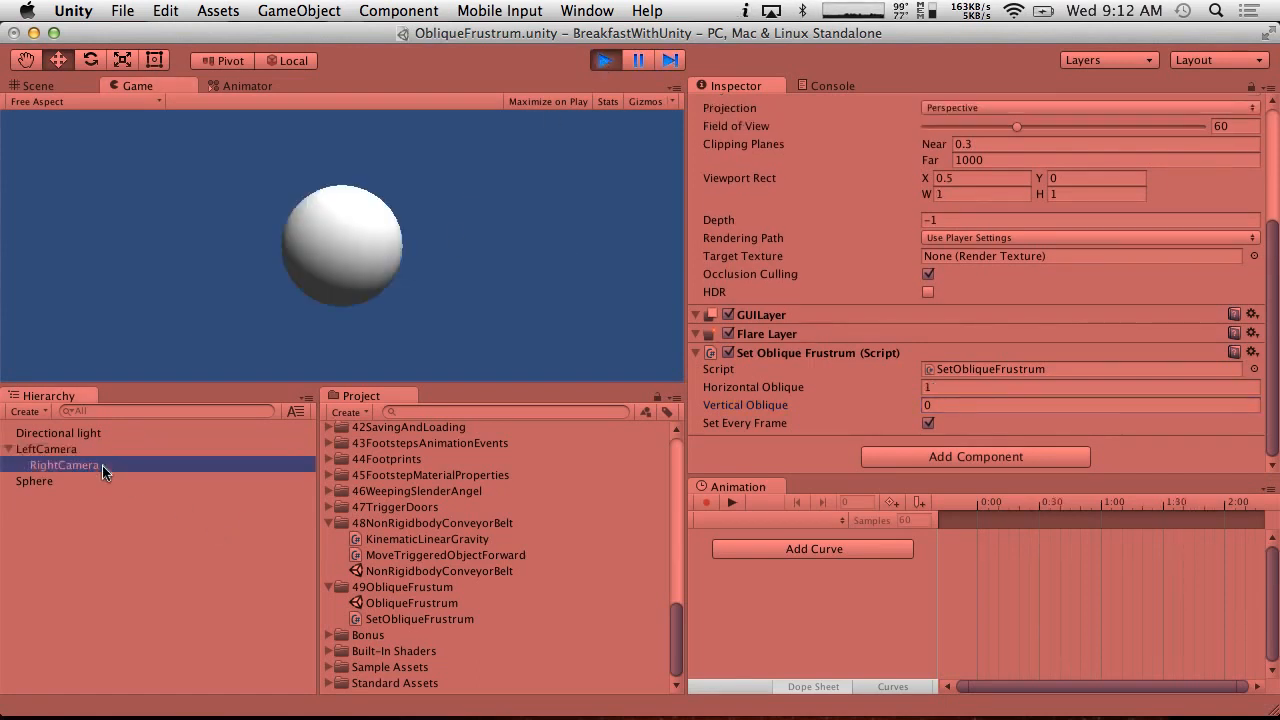
{"action": "left_click", "coordinate": [64, 465]}
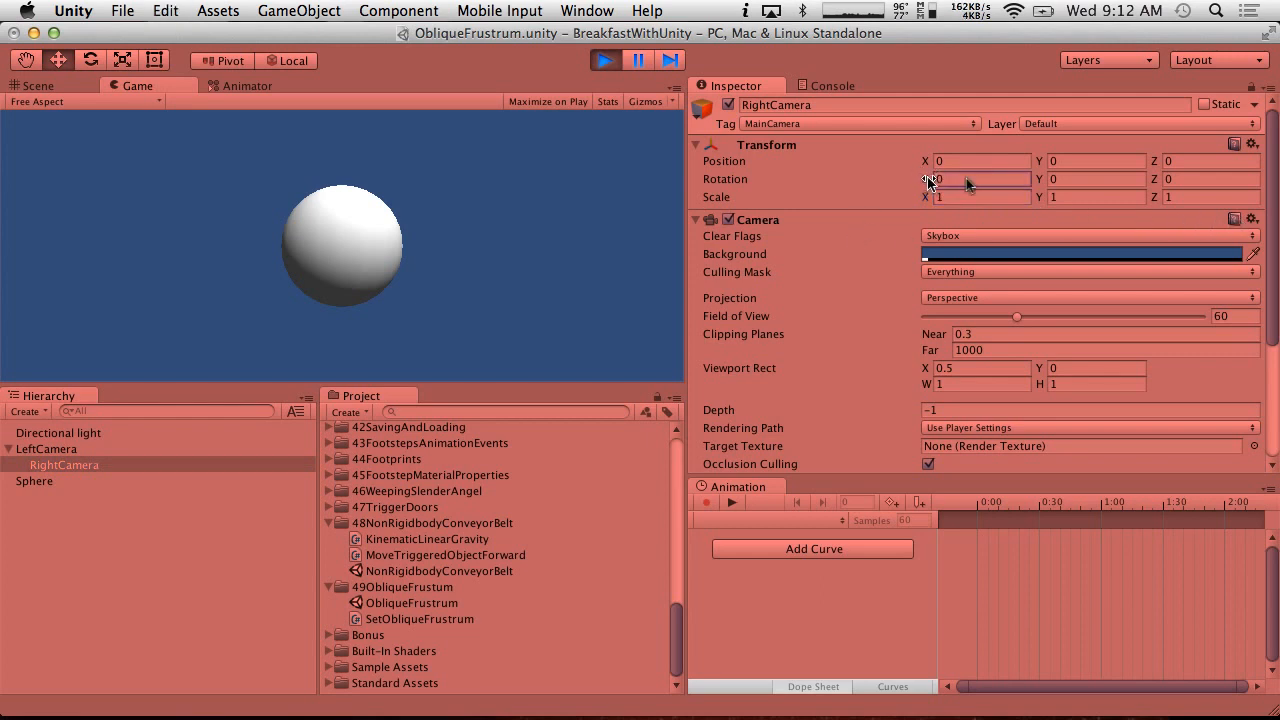
- Rotate RightCamera on X during play to shift its half sphere, then stop the scene
{"action": "left_click_drag", "start_coordinate": [960, 179], "coordinate": [930, 179]}
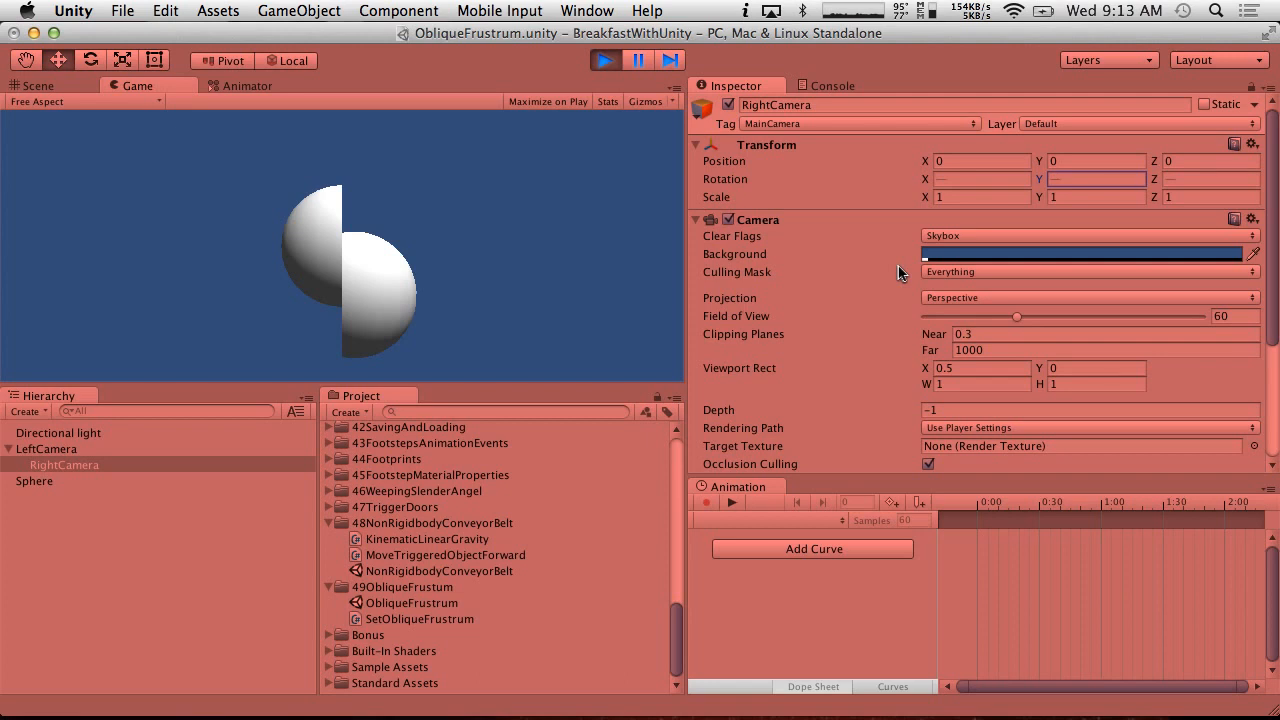
{"action": "mouse_move", "coordinate": [500, 75]}
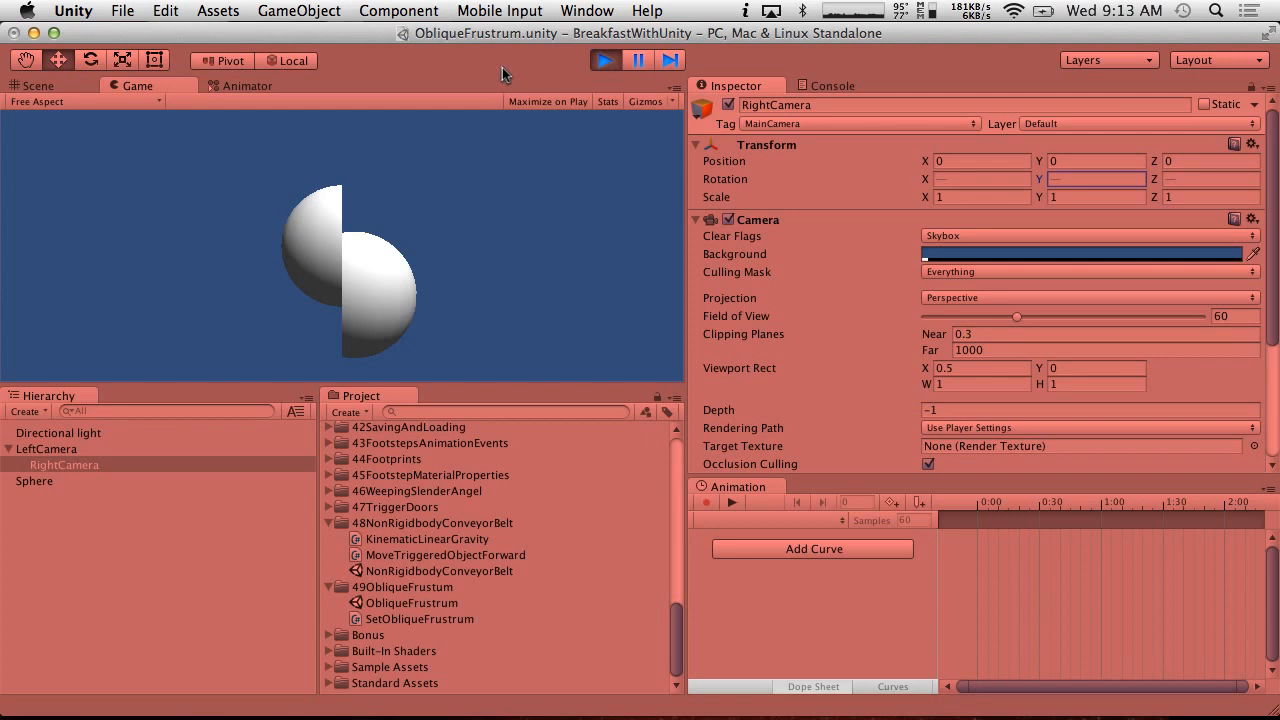
{"action": "mouse_move", "coordinate": [370, 260]}
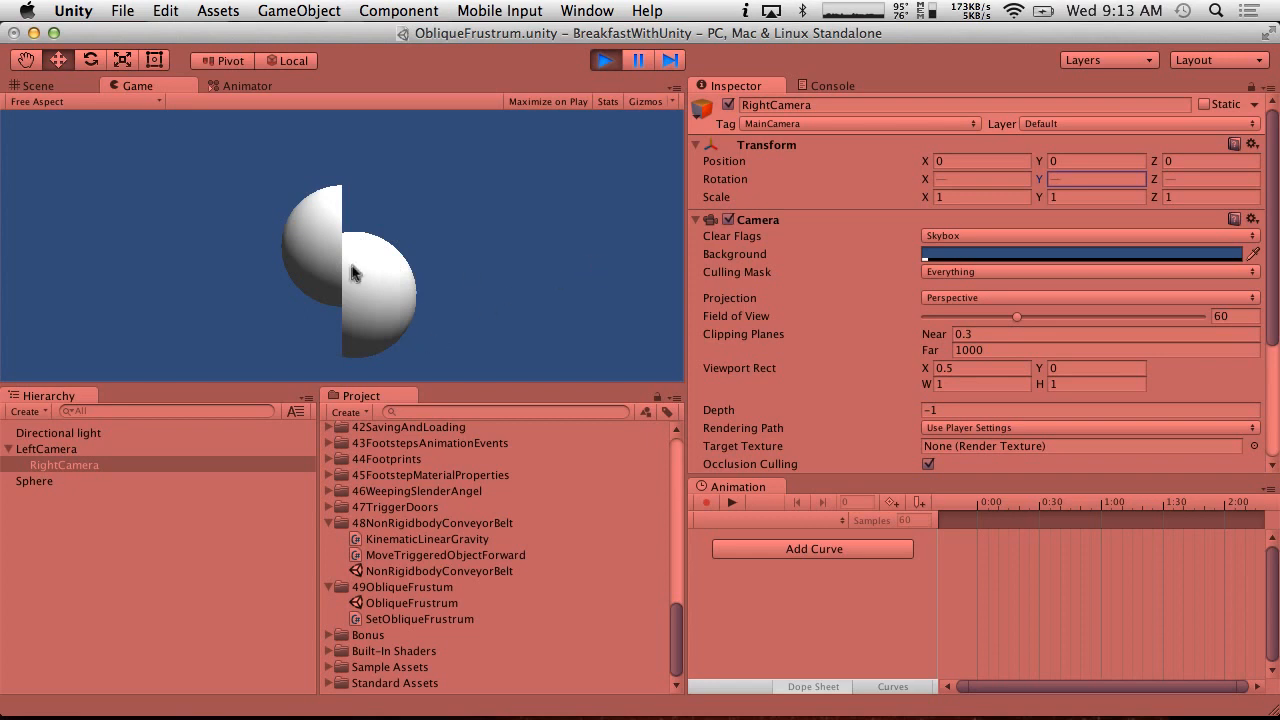
{"action": "mouse_move", "coordinate": [755, 428]}
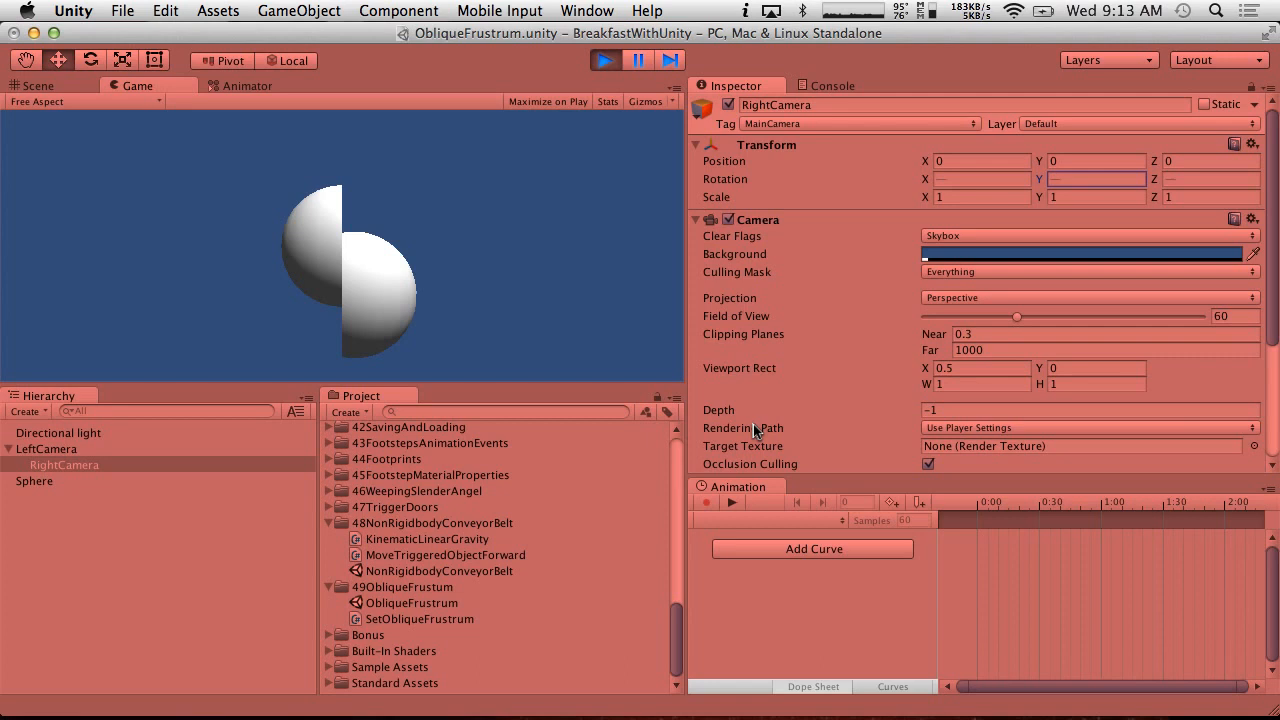
{"action": "mouse_move", "coordinate": [448, 330]}
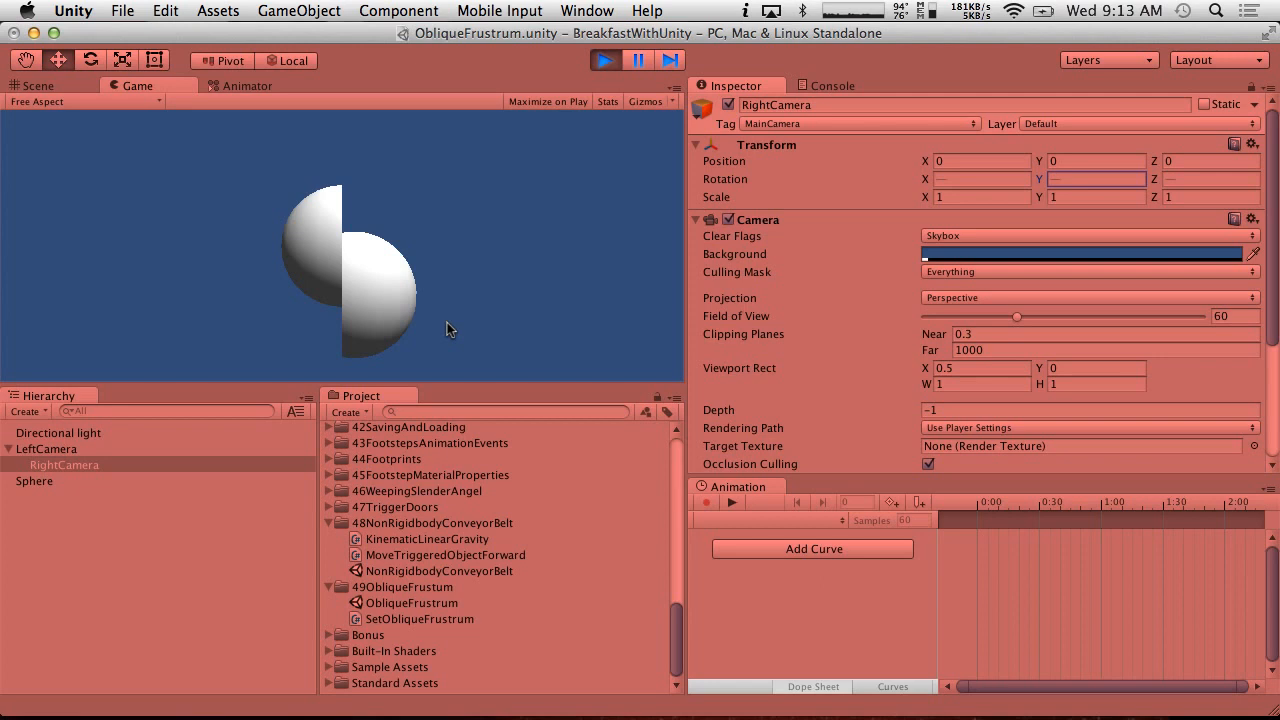
{"action": "mouse_move", "coordinate": [578, 250]}
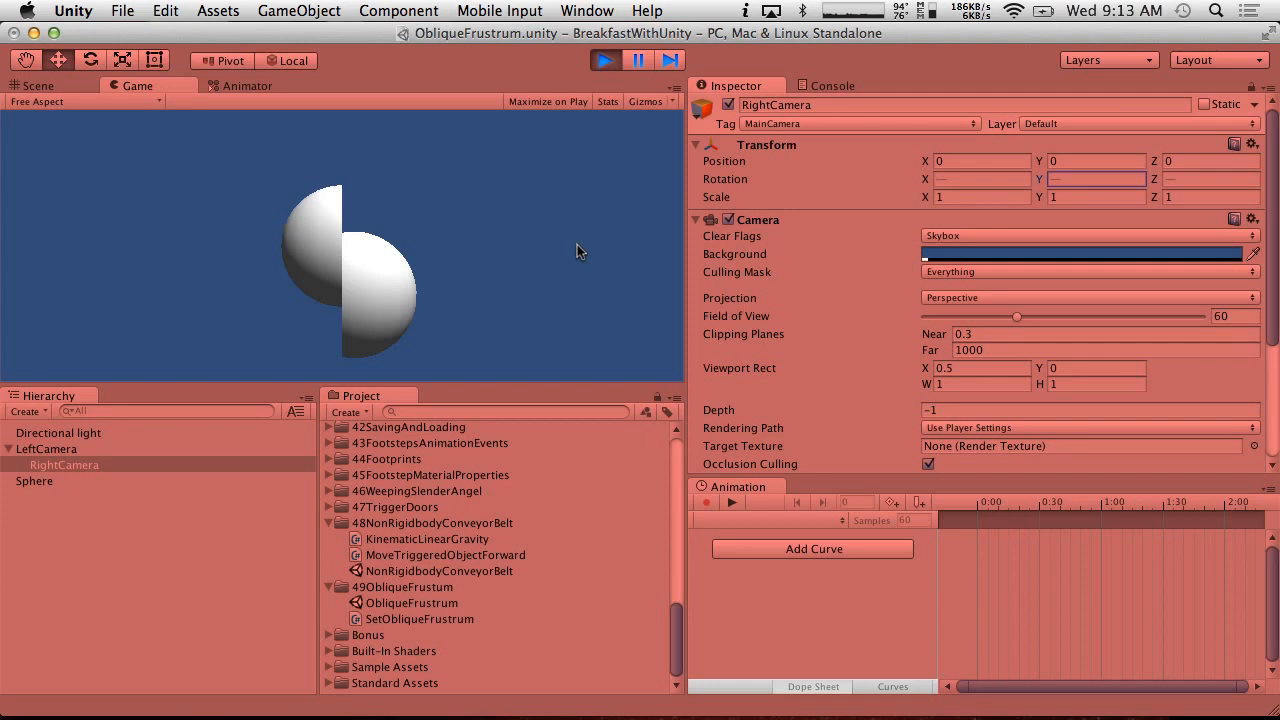
{"action": "left_click", "coordinate": [604, 60]}
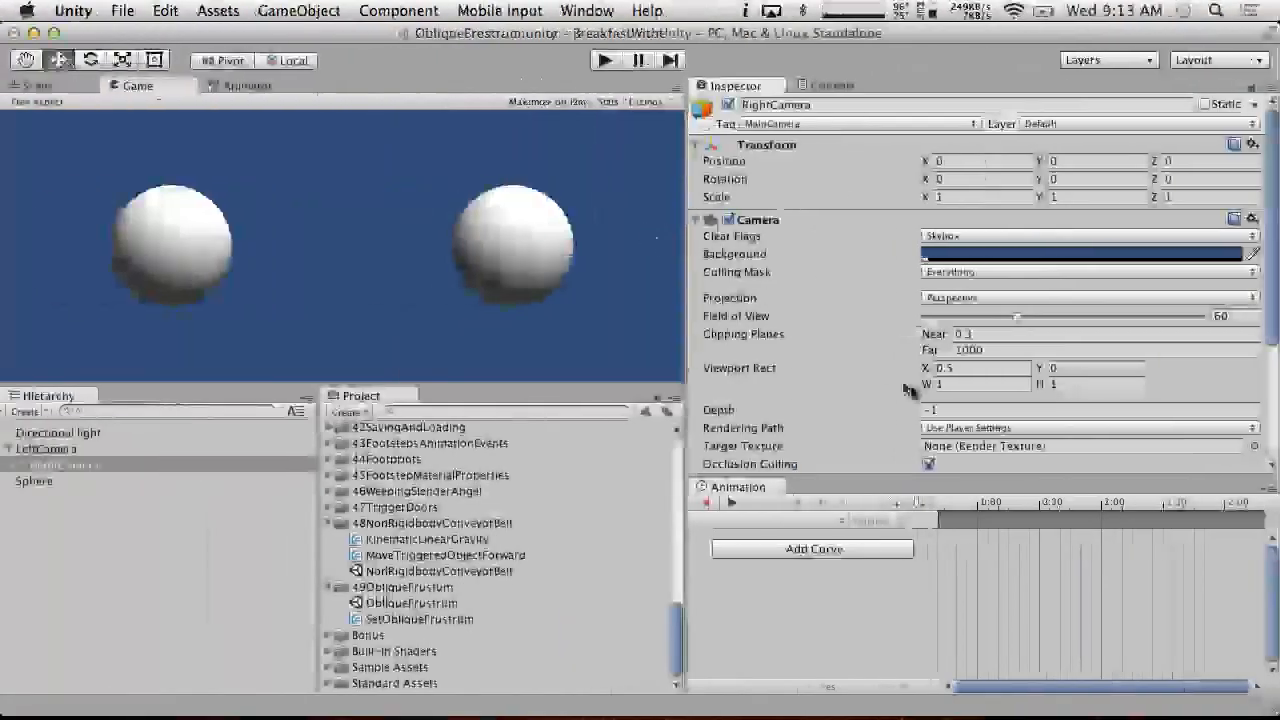
- With RightCamera selected, replay the scene and select its Horizontal Oblique field
{"action": "left_click", "coordinate": [63, 464]}
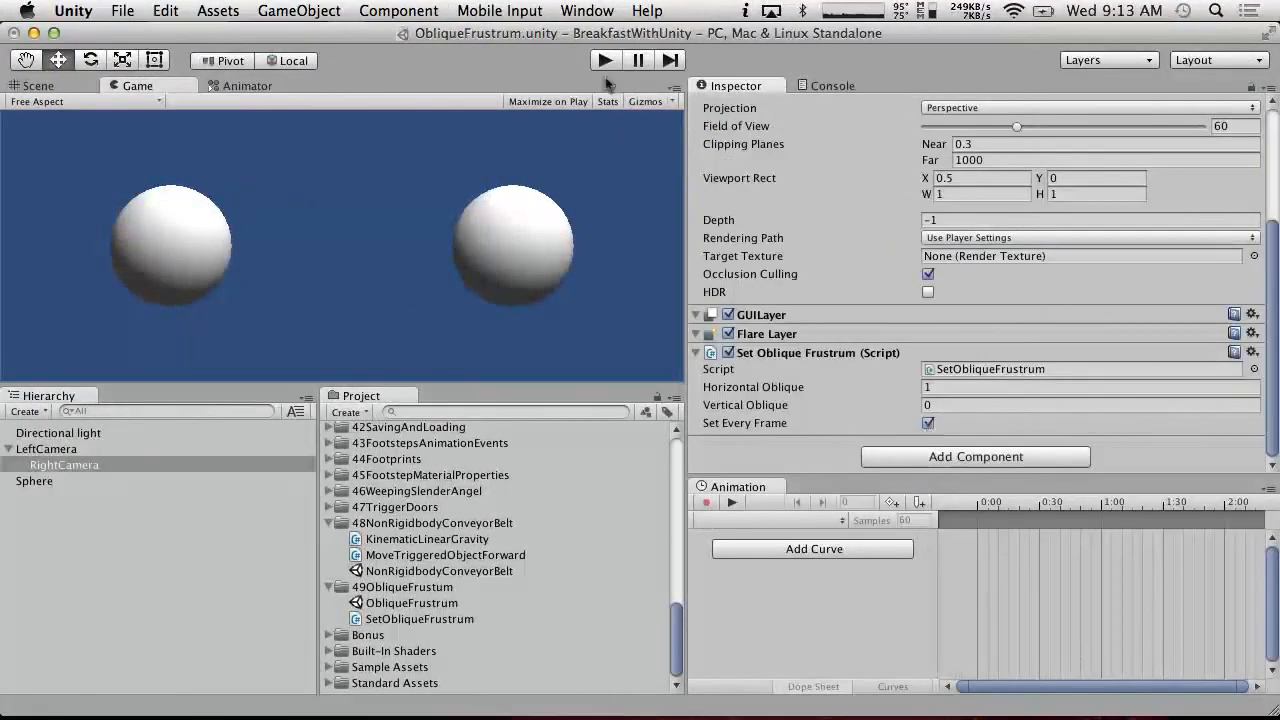
{"action": "left_click", "coordinate": [605, 60]}
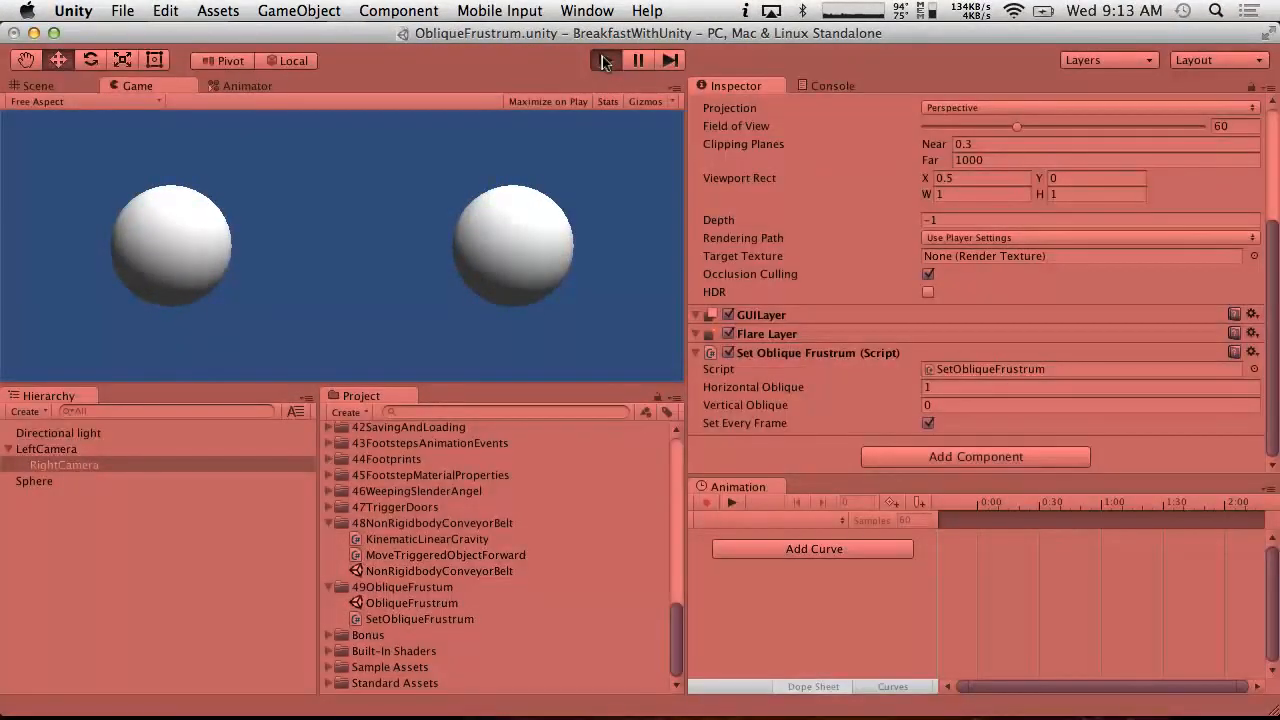
{"action": "left_click", "coordinate": [604, 60]}
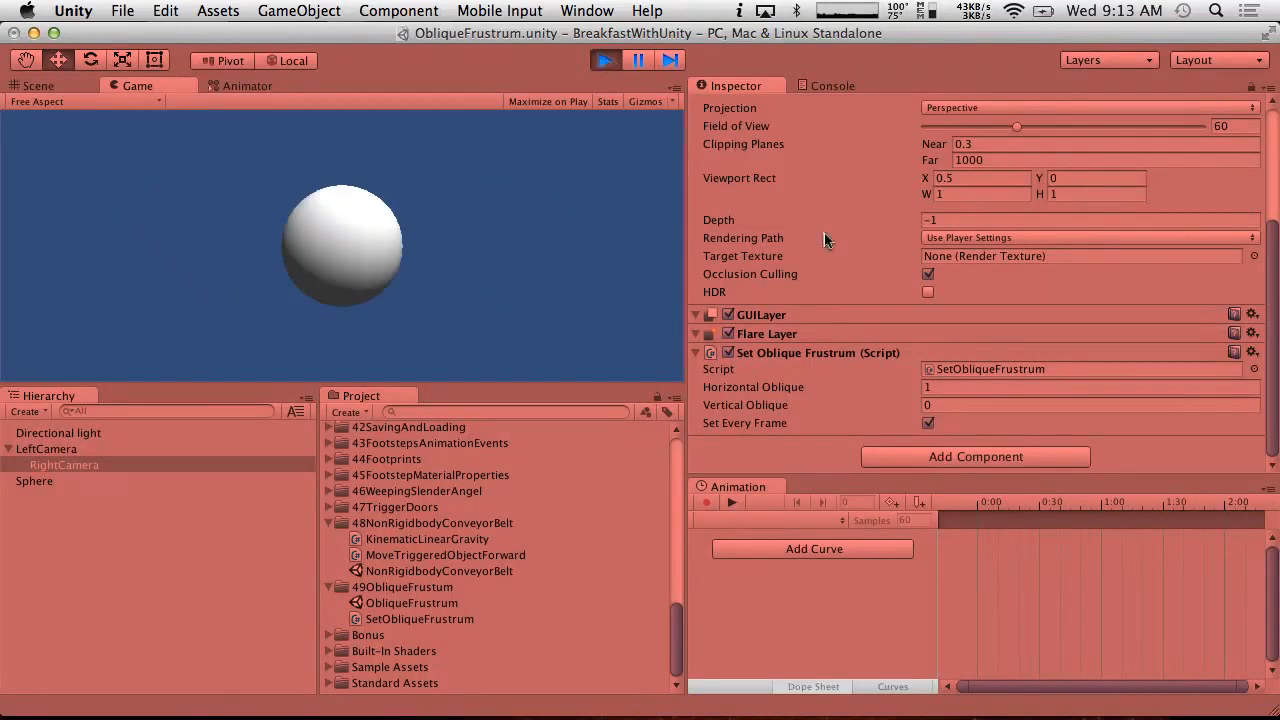
{"action": "left_click", "coordinate": [1090, 387]}
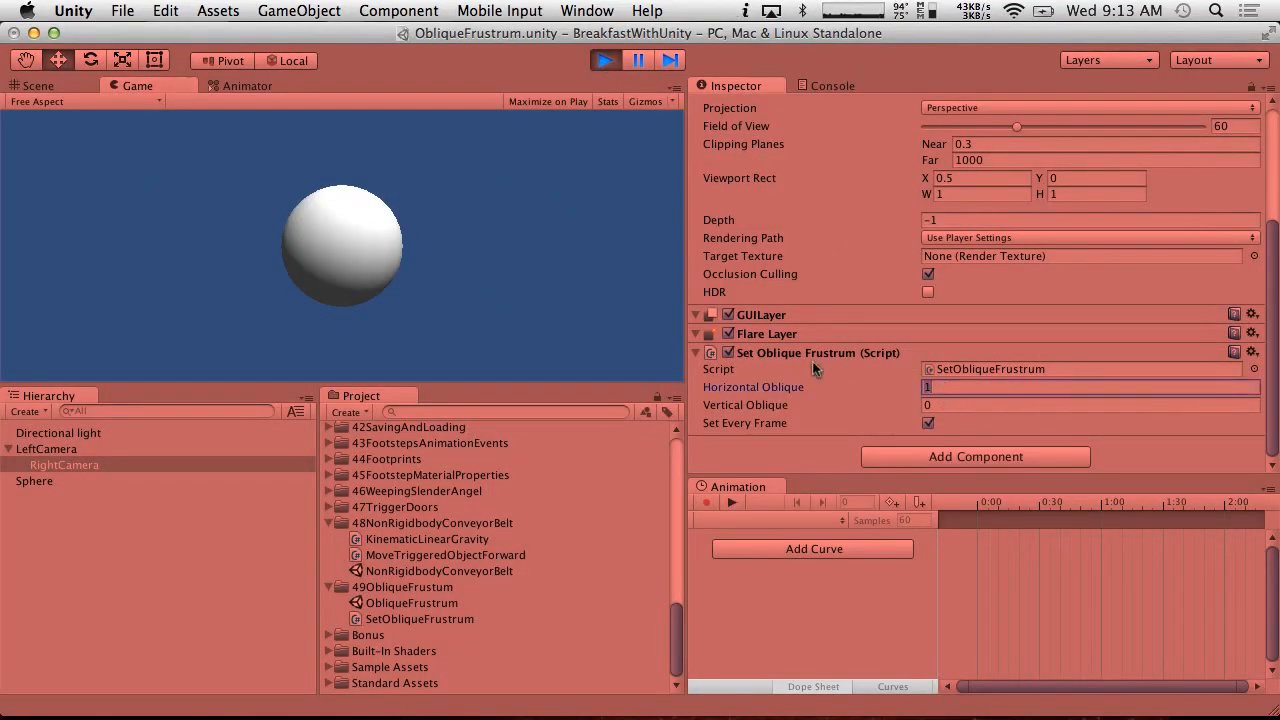
{"action": "mouse_move", "coordinate": [690, 155]}
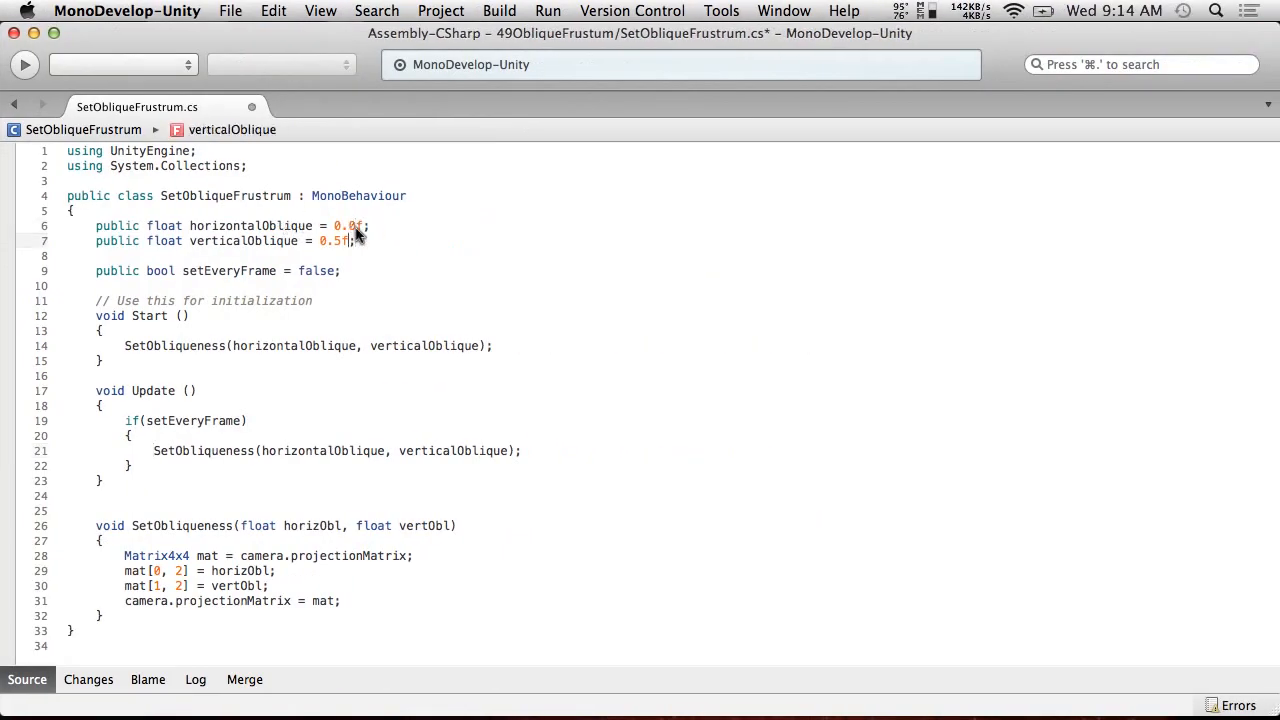
- Save the SetObliqueFrustrum script with both oblique defaults at 0.0f, then return to Unity
{"action": "left_click", "coordinate": [231, 11]}
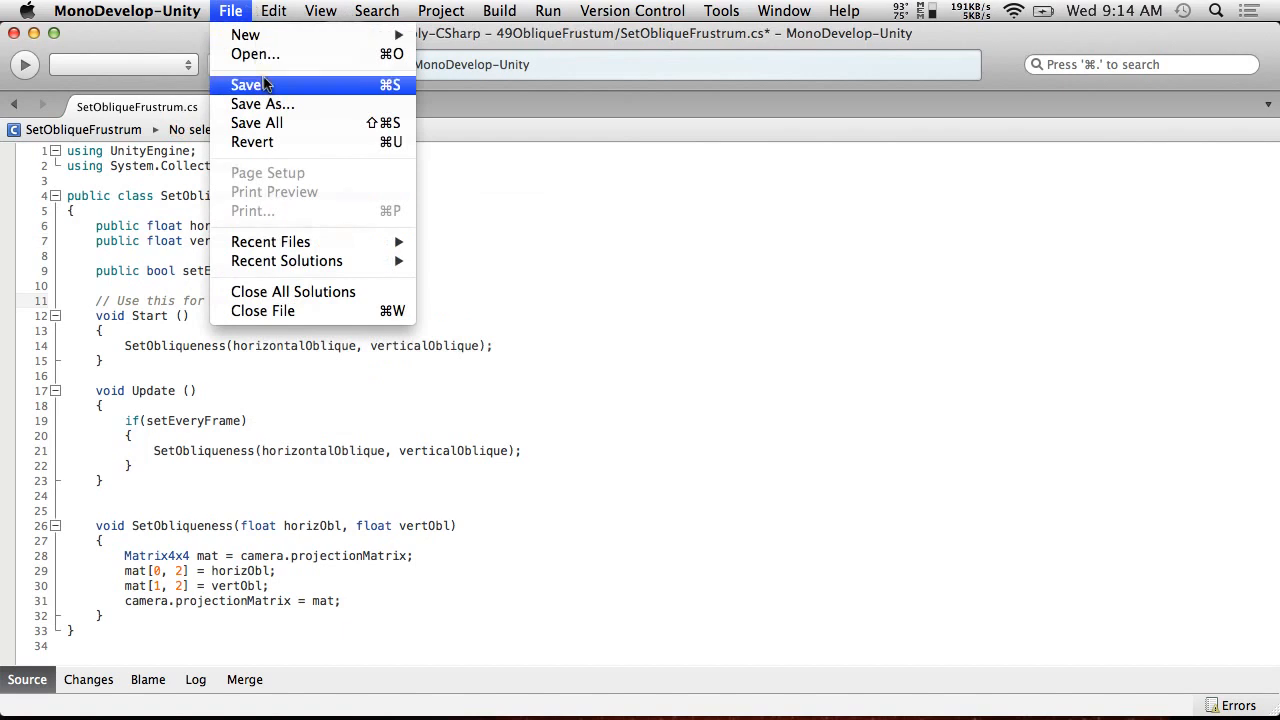
{"action": "left_click", "coordinate": [248, 84]}
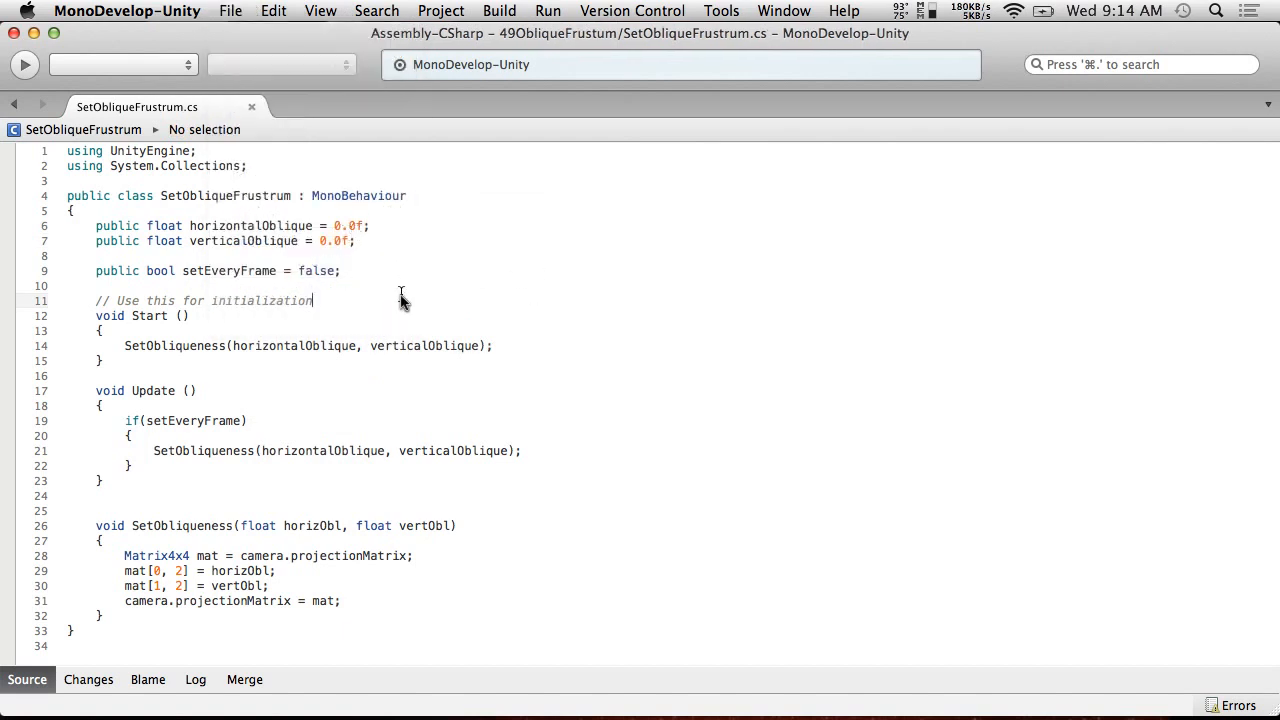
{"action": "left_click", "coordinate": [122, 11]}
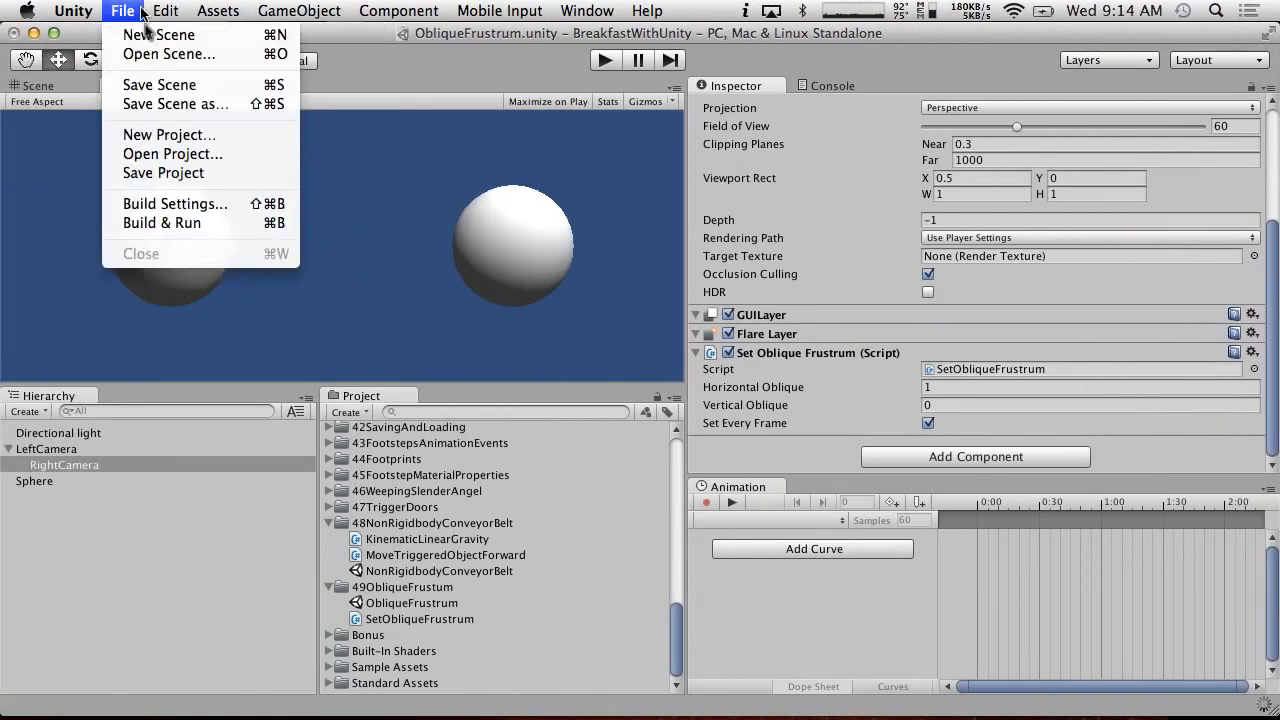
{"action": "mouse_move", "coordinate": [163, 173]}
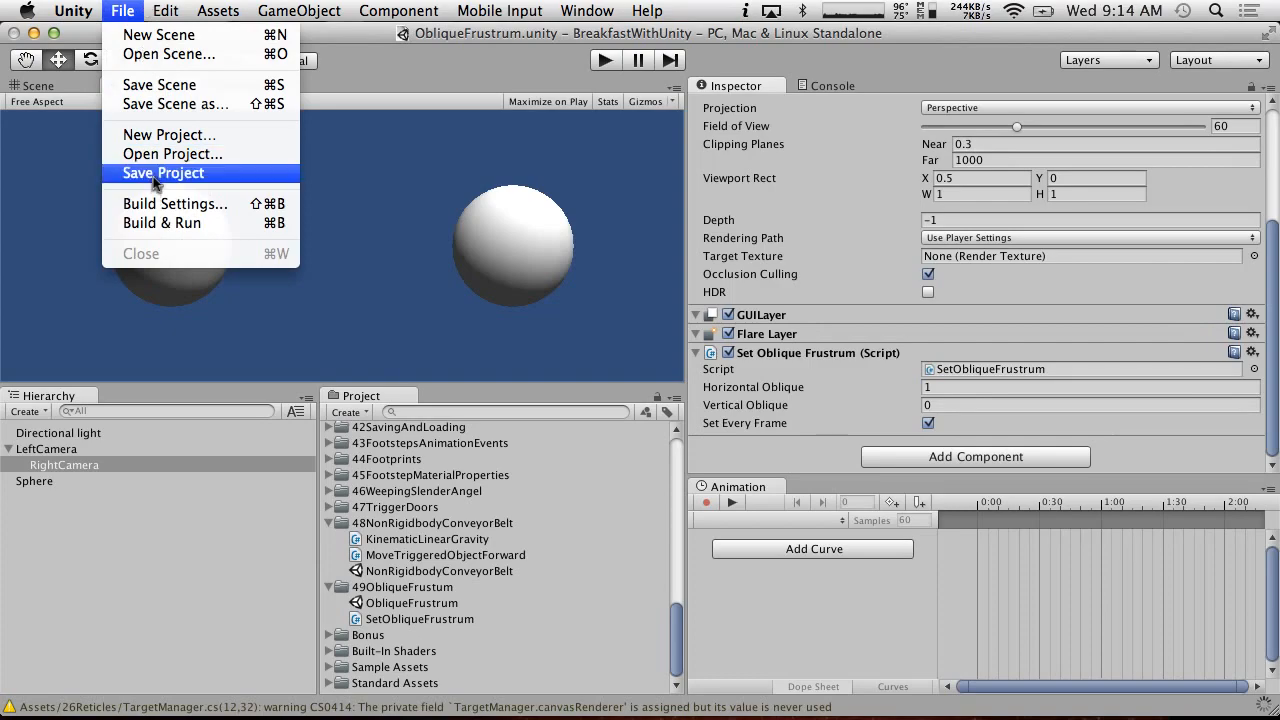